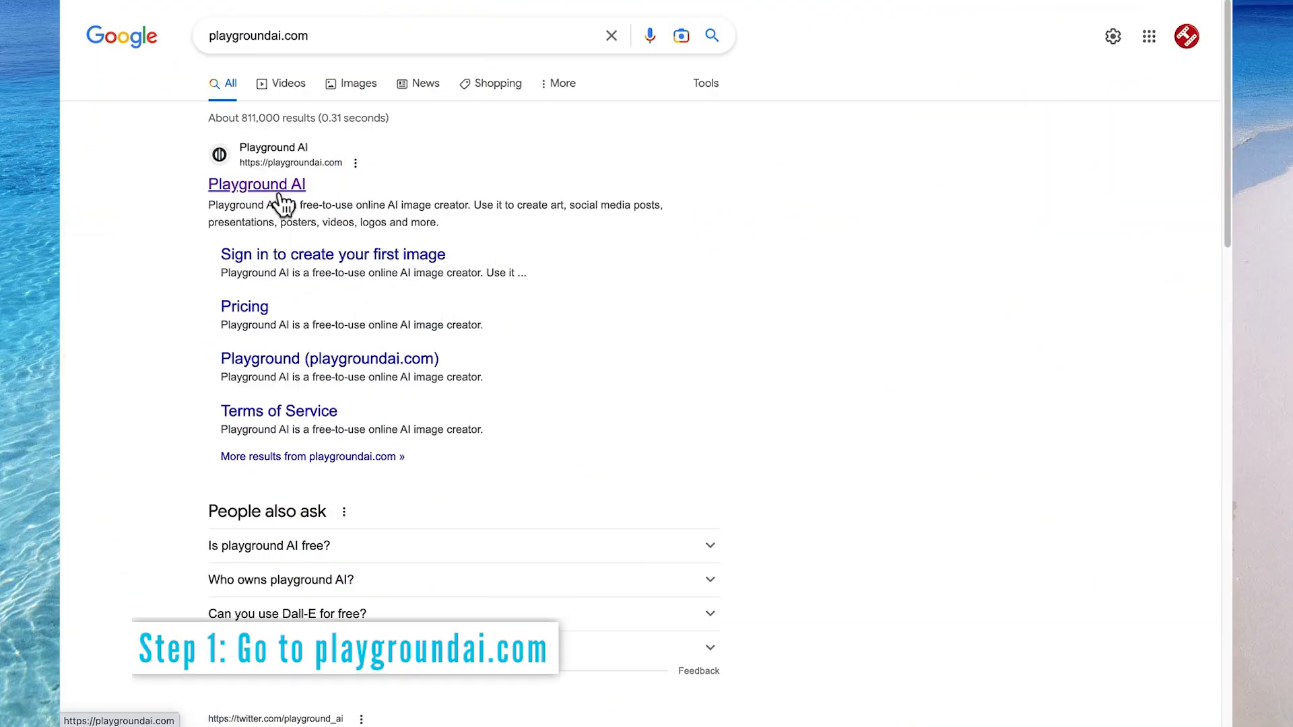
Open the Playground AI homepage from the Google results for playgroundai.com
{"action": "left_click", "coordinate": [256, 184]}
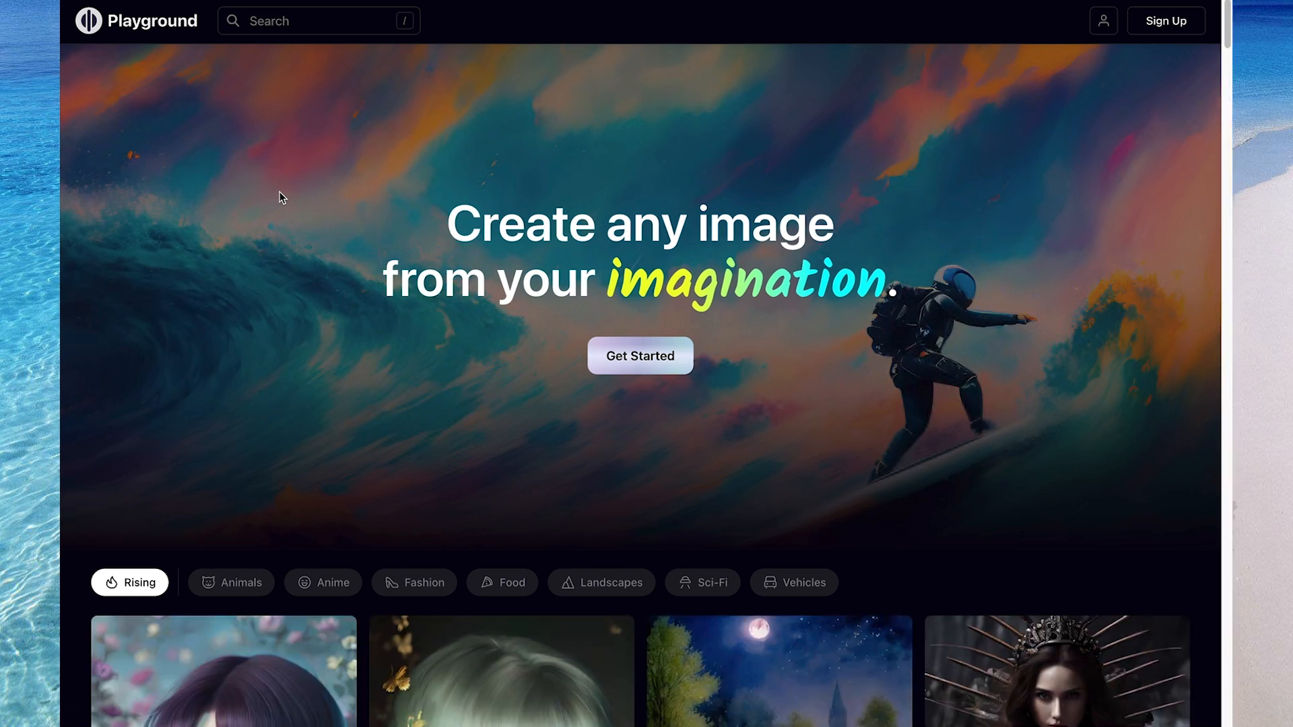
Scroll down through the Rising community image gallery
{"action": "scroll", "scroll_direction": "down", "scroll_amount": 3}
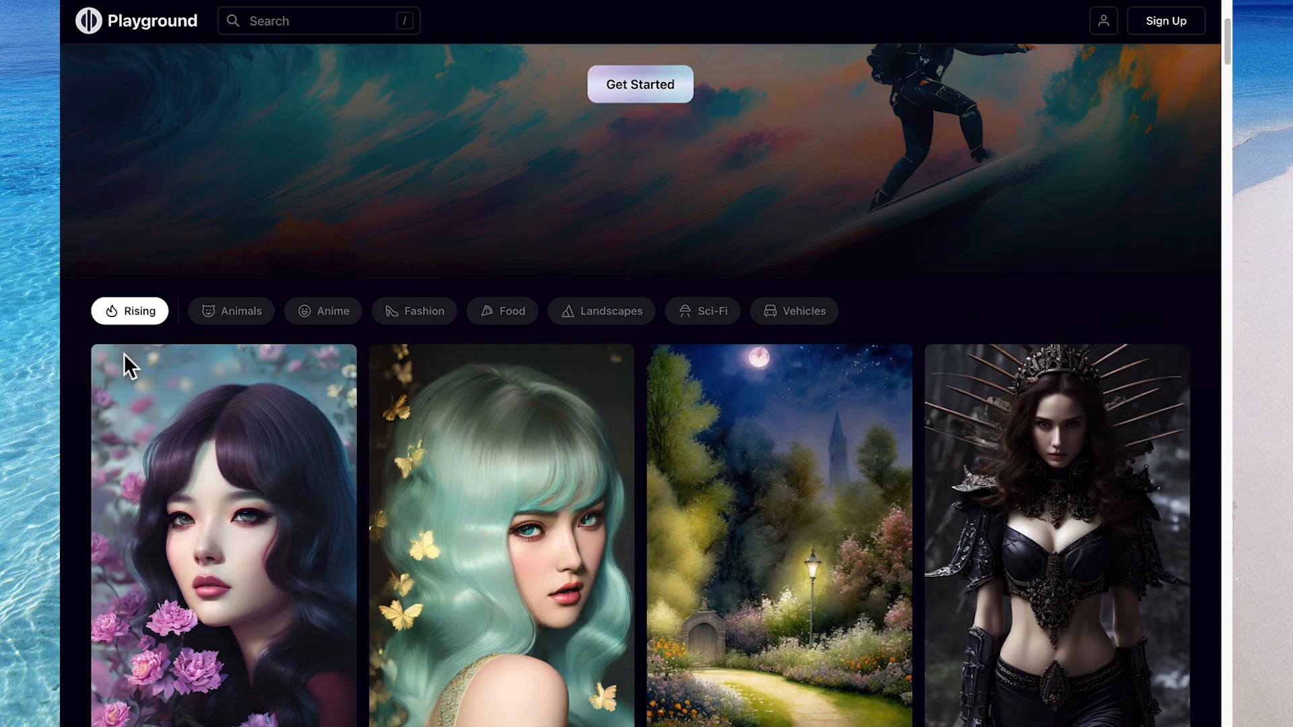
{"action": "scroll", "scroll_direction": "down", "scroll_amount": 3}
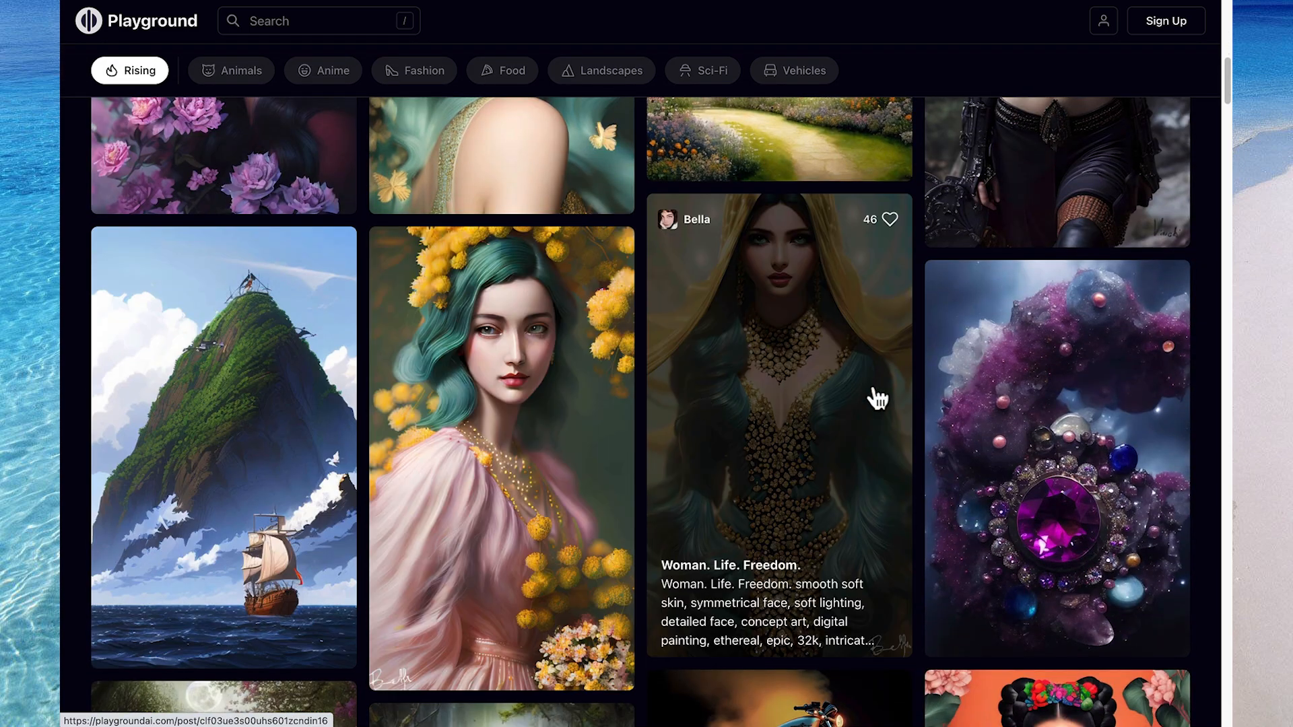
{"action": "scroll", "scroll_direction": "down", "scroll_amount": 3}
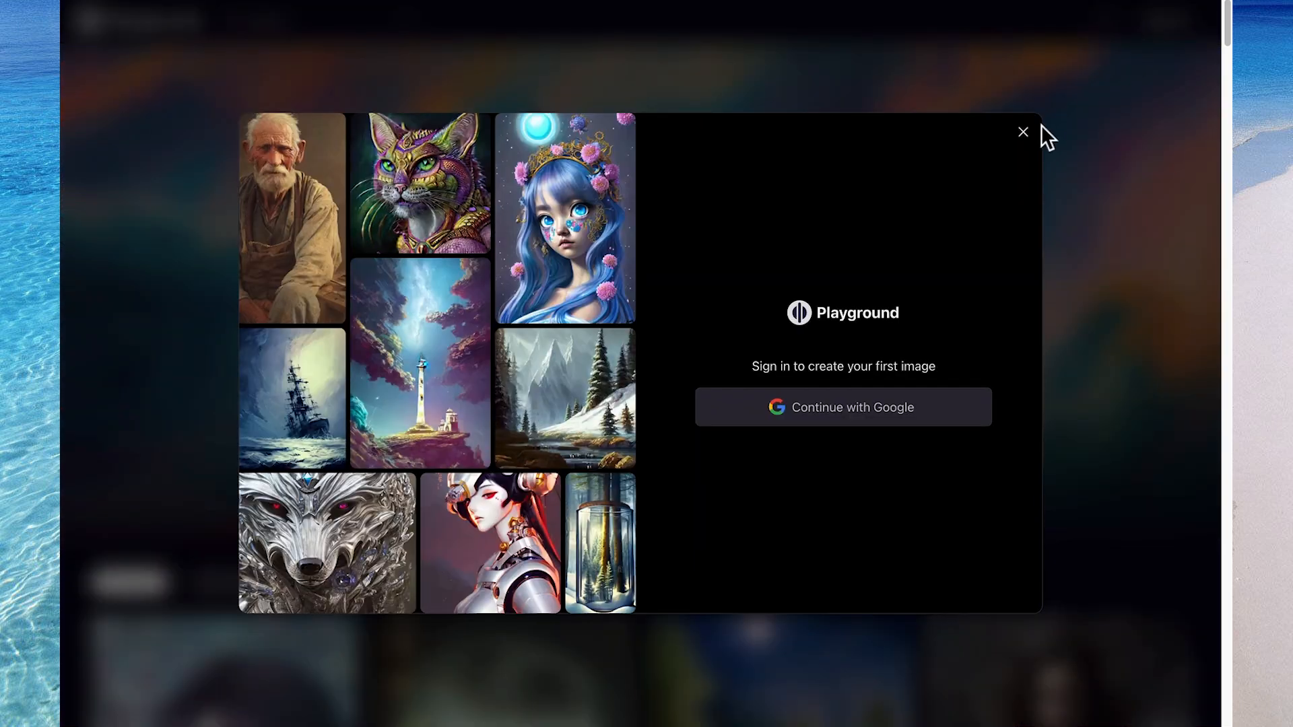
Sign in to Playground AI with the Google account
{"action": "left_click", "coordinate": [842, 407]}
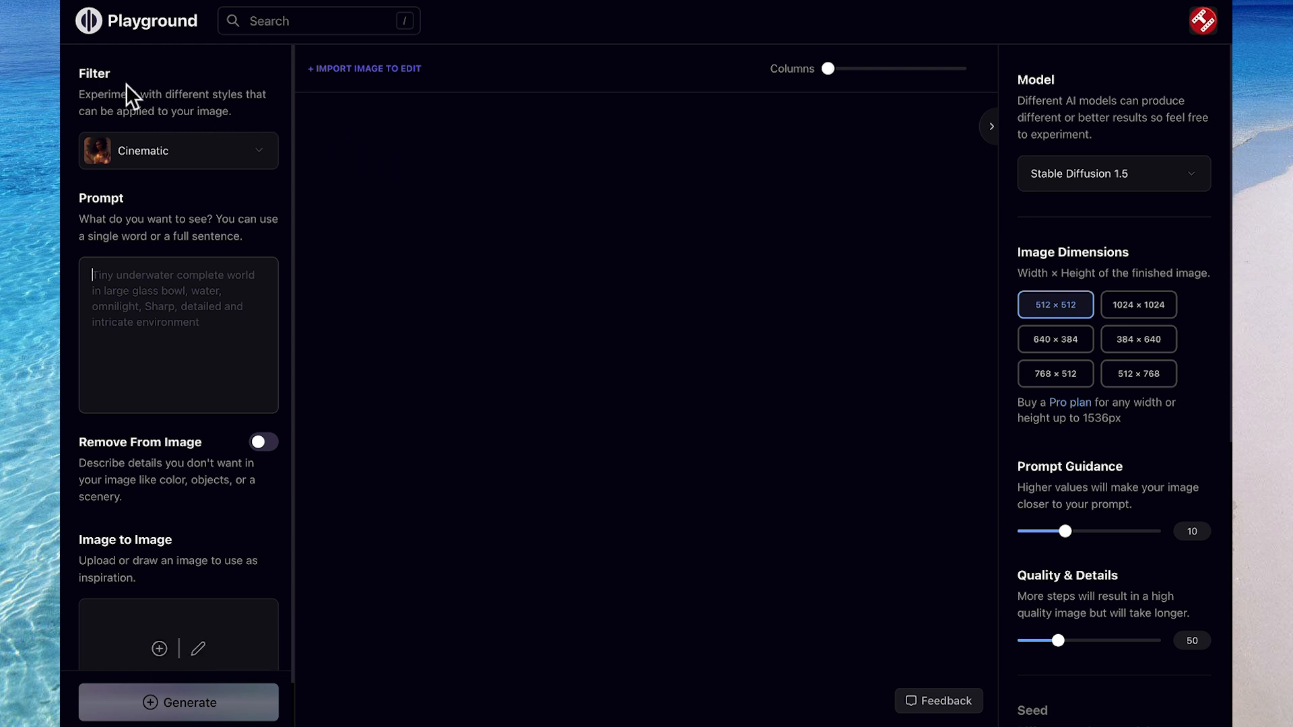
{"action": "left_click", "coordinate": [178, 151]}
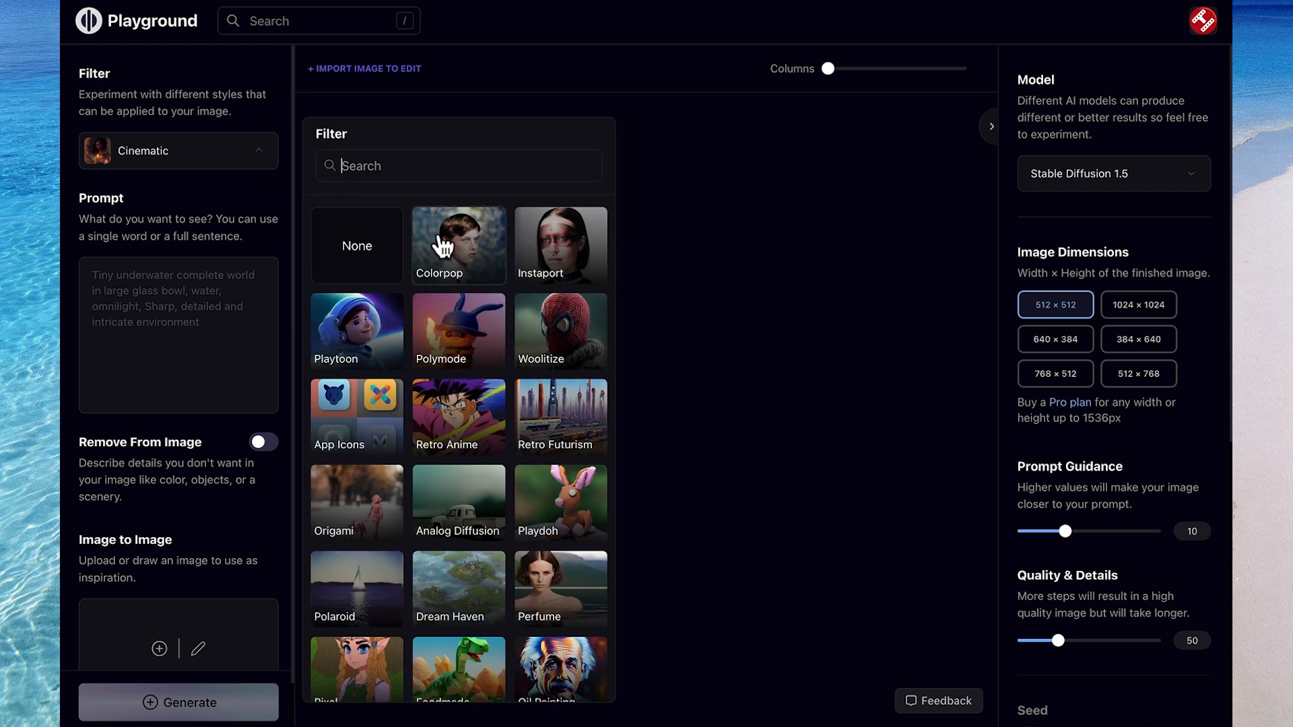
{"action": "mouse_move", "coordinate": [462, 554]}
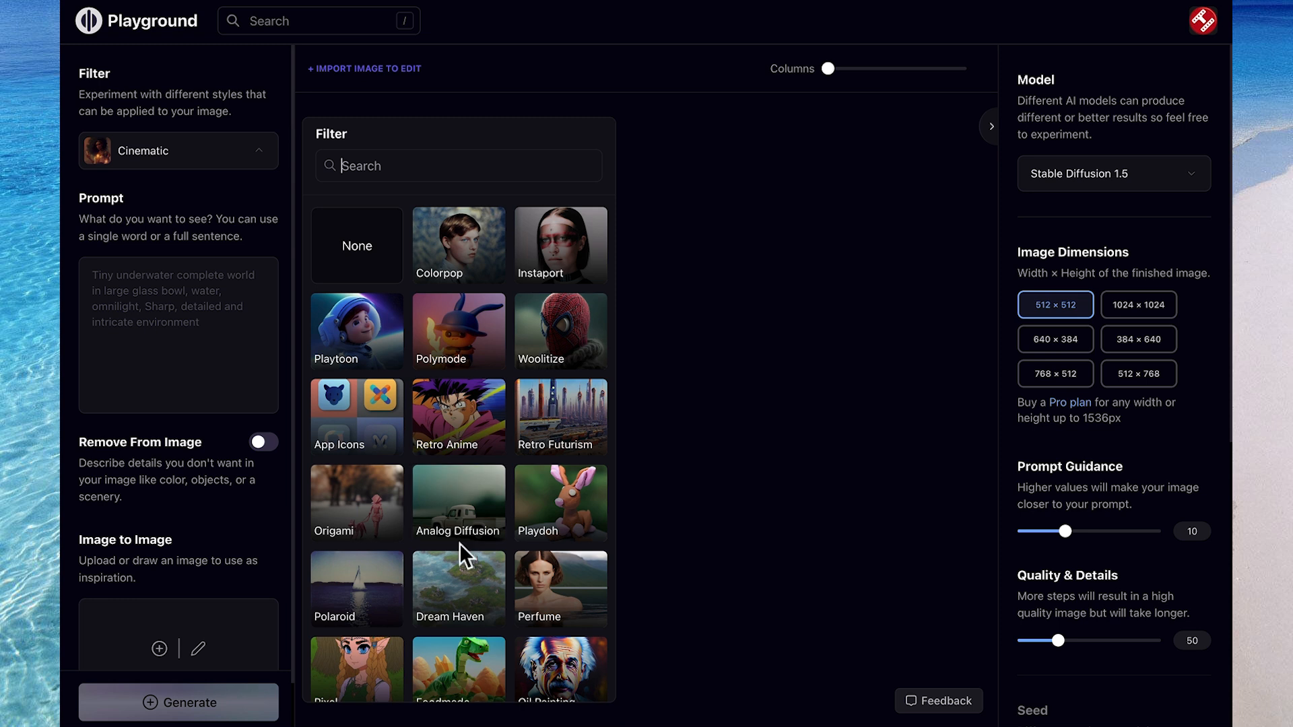
{"action": "mouse_move", "coordinate": [470, 353]}
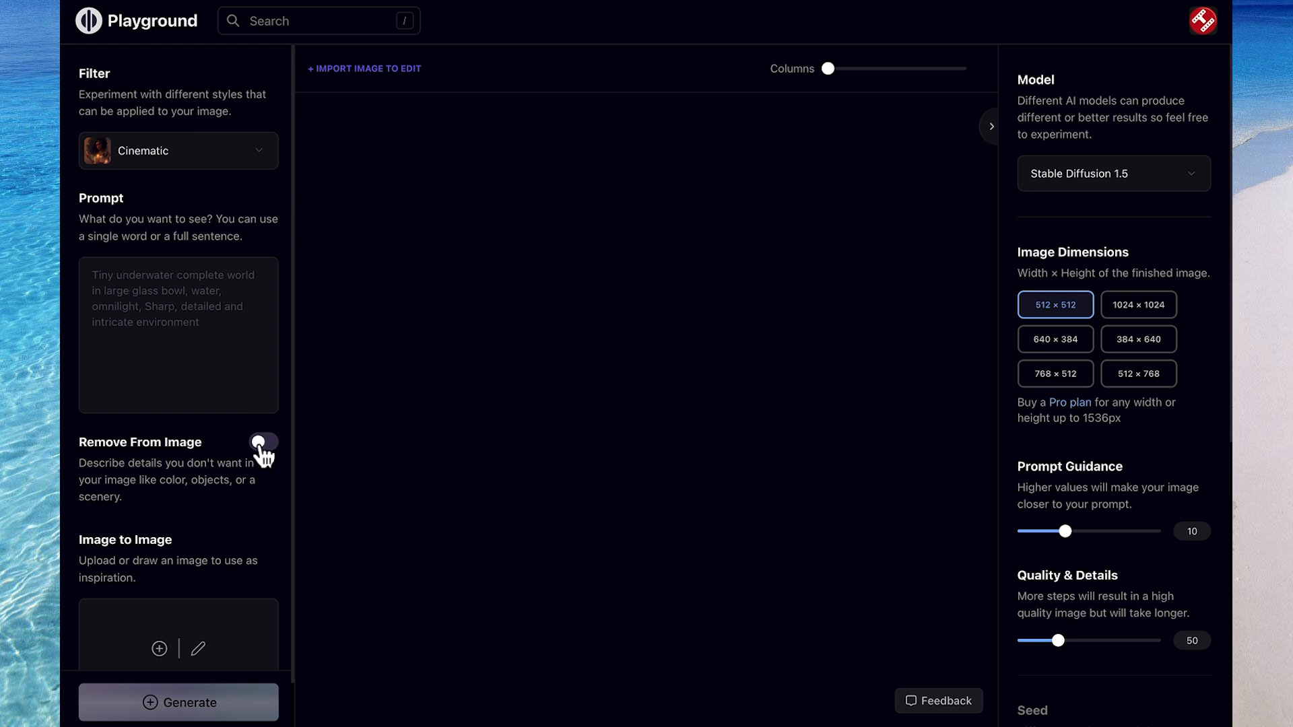
{"action": "left_click", "coordinate": [262, 442]}
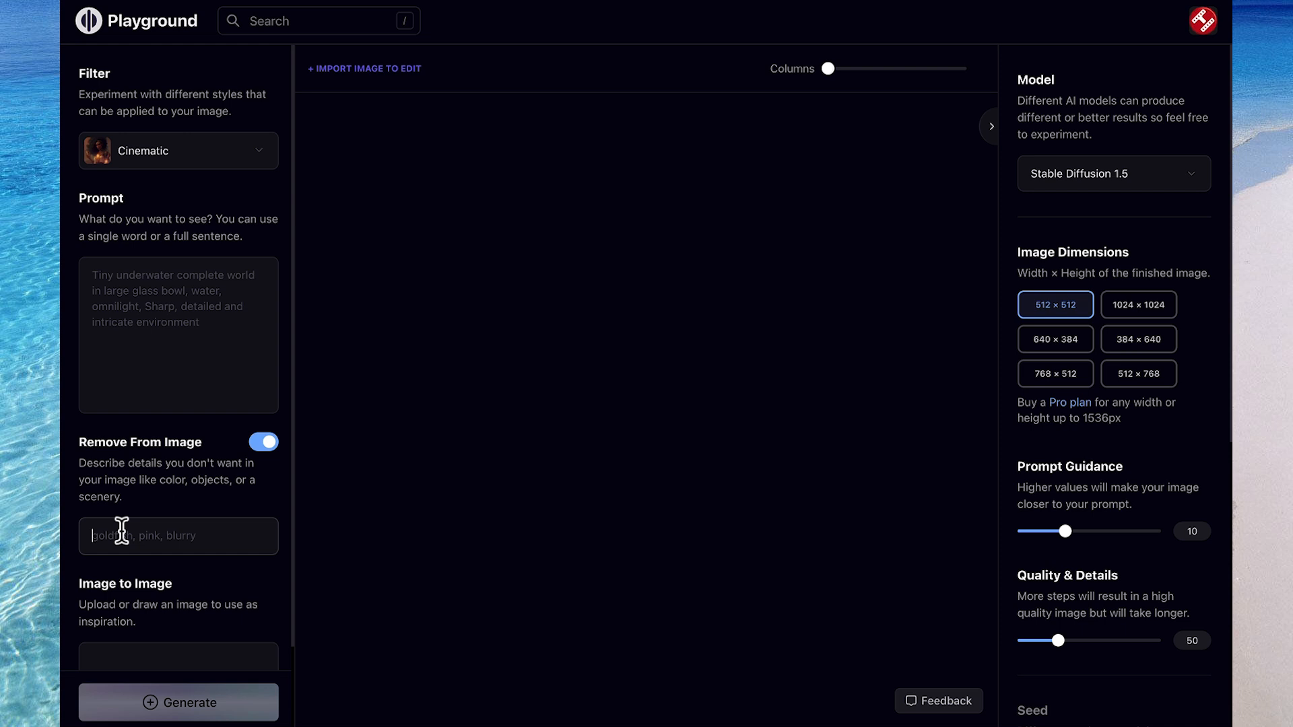
{"action": "left_click", "coordinate": [262, 441]}
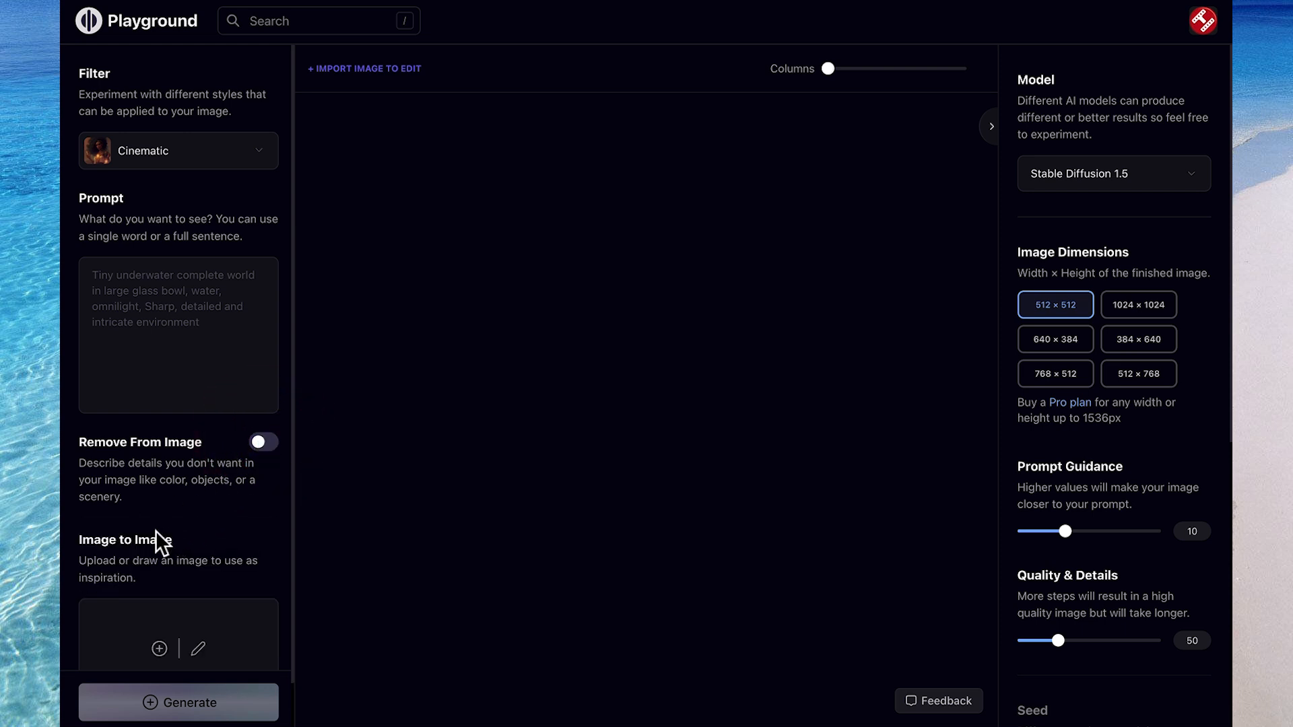
{"action": "mouse_move", "coordinate": [214, 636]}
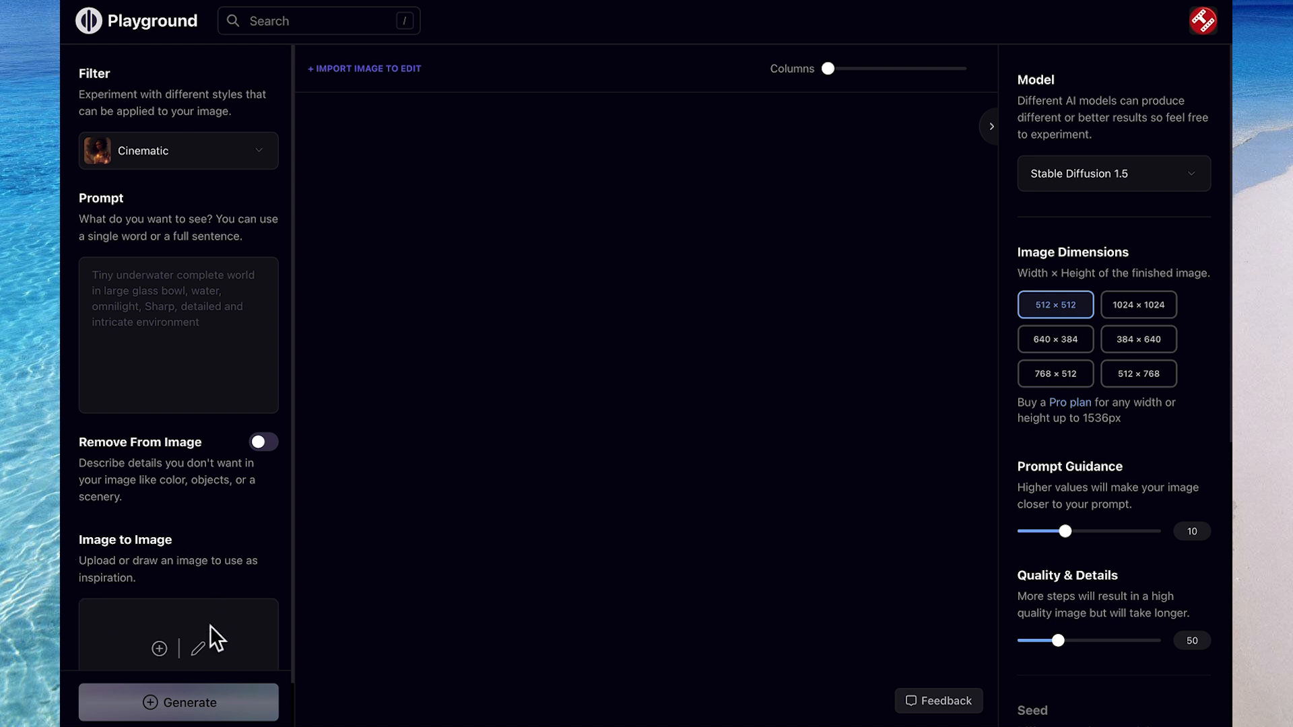
{"action": "mouse_move", "coordinate": [160, 648]}
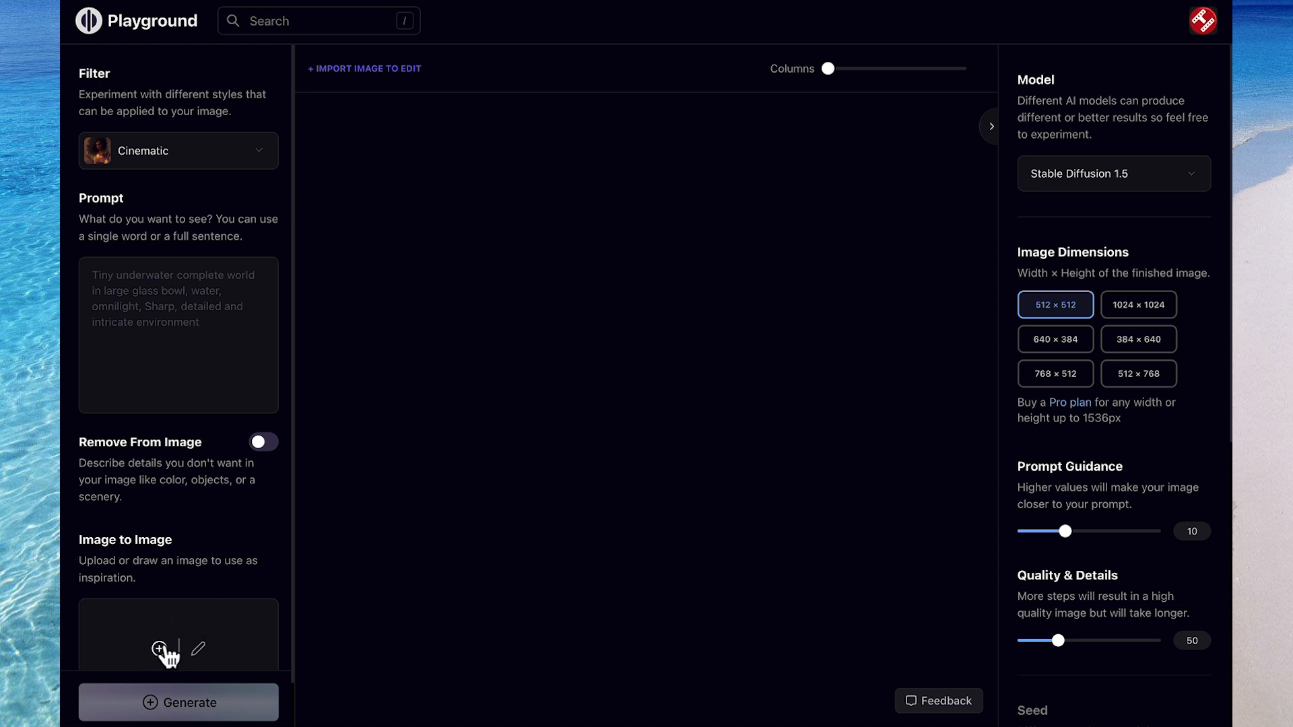
{"action": "mouse_move", "coordinate": [190, 709]}
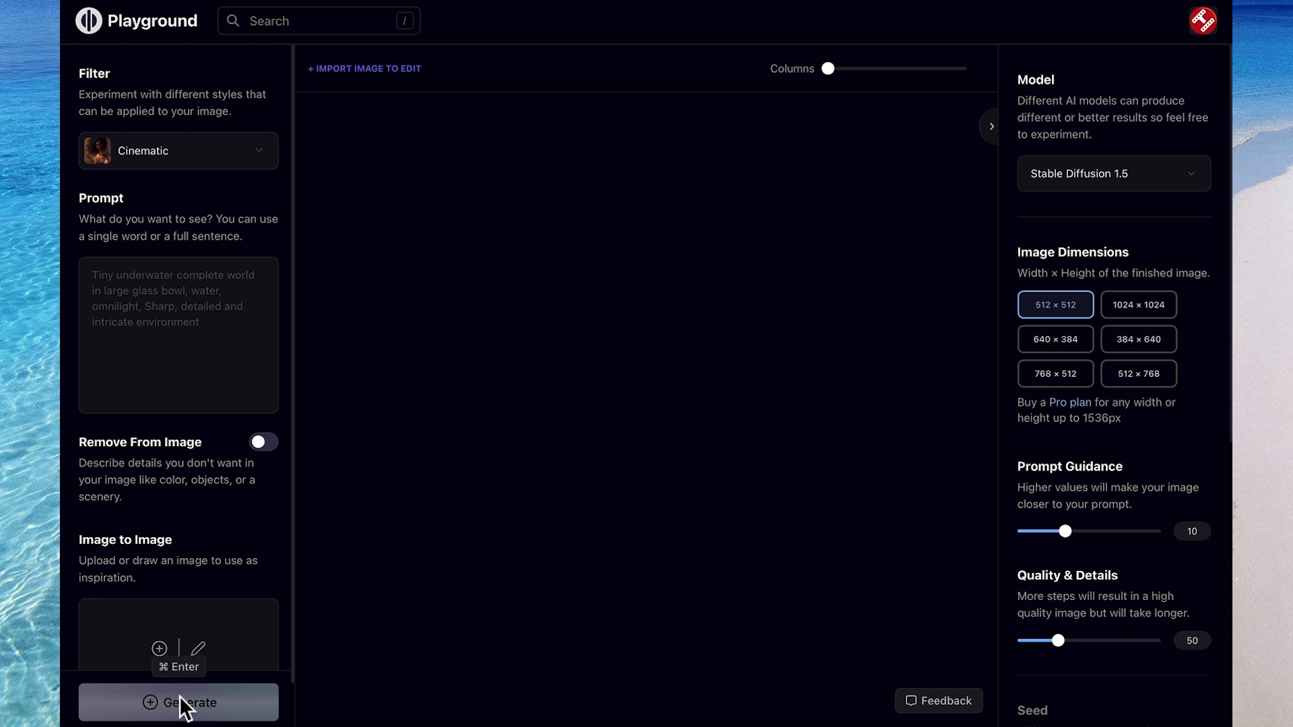
{"action": "mouse_move", "coordinate": [1051, 132]}
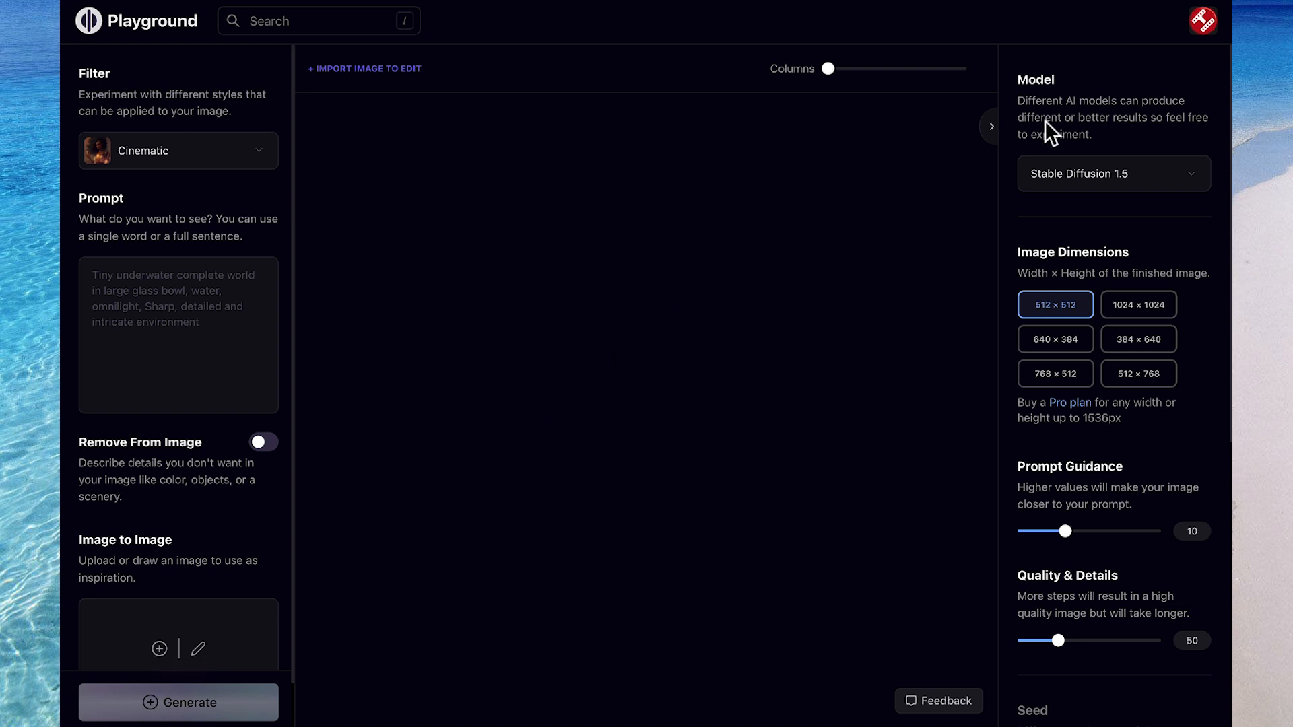
{"action": "mouse_move", "coordinate": [1087, 108]}
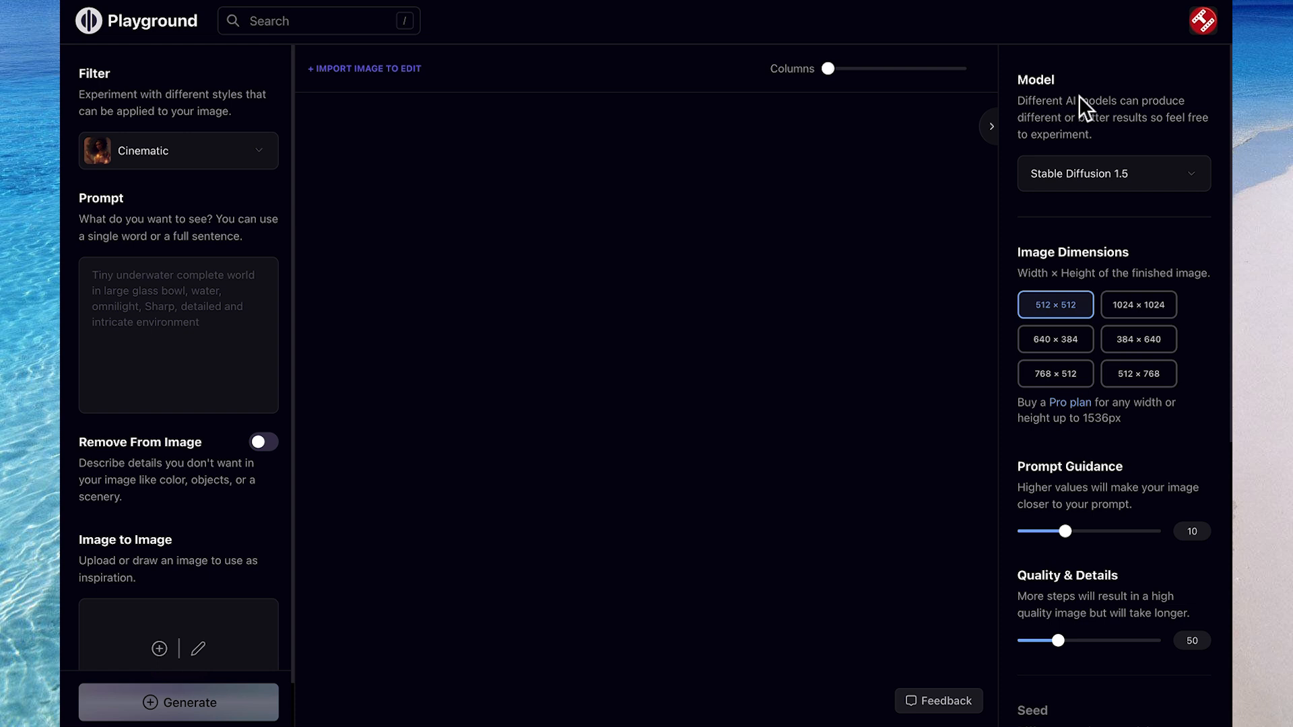
{"action": "mouse_move", "coordinate": [1103, 173]}
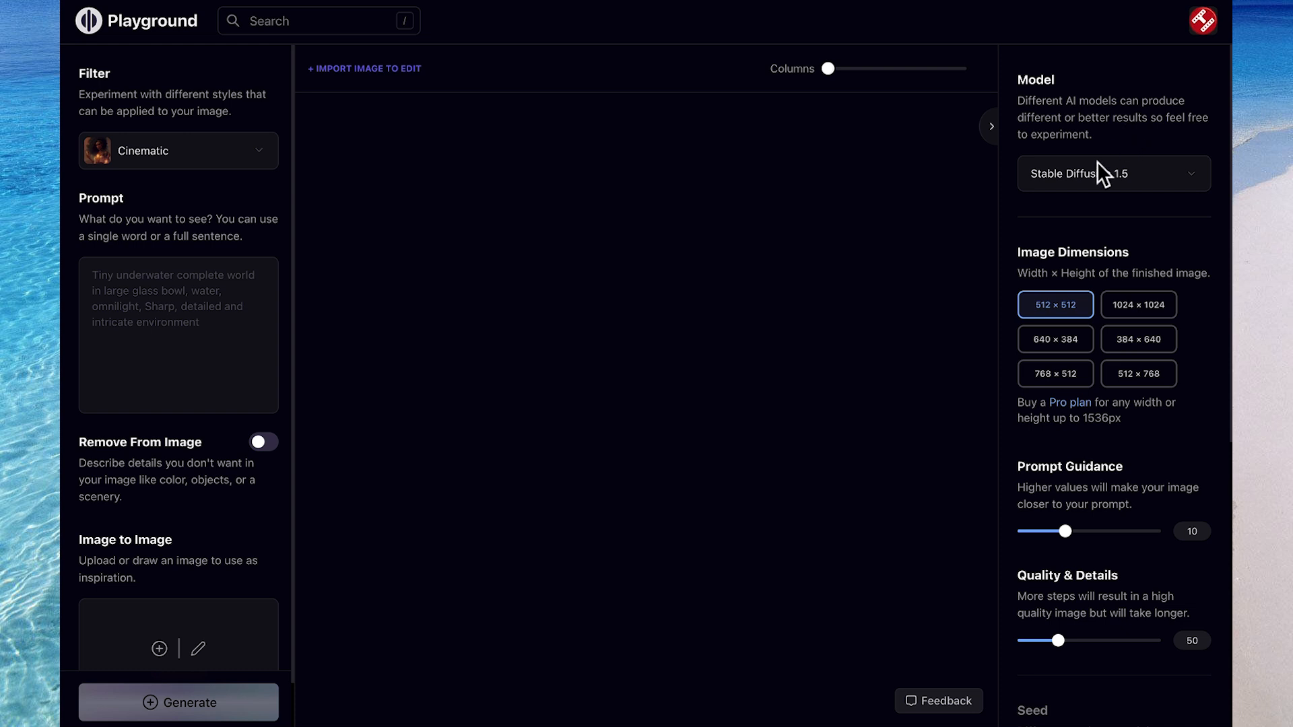
{"action": "left_click", "coordinate": [1111, 173]}
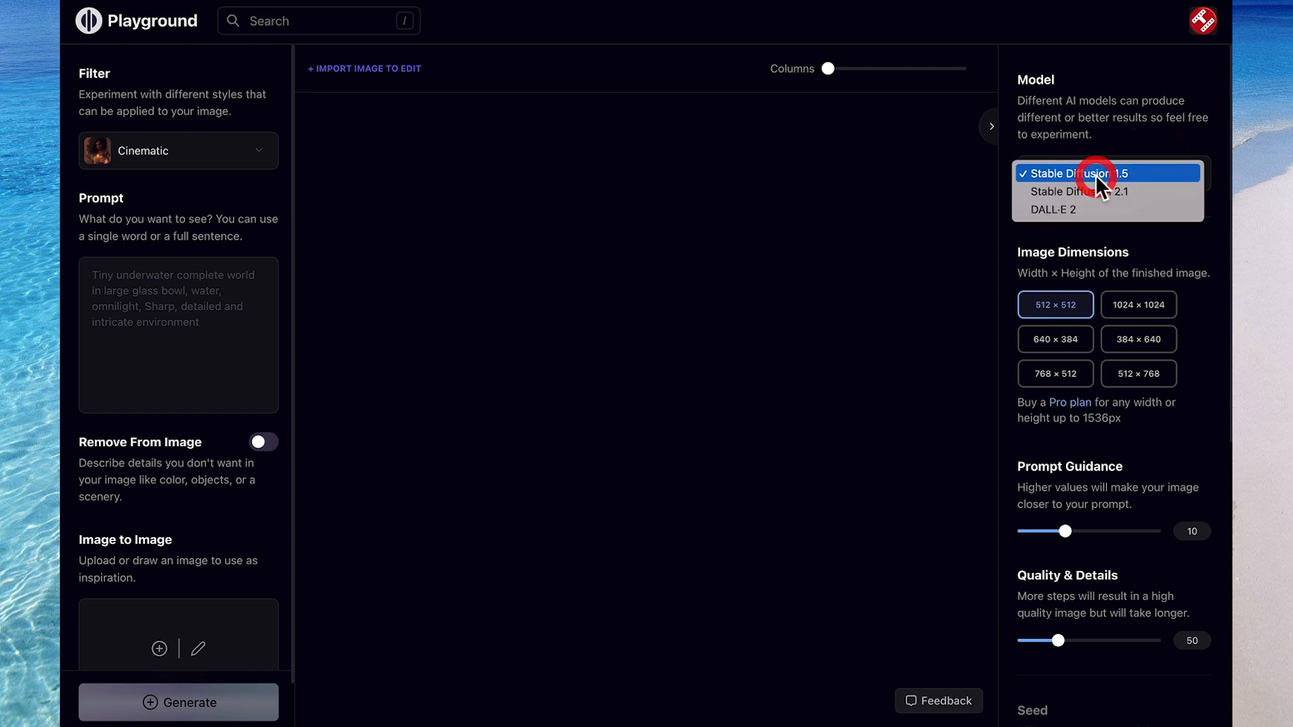
{"action": "left_click", "coordinate": [1107, 173]}
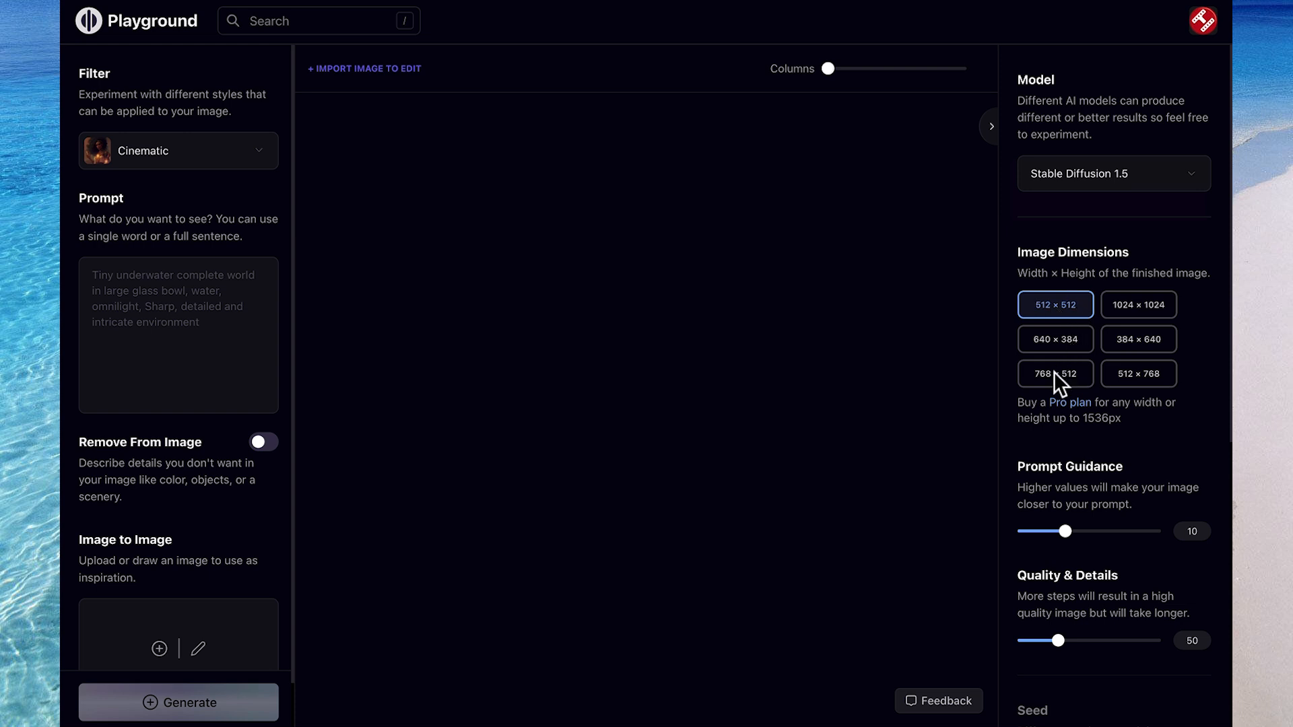
{"action": "mouse_move", "coordinate": [1140, 379]}
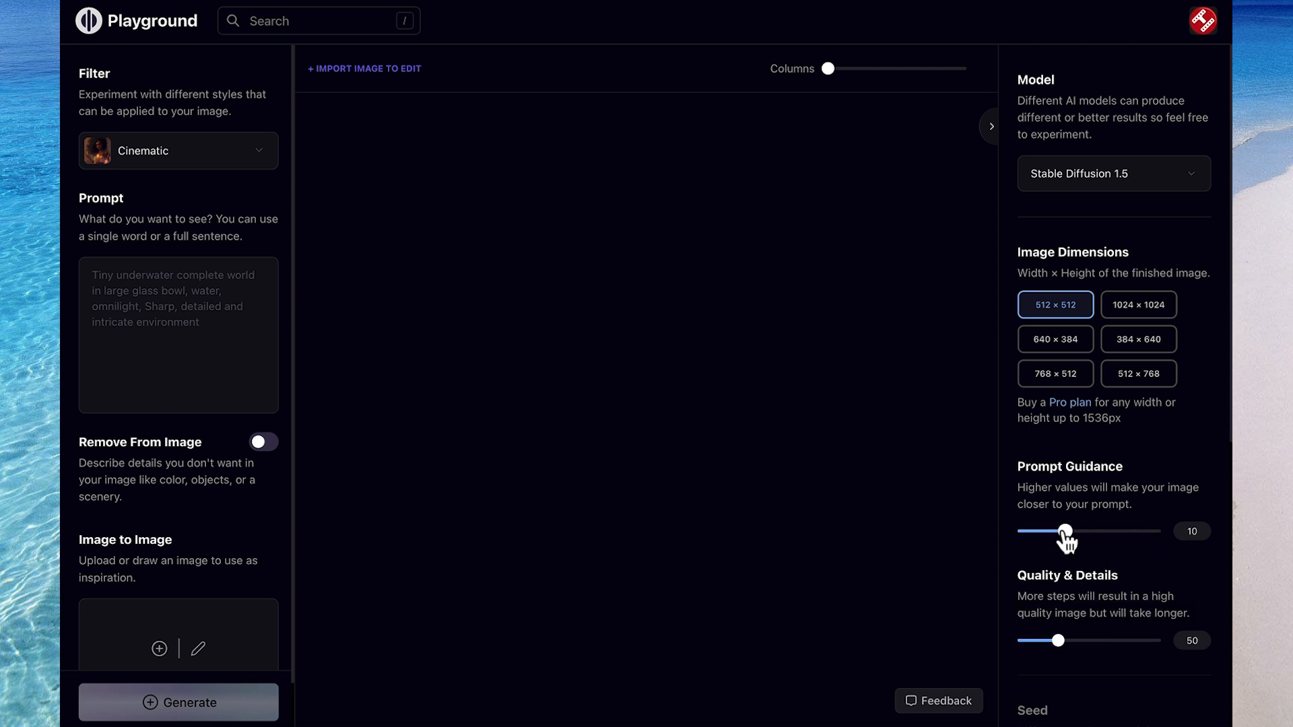
{"action": "mouse_move", "coordinate": [1063, 650]}
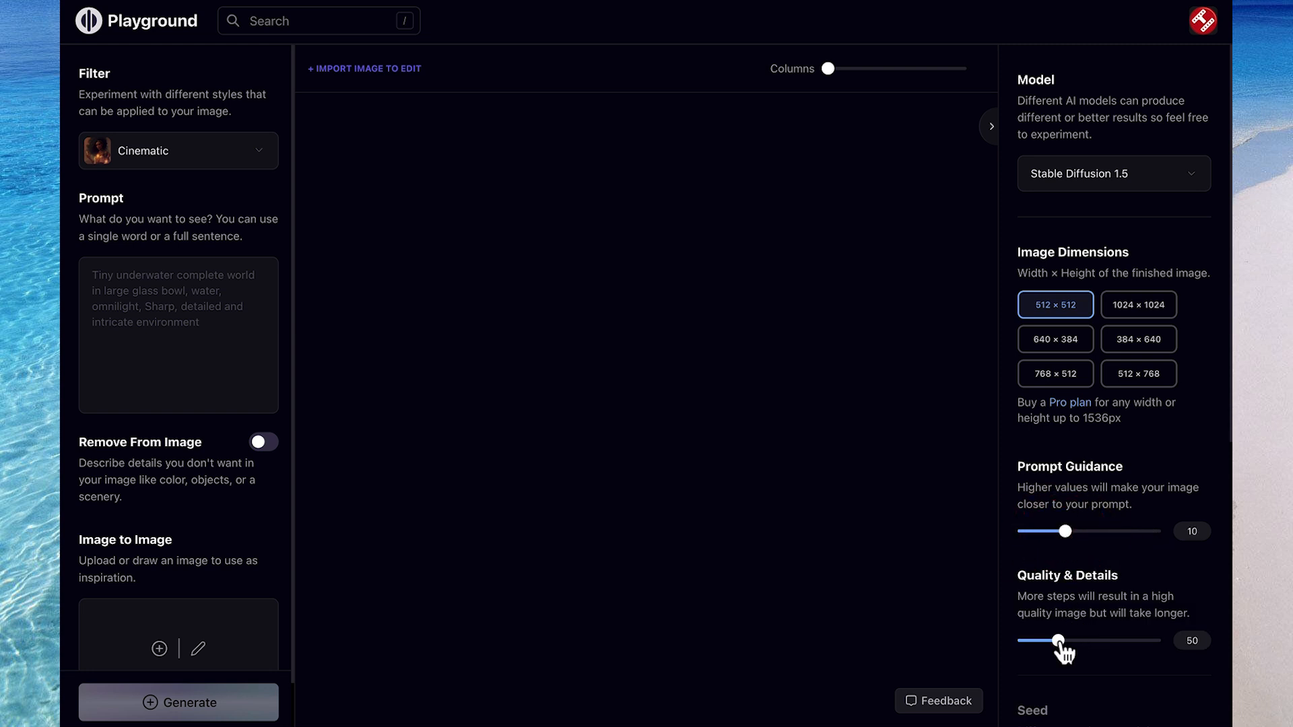
{"action": "left_click_drag", "start_coordinate": [1059, 641], "coordinate": [1162, 641]}
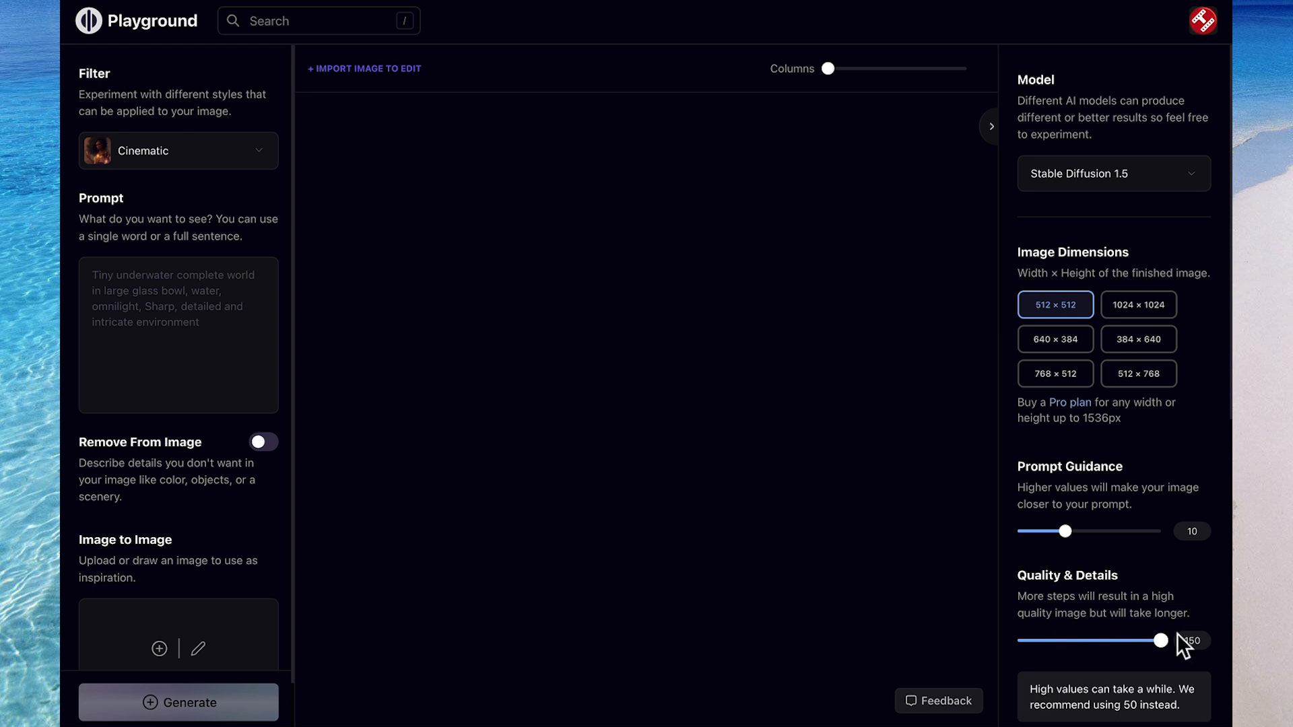
{"action": "left_click_drag", "start_coordinate": [1163, 640], "coordinate": [1047, 640]}
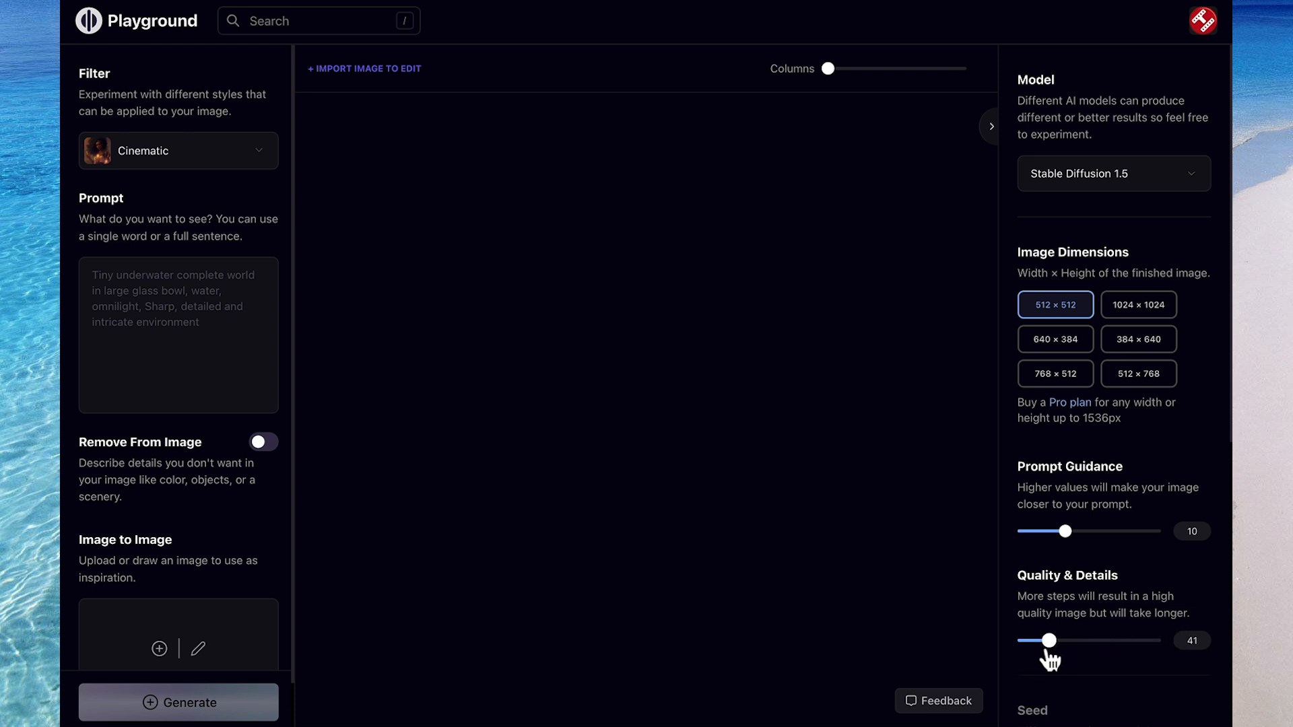
{"action": "left_click_drag", "start_coordinate": [1047, 640], "coordinate": [1059, 641]}
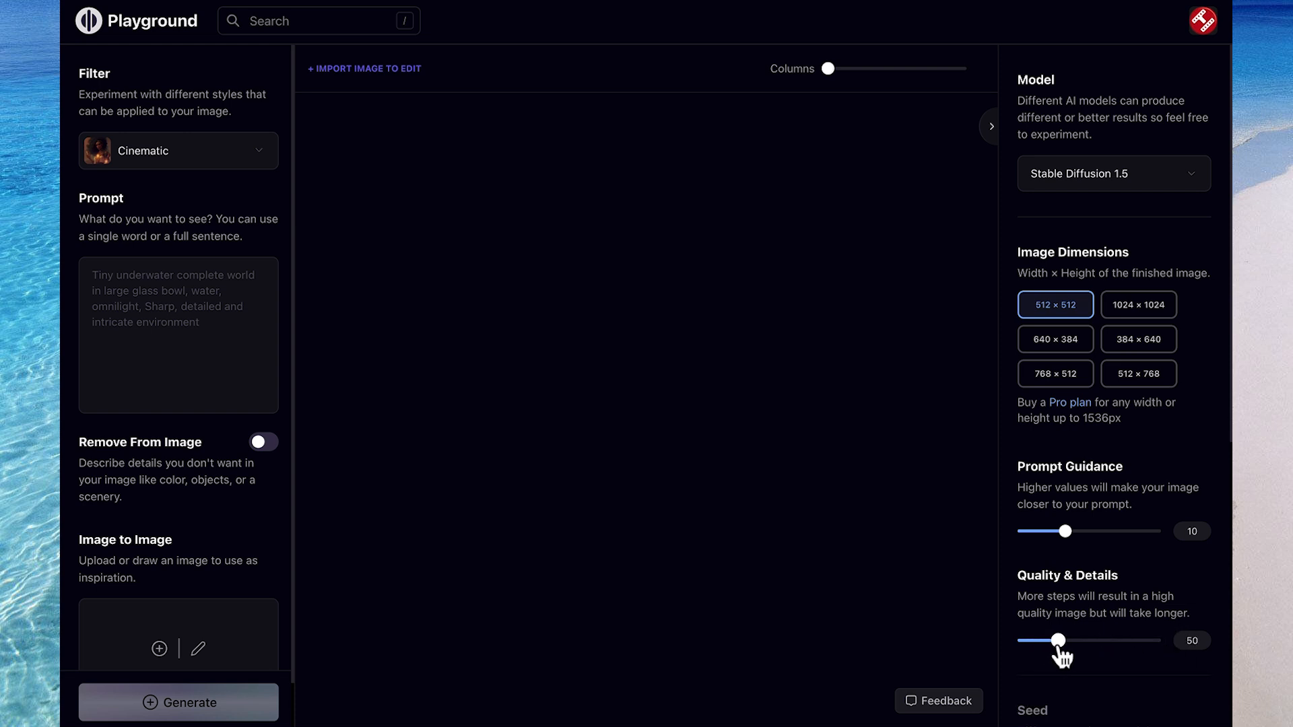
{"action": "scroll", "scroll_direction": "down", "scroll_amount": 3}
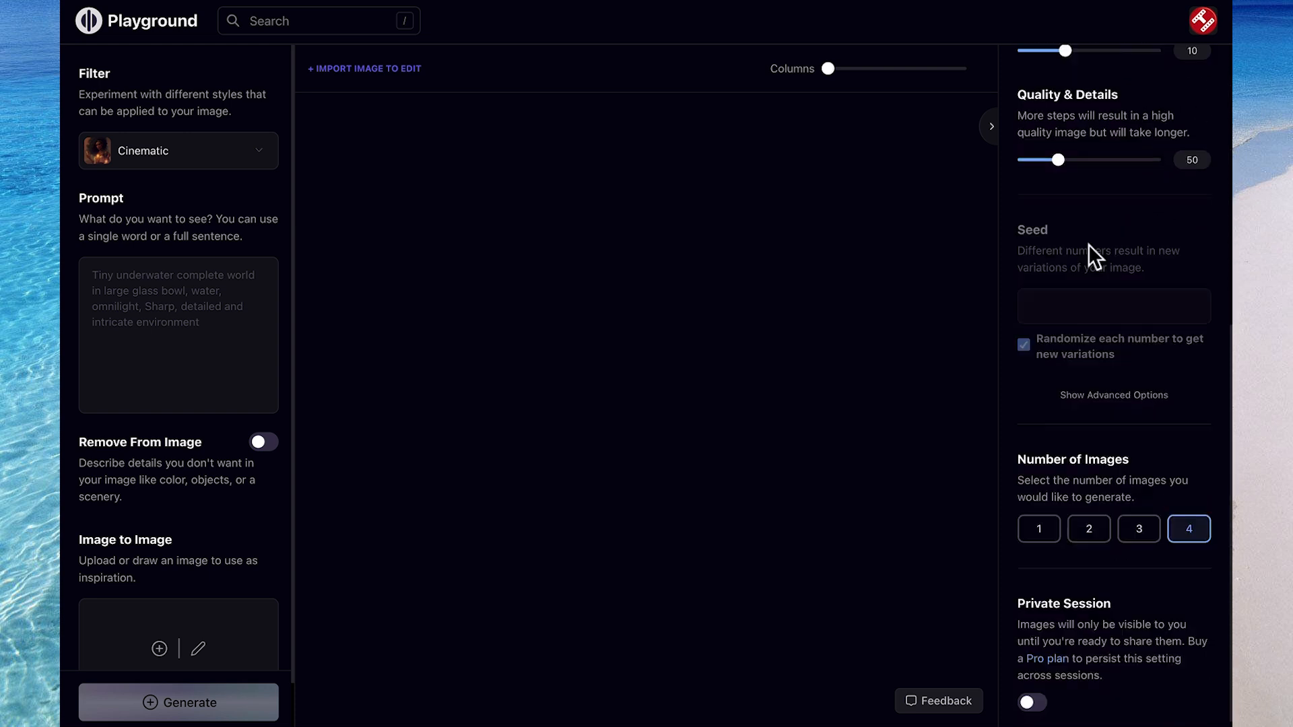
{"action": "mouse_move", "coordinate": [1077, 378]}
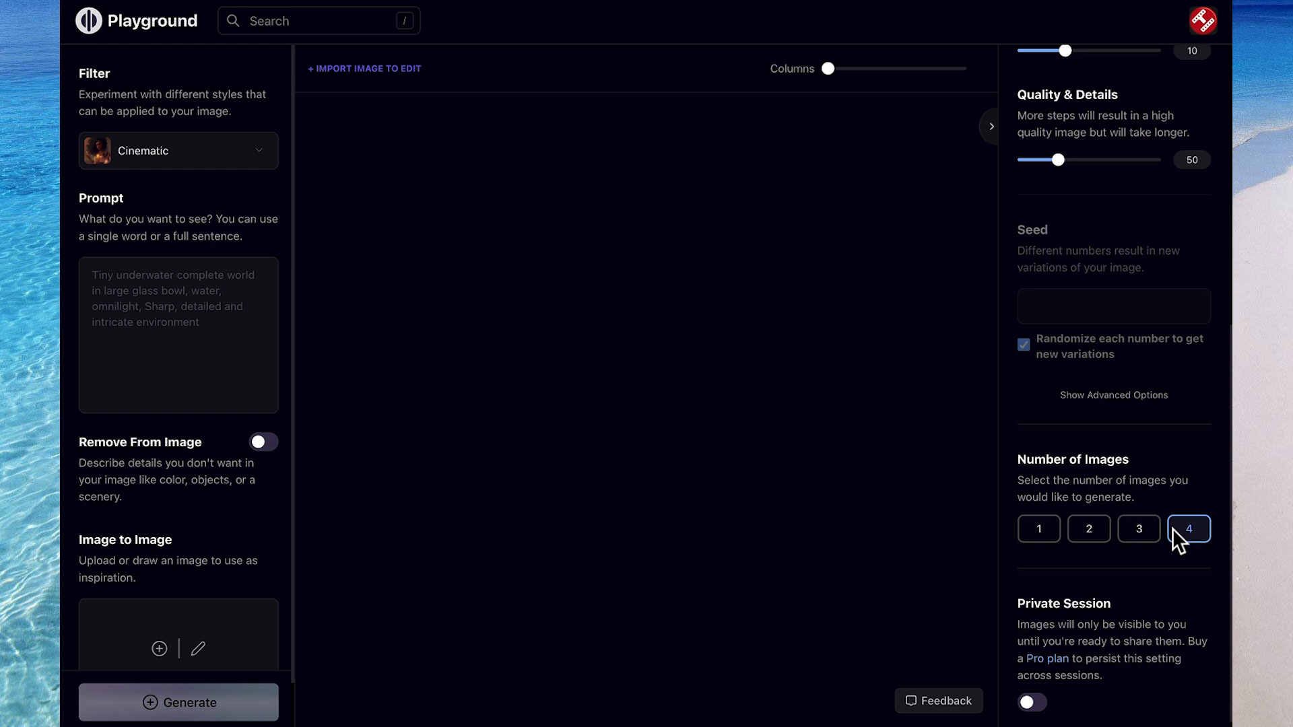
{"action": "mouse_move", "coordinate": [1170, 574]}
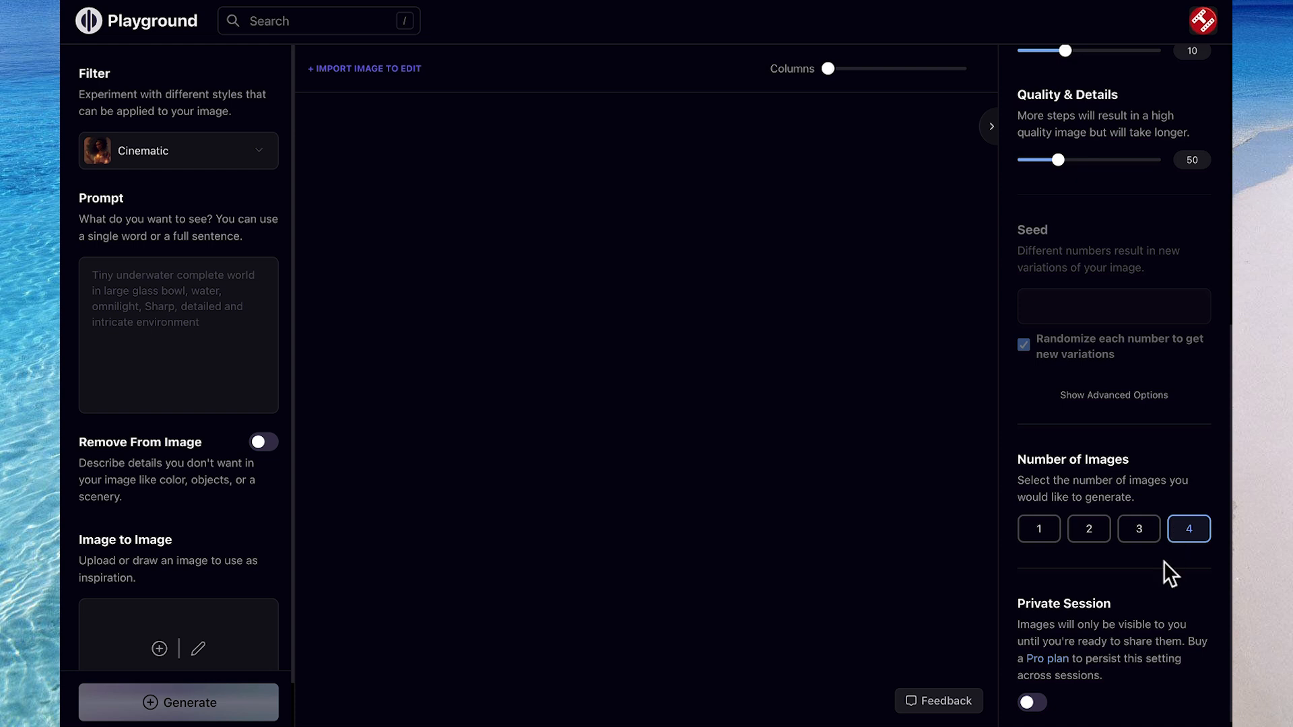
{"action": "left_click", "coordinate": [1031, 702]}
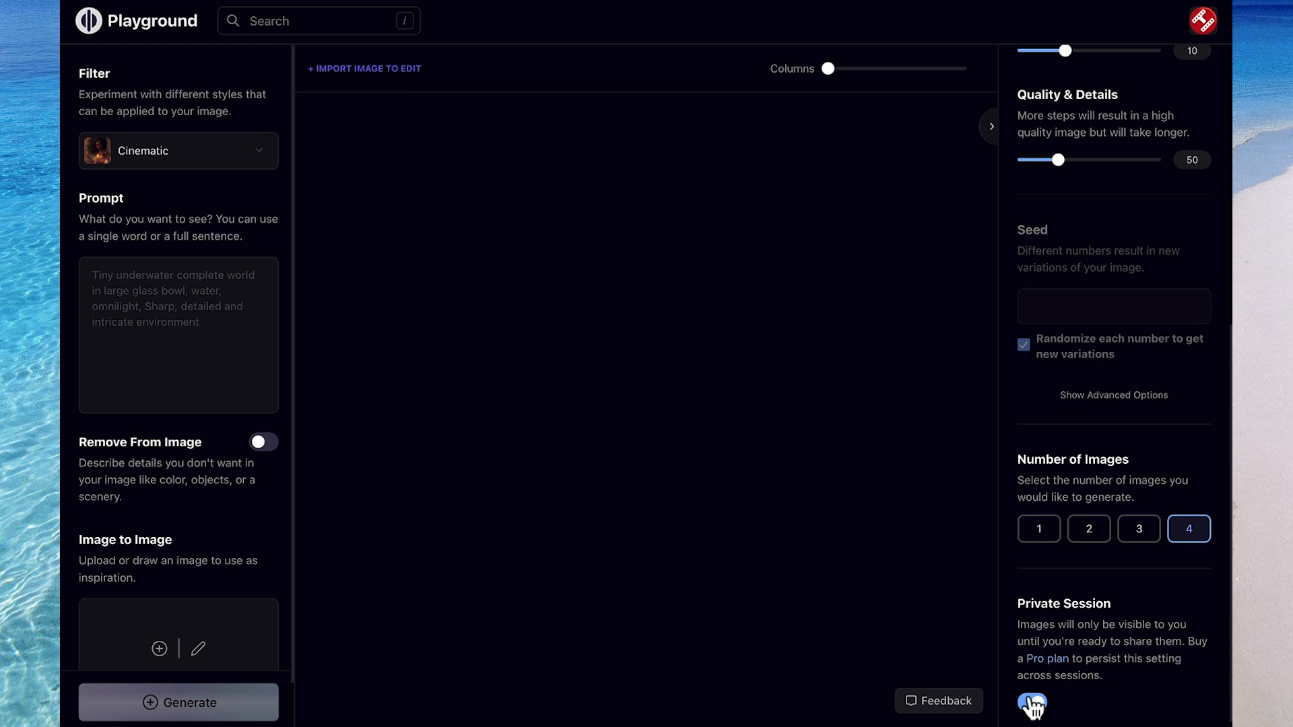
{"action": "left_click", "coordinate": [1031, 702]}
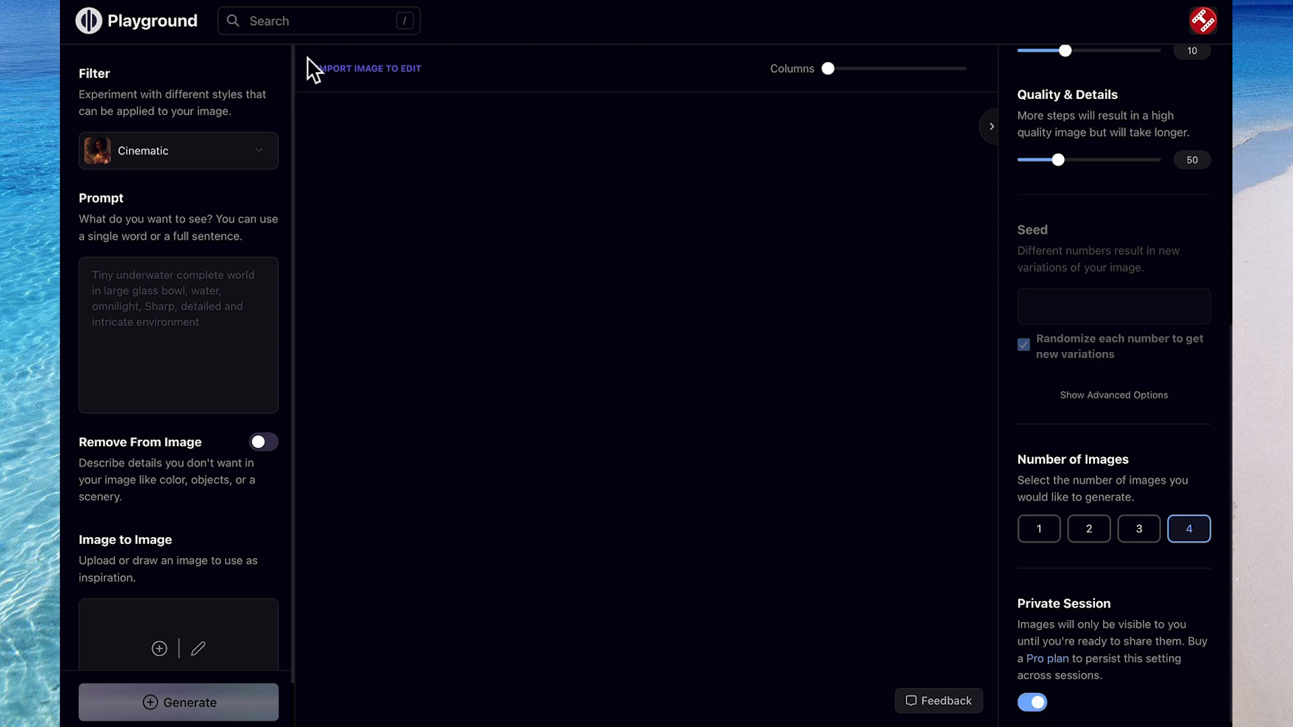
{"action": "mouse_move", "coordinate": [380, 85]}
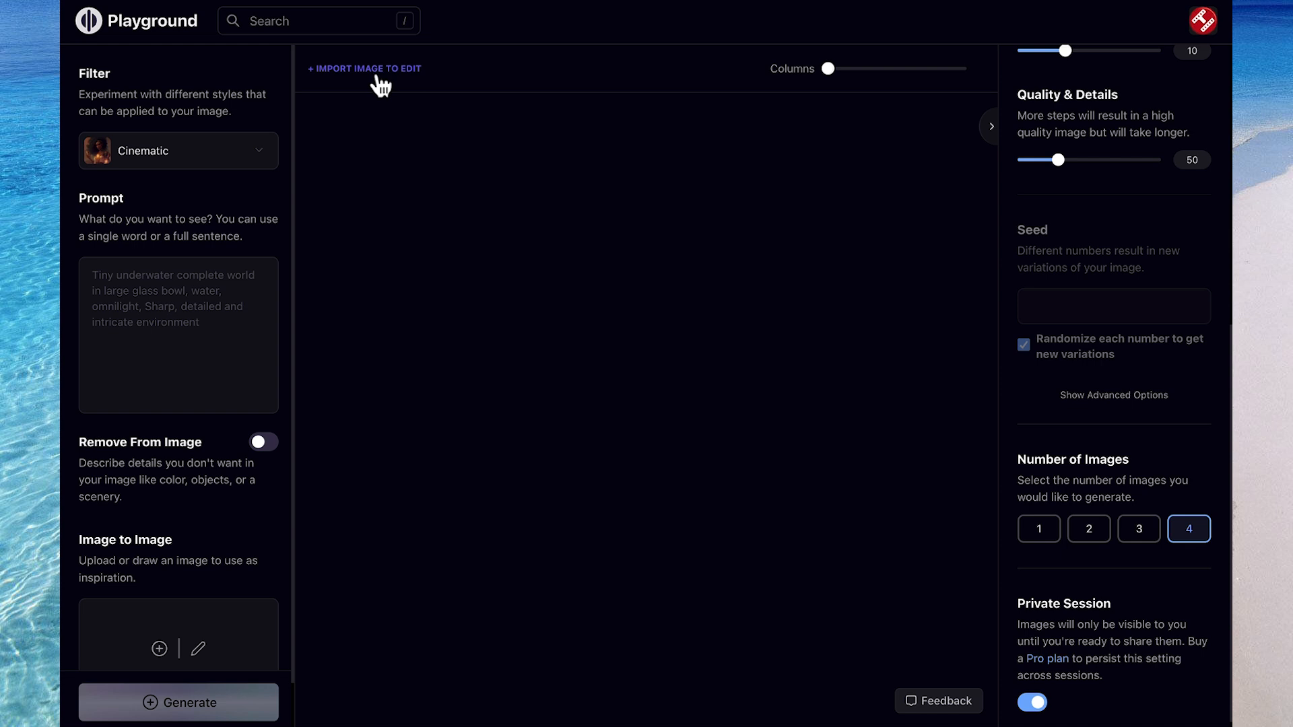
{"action": "mouse_move", "coordinate": [404, 85]}
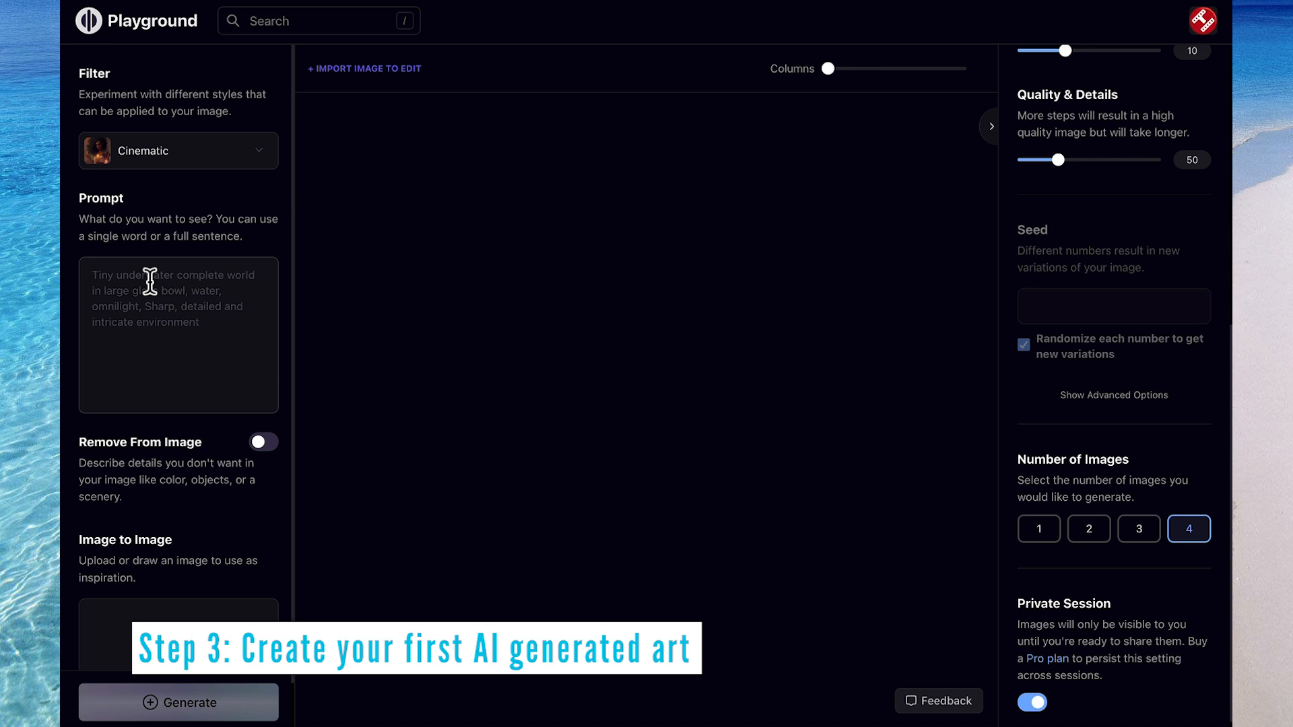
Generate Cinematic images from the prompt 'male matrix agent'
{"action": "type", "text": "male matrix agent"}
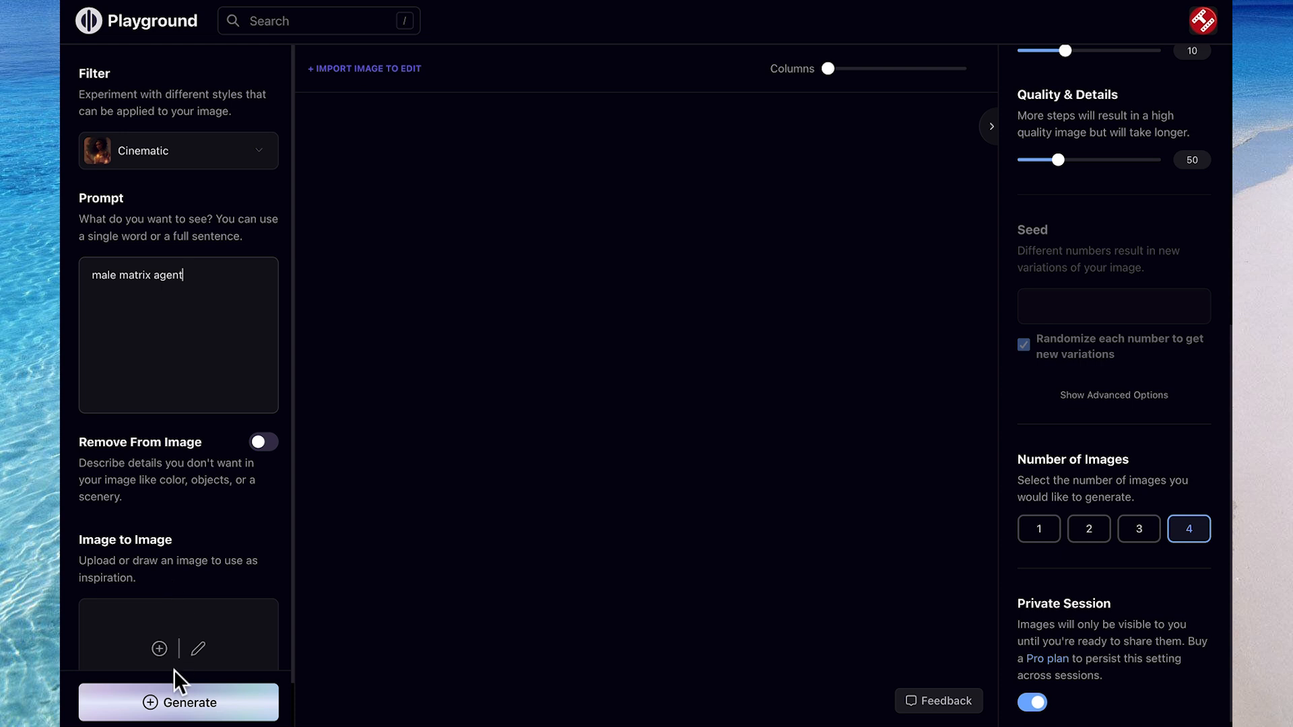
{"action": "left_click", "coordinate": [178, 702]}
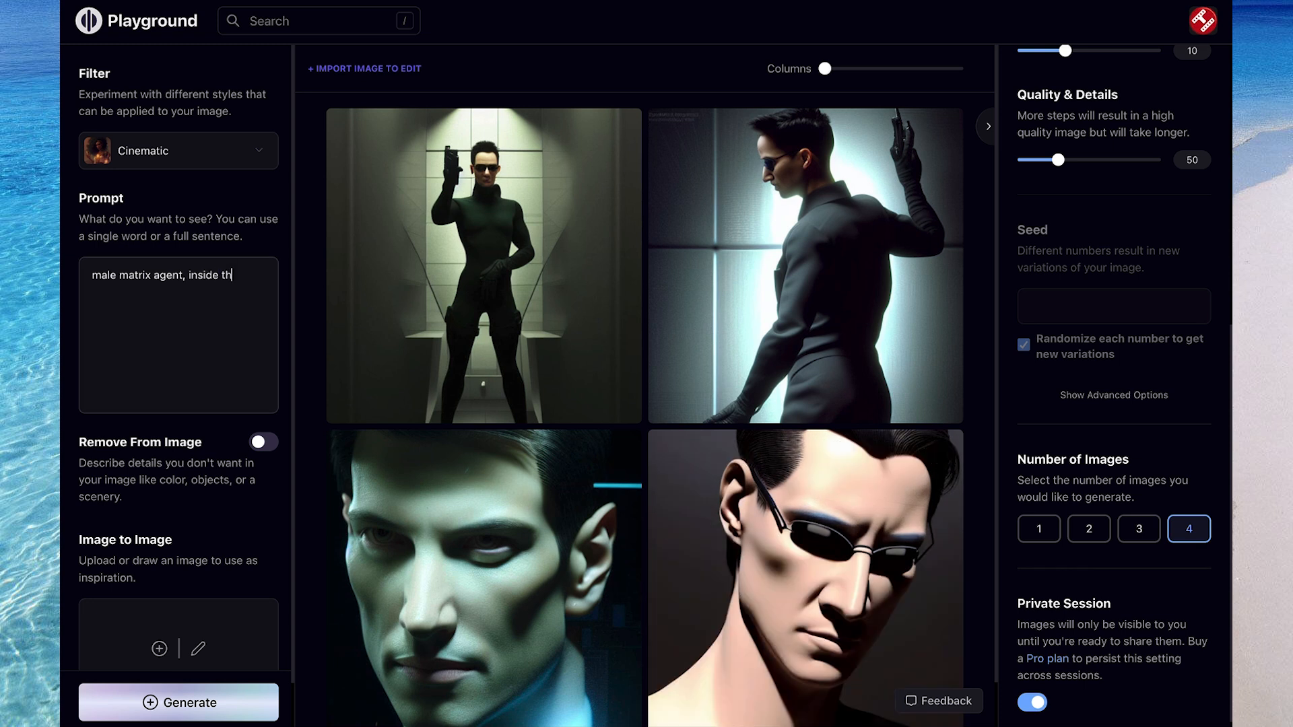
Generate four images for 'male matrix agent, inside the matrix'
{"action": "left_click", "coordinate": [177, 702]}
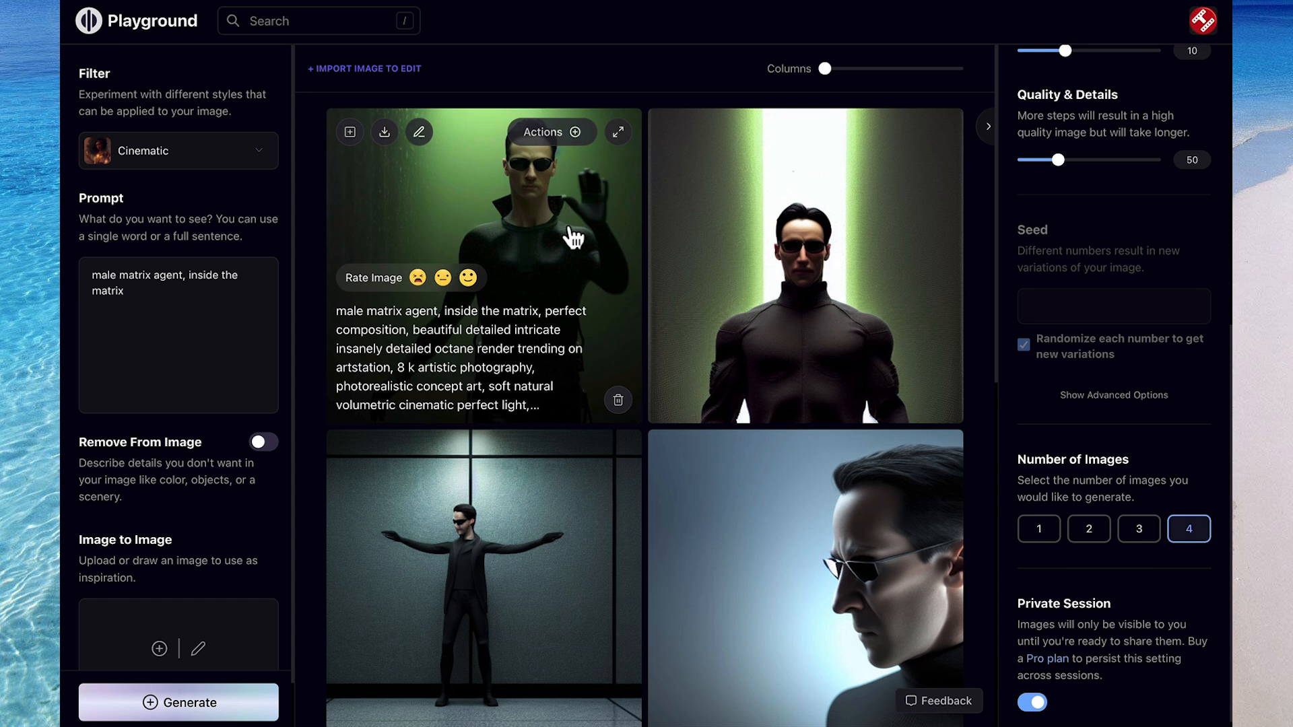
{"action": "mouse_move", "coordinate": [383, 196]}
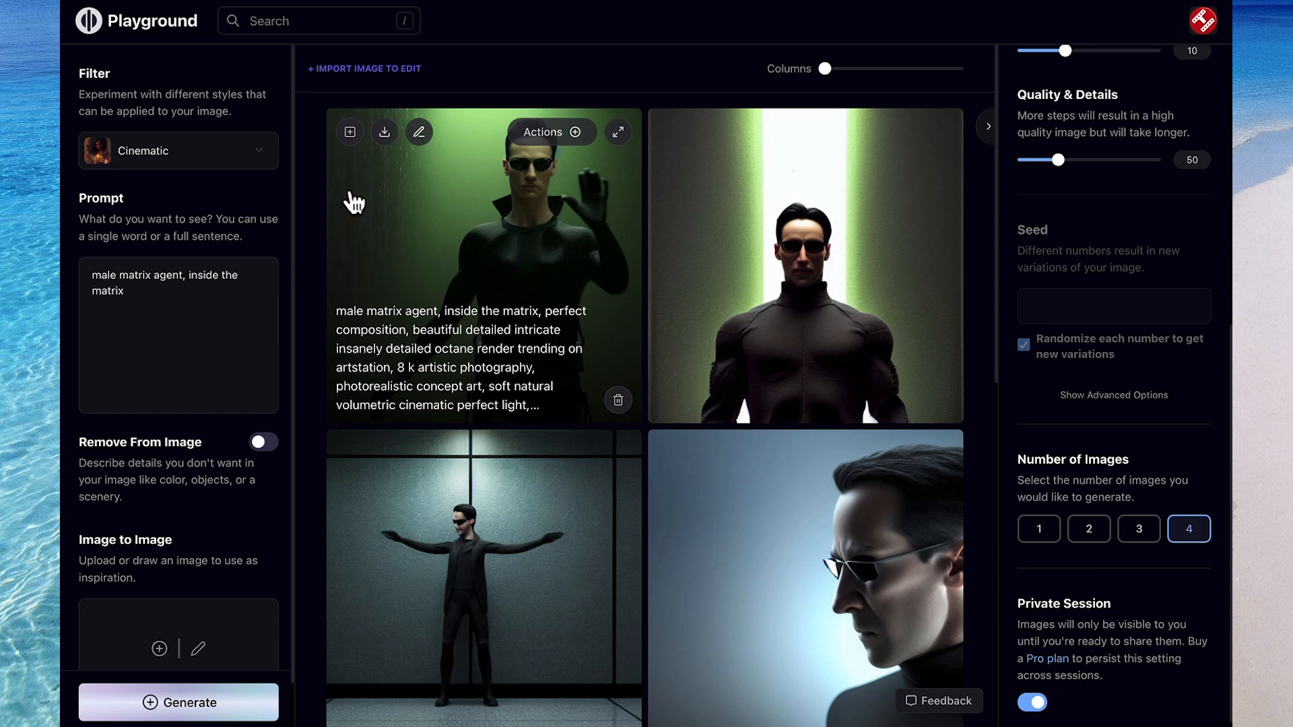
{"action": "mouse_move", "coordinate": [385, 132]}
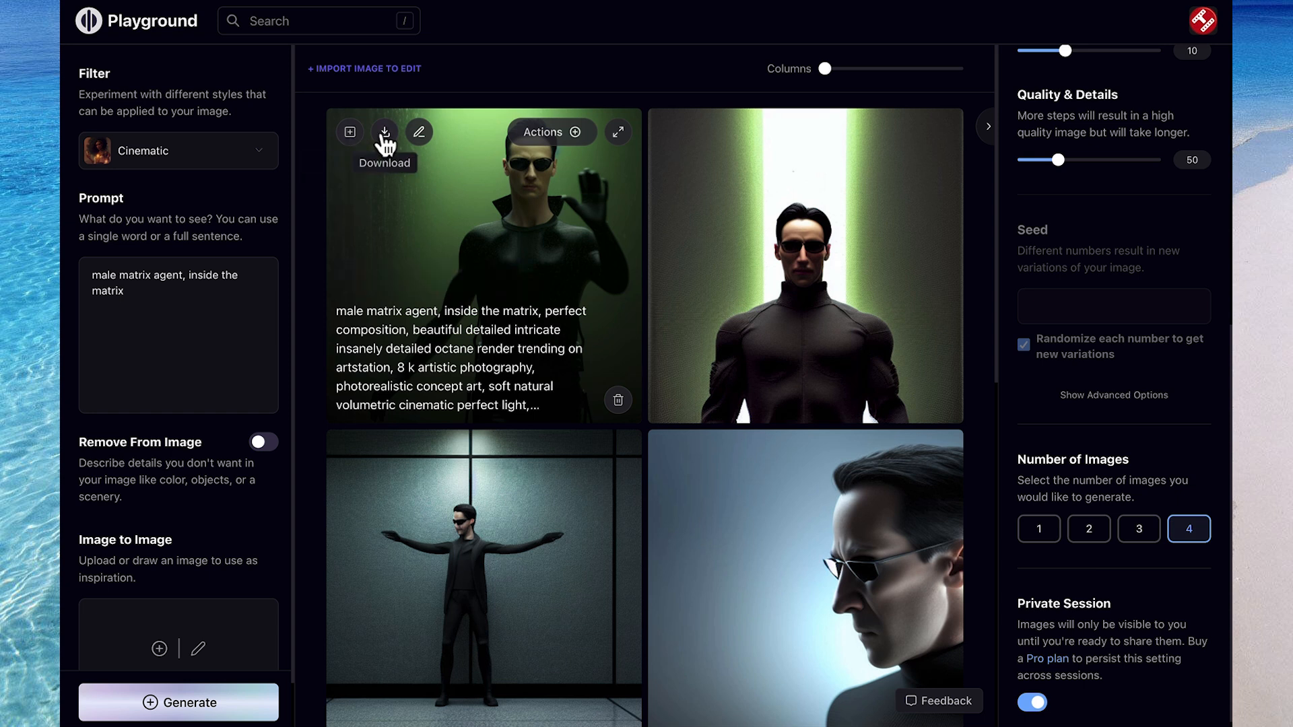
{"action": "mouse_move", "coordinate": [419, 132]}
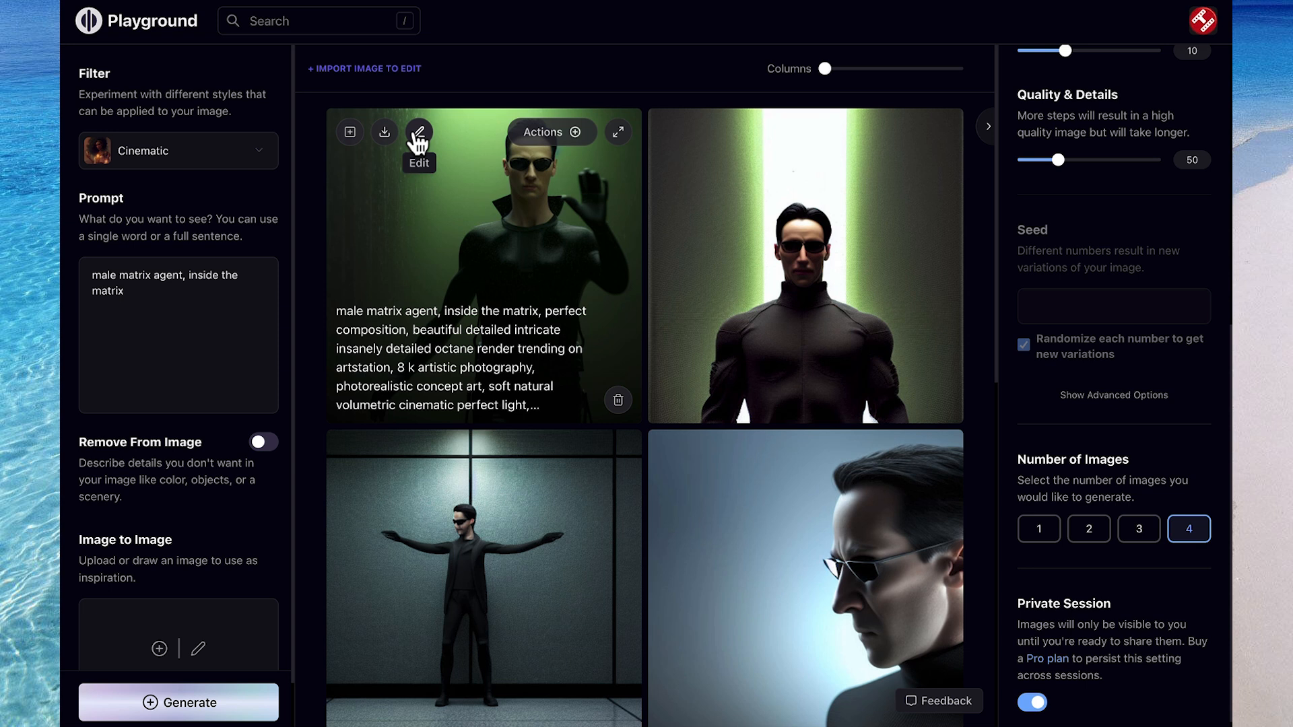
{"action": "mouse_move", "coordinate": [577, 138]}
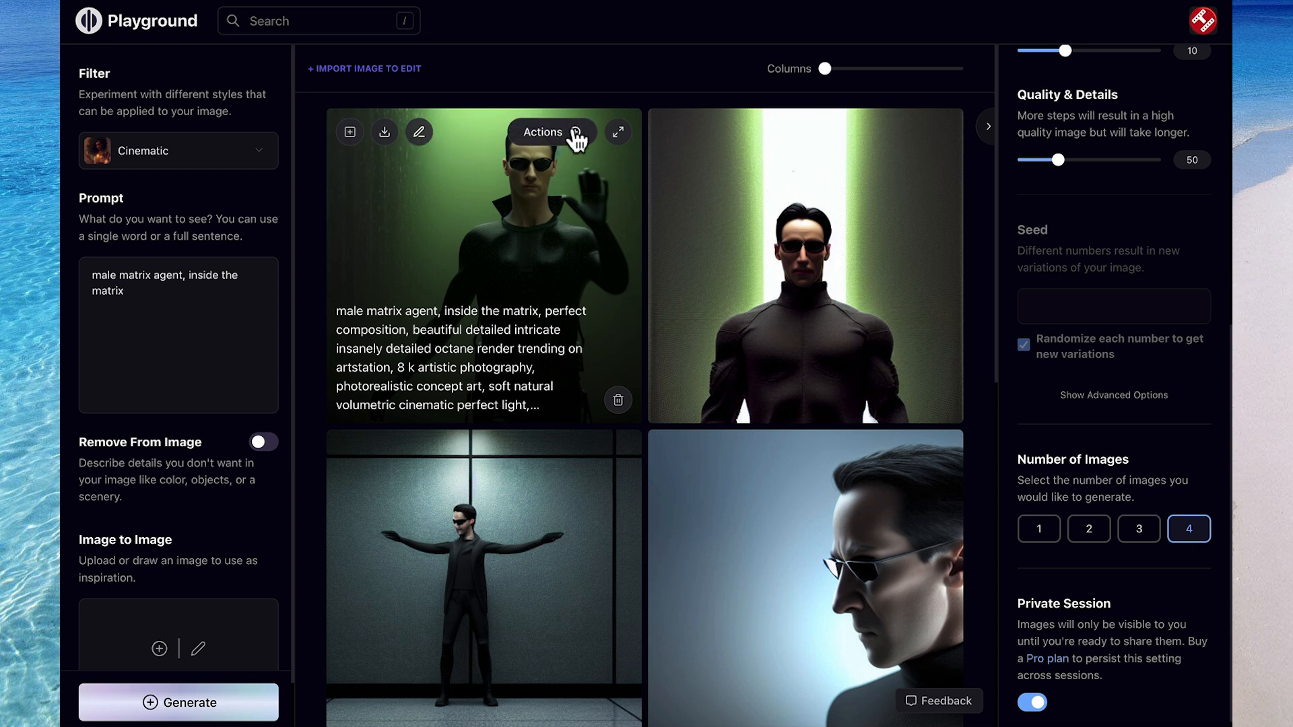
View the first image's Actions menu, then bring up the style filter list
{"action": "left_click", "coordinate": [550, 131]}
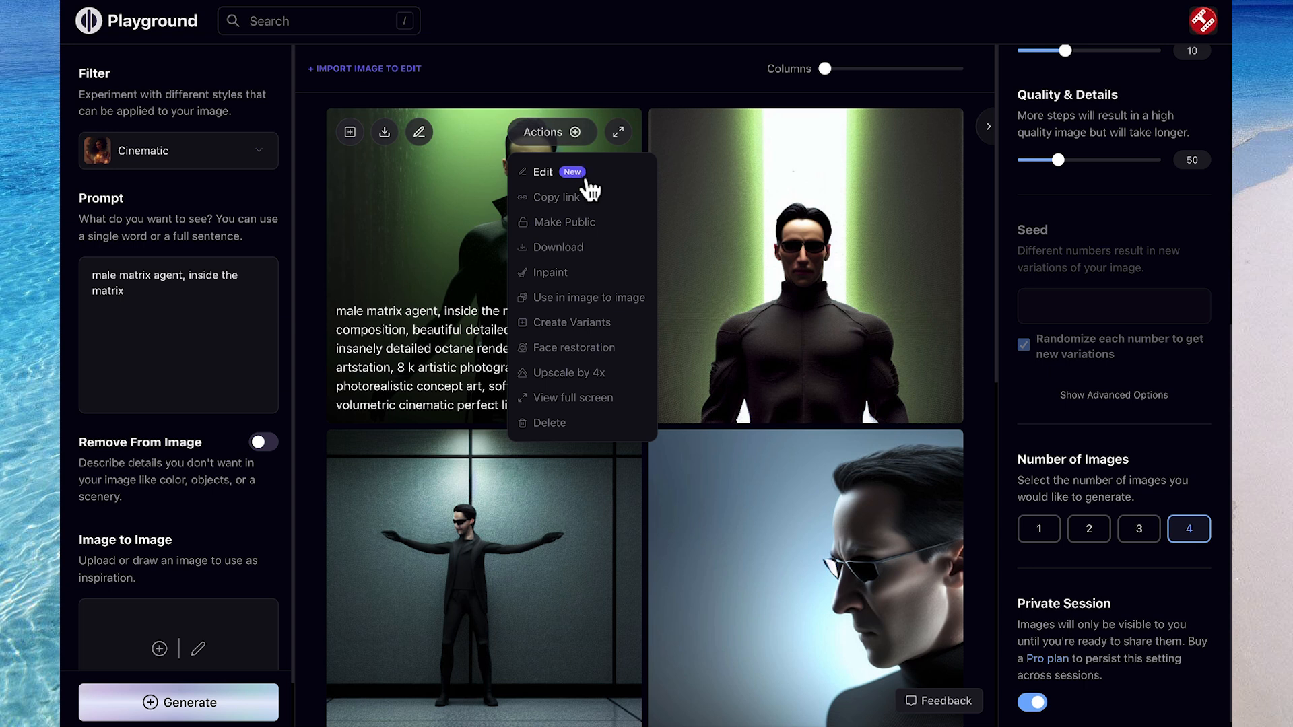
{"action": "mouse_move", "coordinate": [585, 256]}
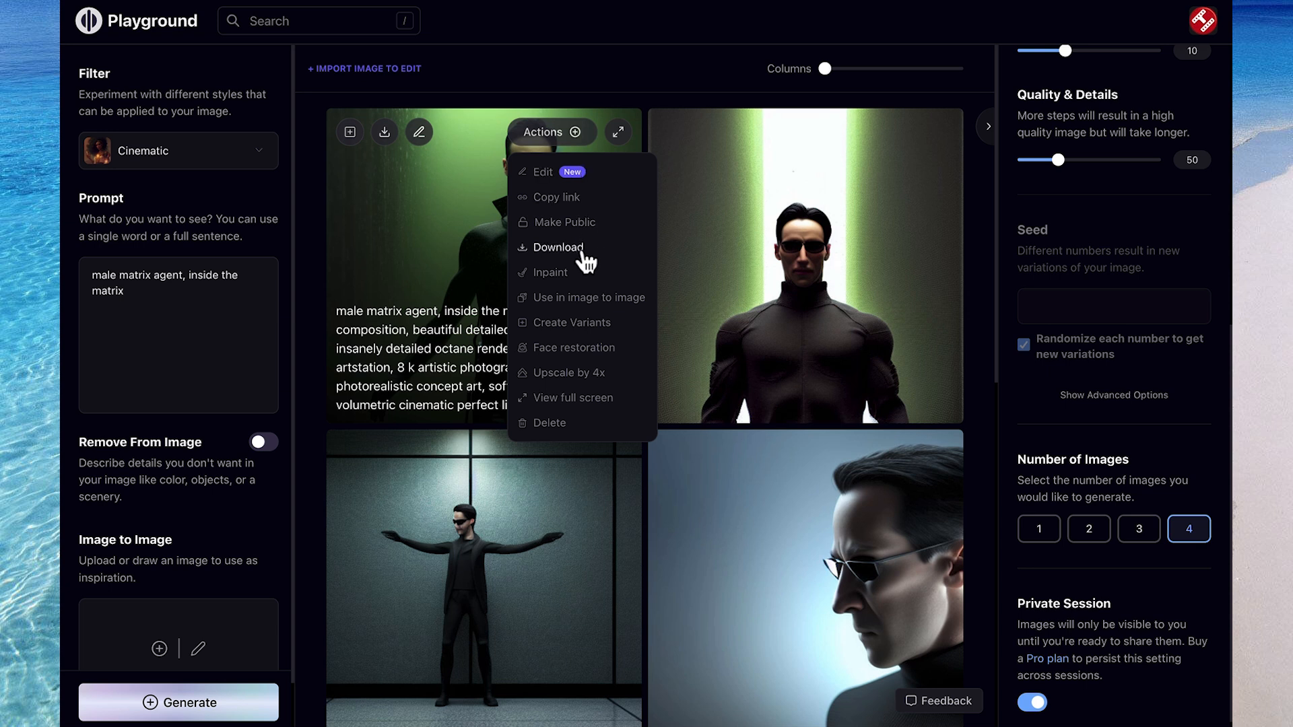
{"action": "mouse_move", "coordinate": [587, 378]}
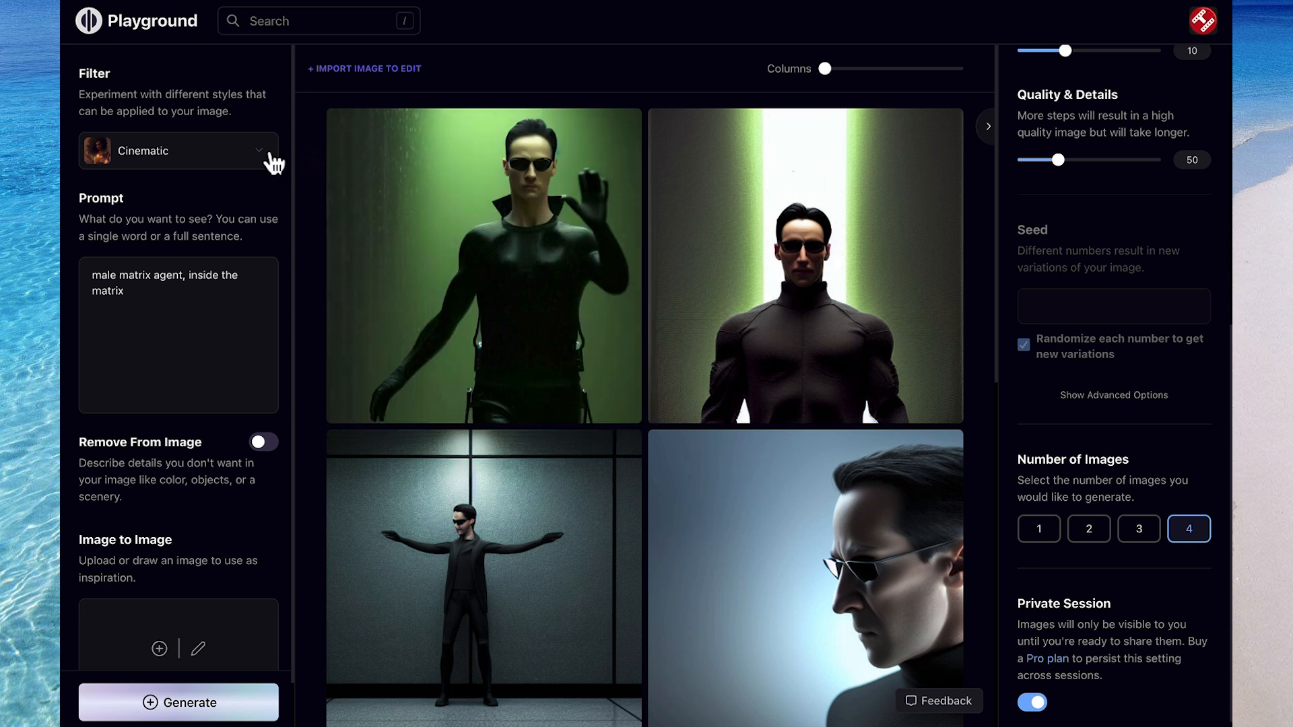
{"action": "left_click", "coordinate": [177, 150]}
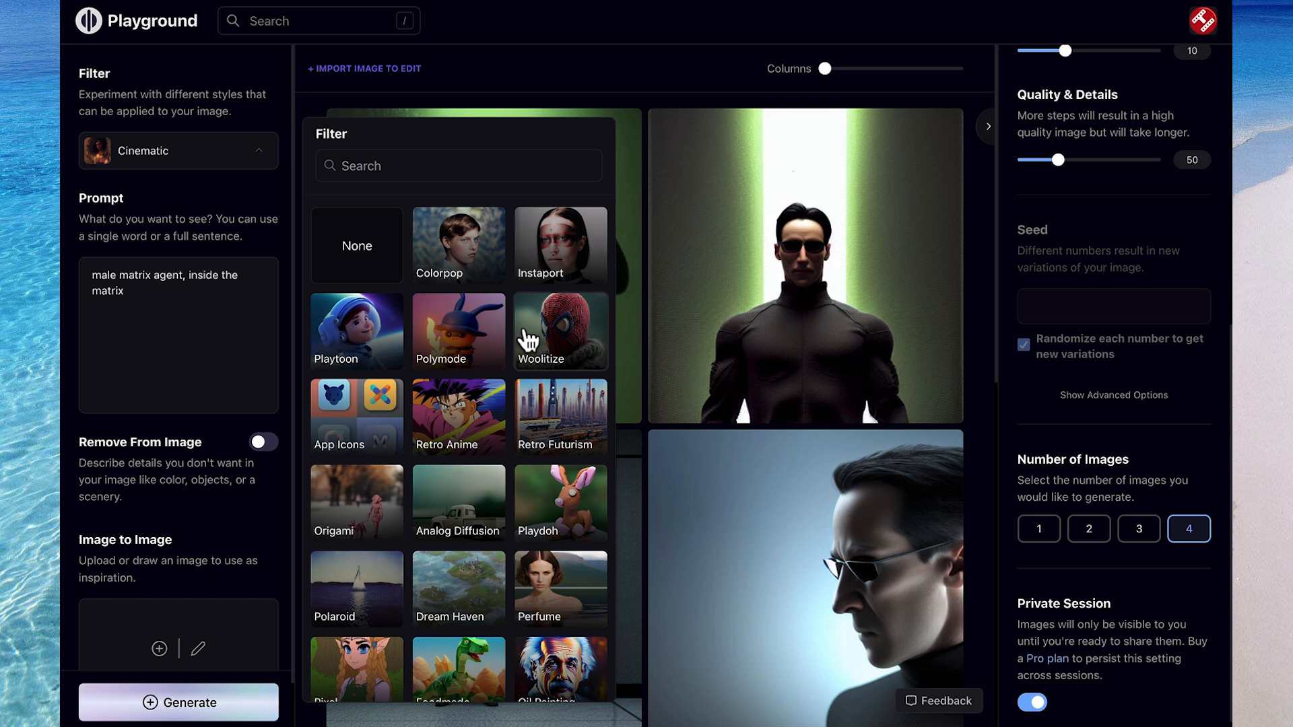
{"action": "mouse_move", "coordinate": [555, 467]}
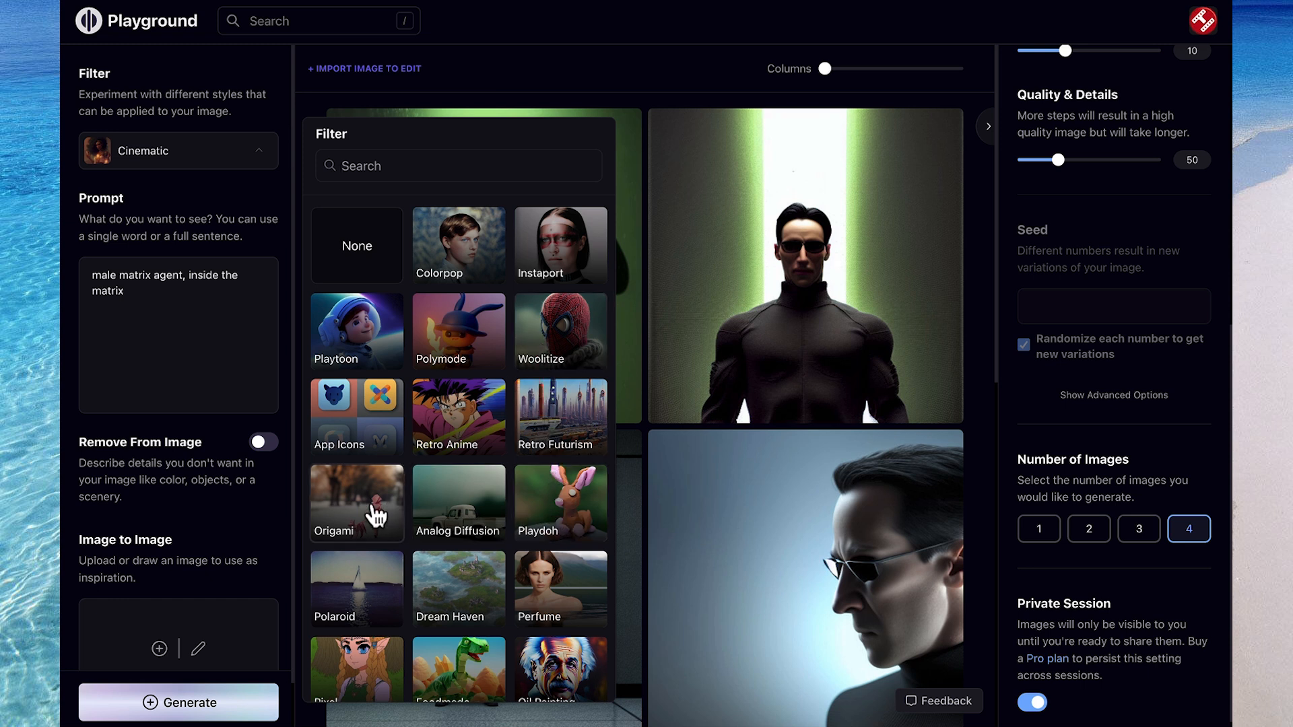
{"action": "scroll", "scroll_direction": "down", "scroll_amount": 3}
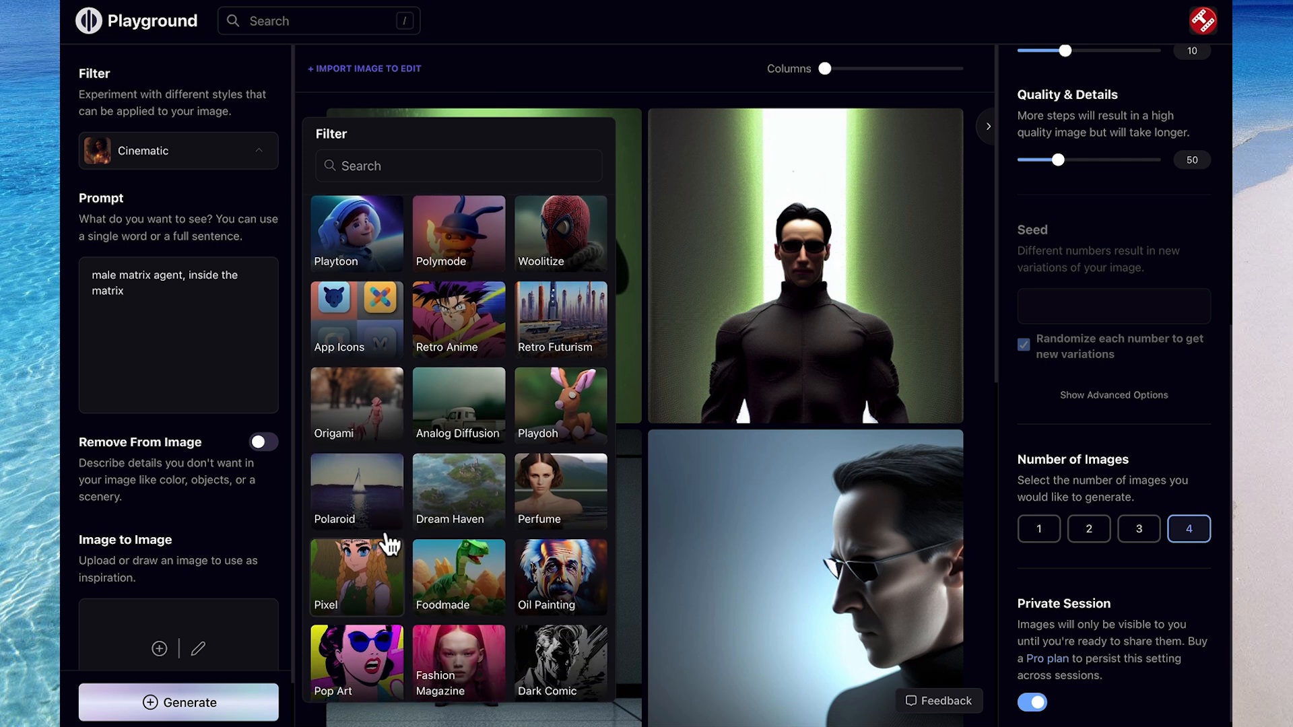
{"action": "mouse_move", "coordinate": [458, 375]}
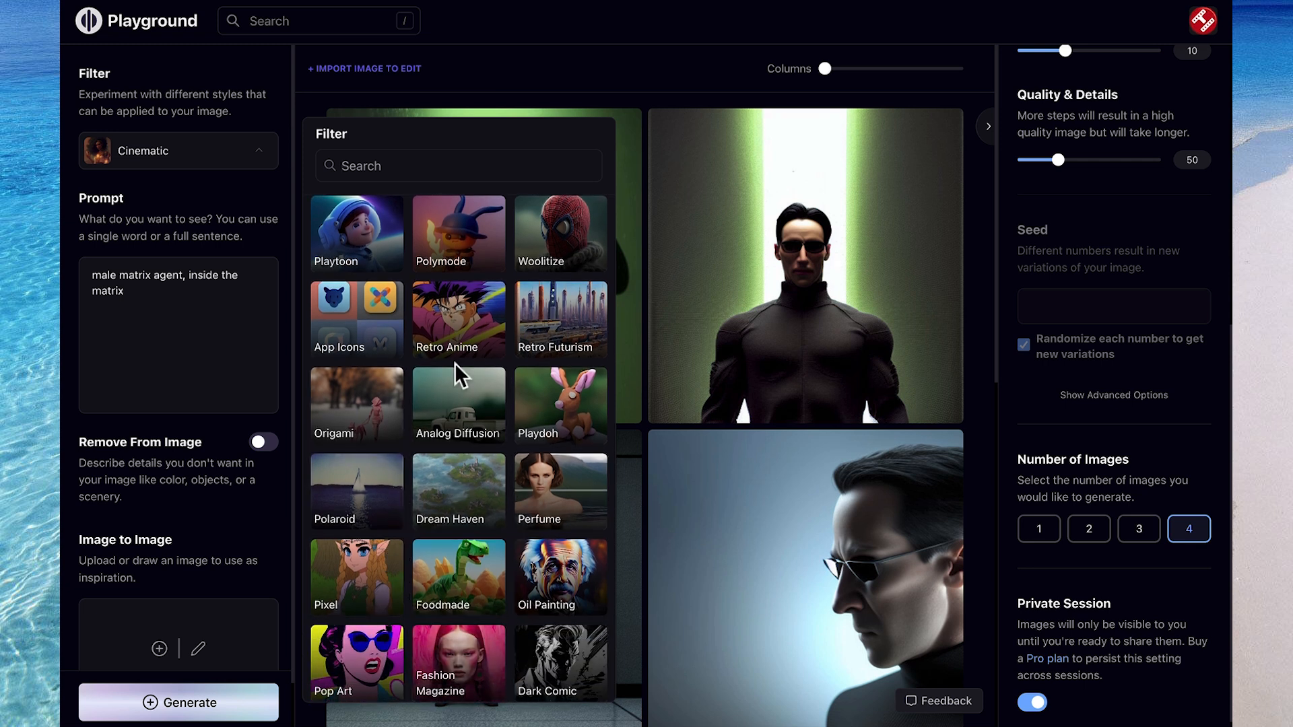
{"action": "left_click", "coordinate": [458, 405]}
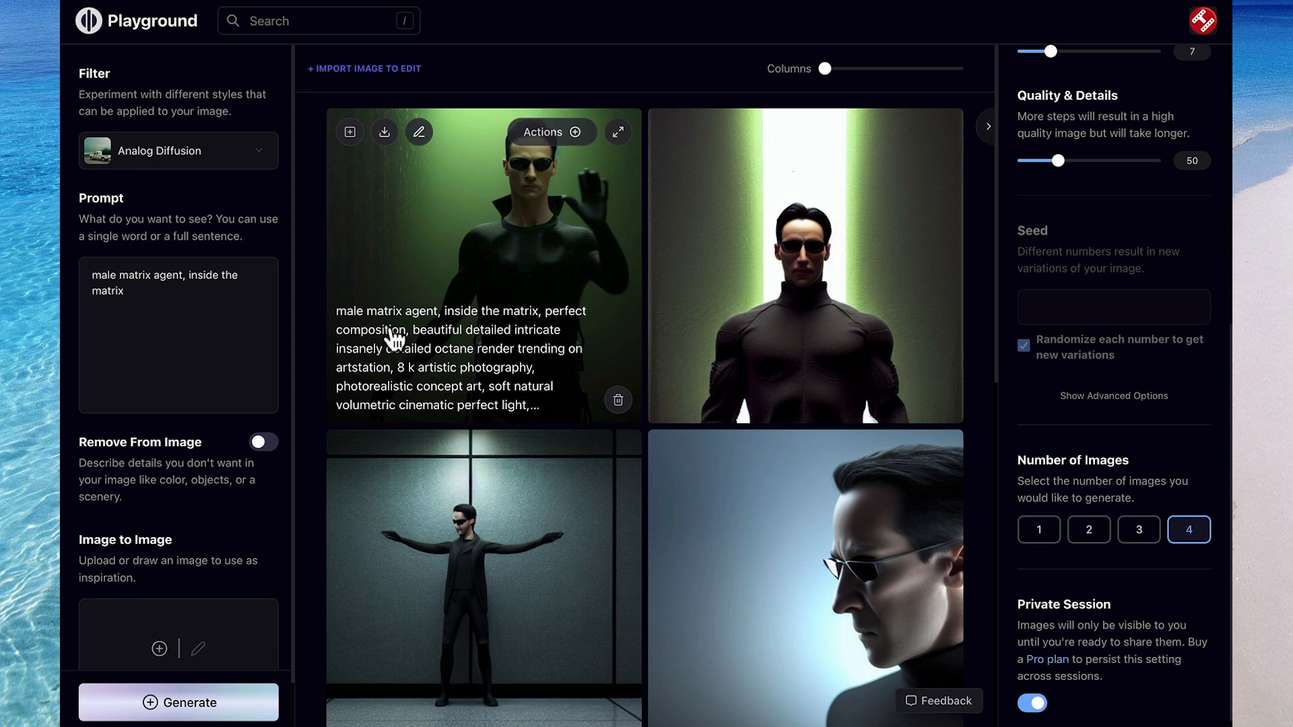
Generate Analog Diffusion images, then regenerate with ', binary code in background' appended
{"action": "left_click", "coordinate": [178, 702]}
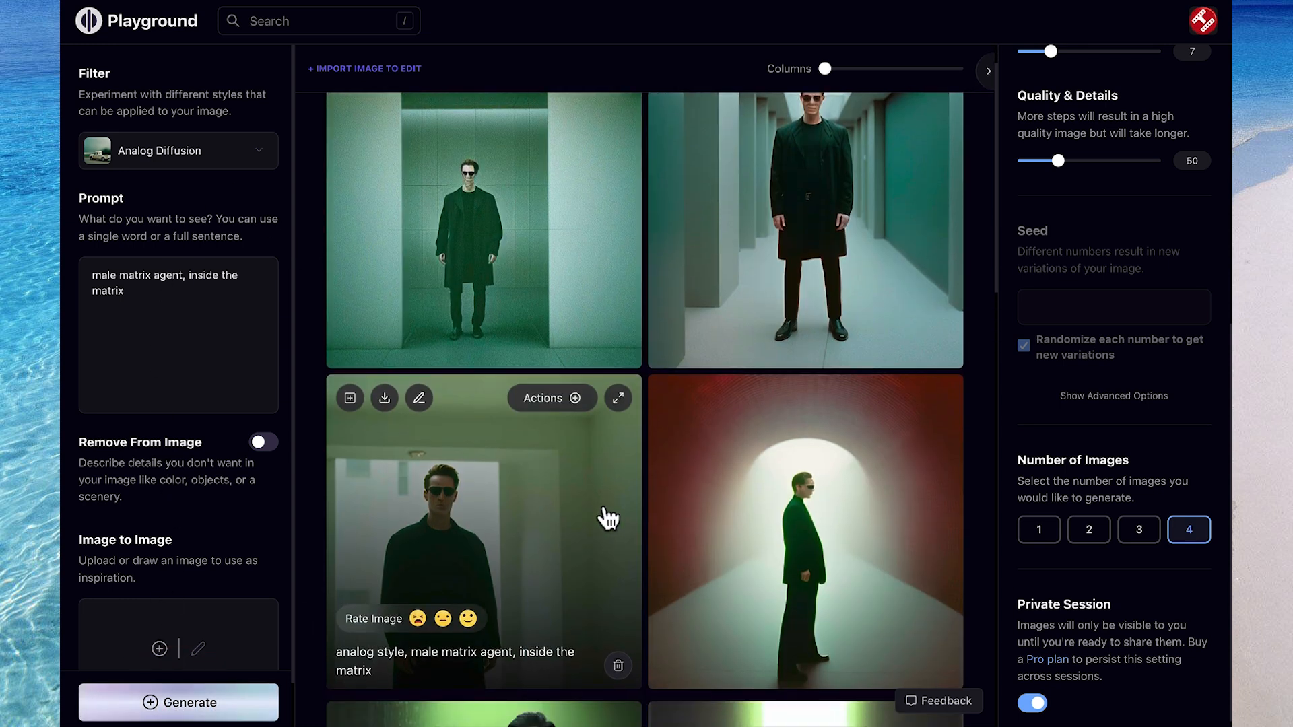
{"action": "type", "text": ","}
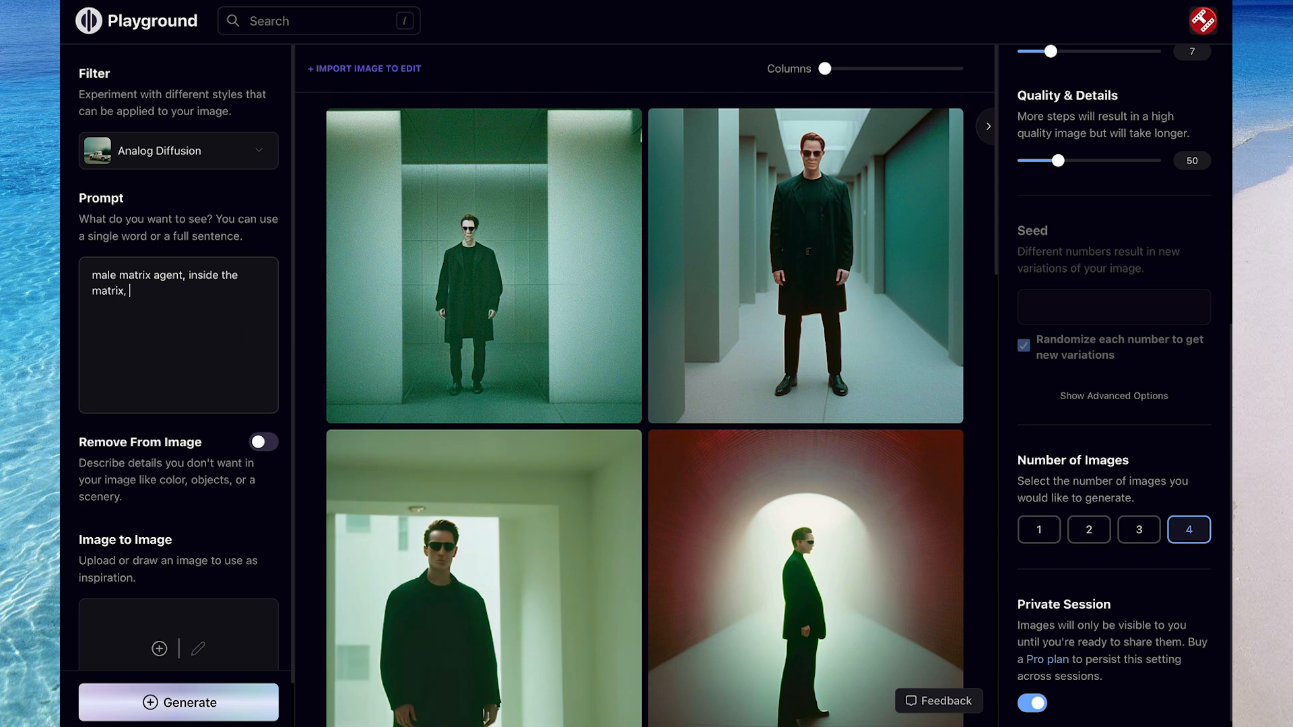
{"action": "type", "text": "binary code in background"}
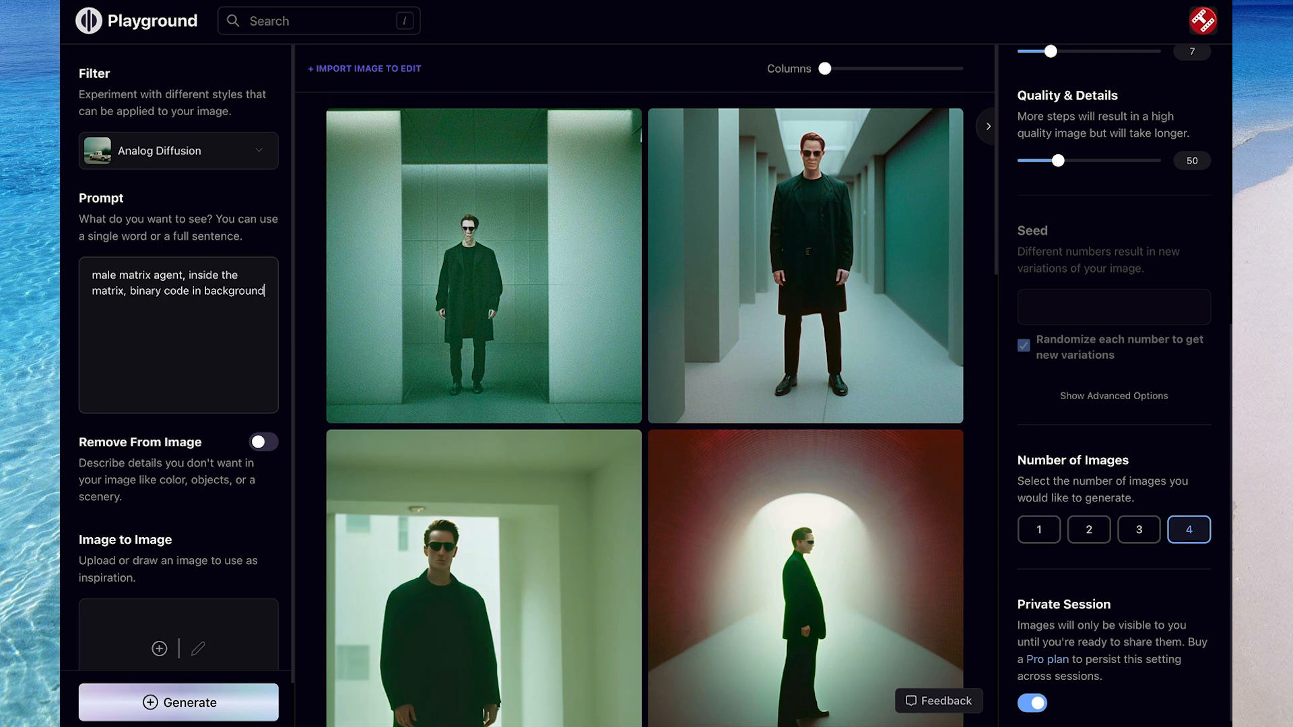
{"action": "left_click", "coordinate": [177, 702]}
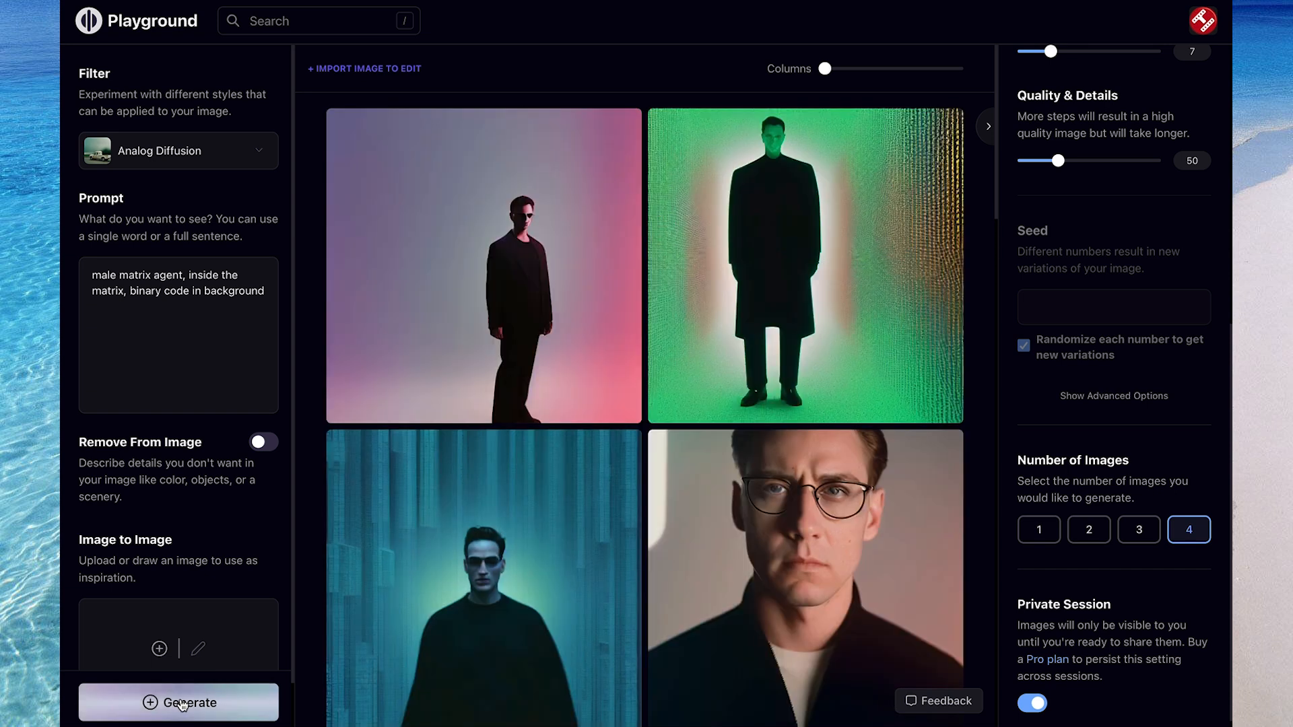
Switch the style filter to Perfume and scroll to the remaining settings
{"action": "left_click", "coordinate": [177, 150]}
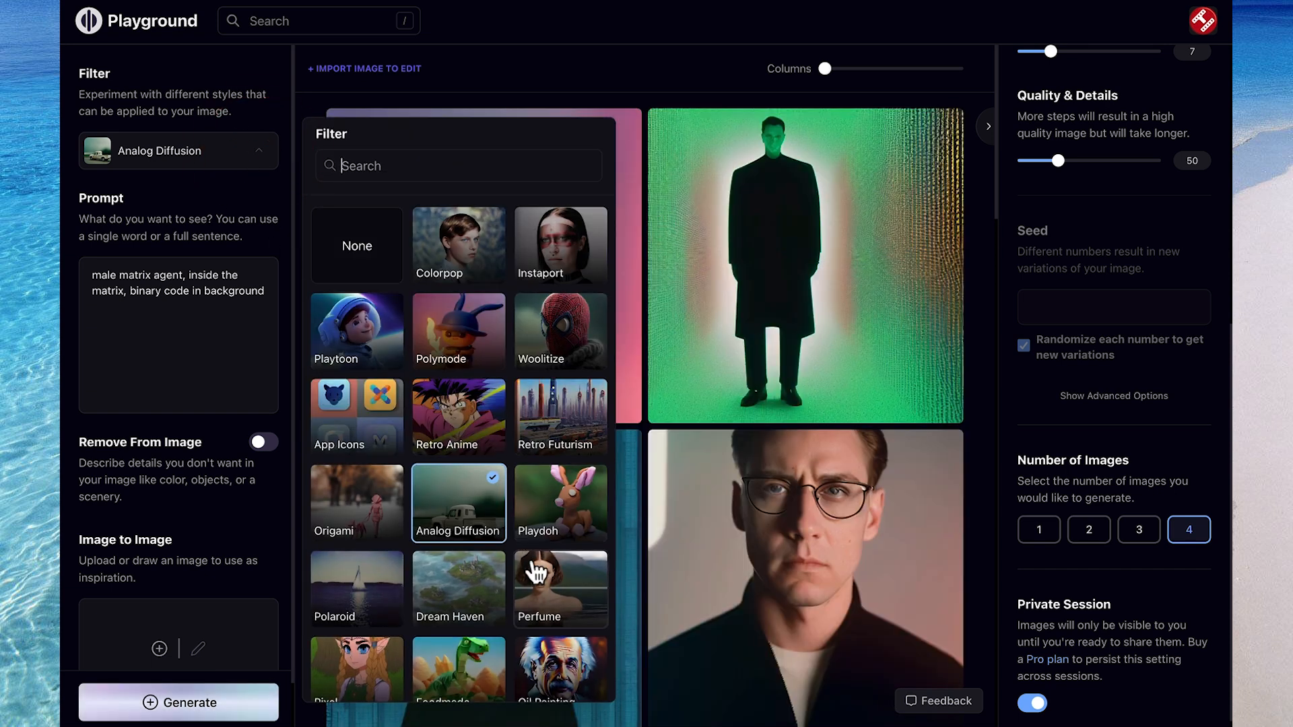
{"action": "left_click", "coordinate": [560, 588]}
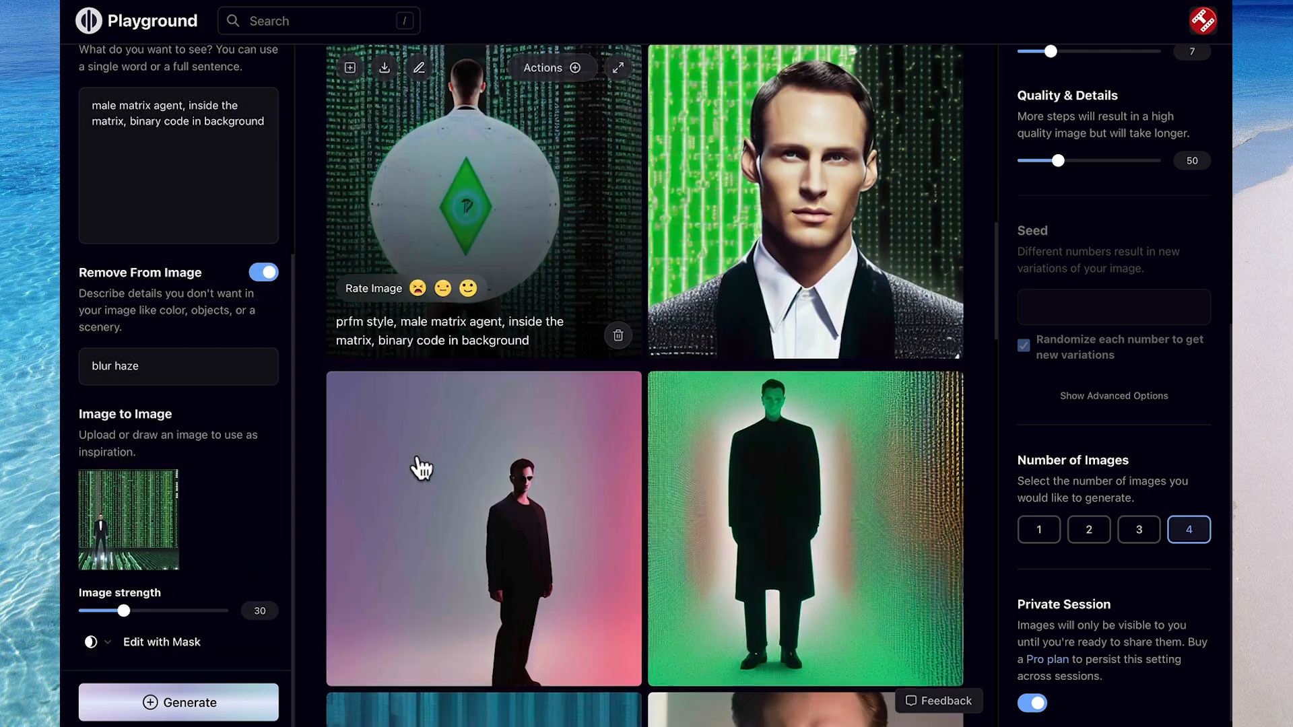
{"action": "scroll", "scroll_direction": "down", "scroll_amount": 3}
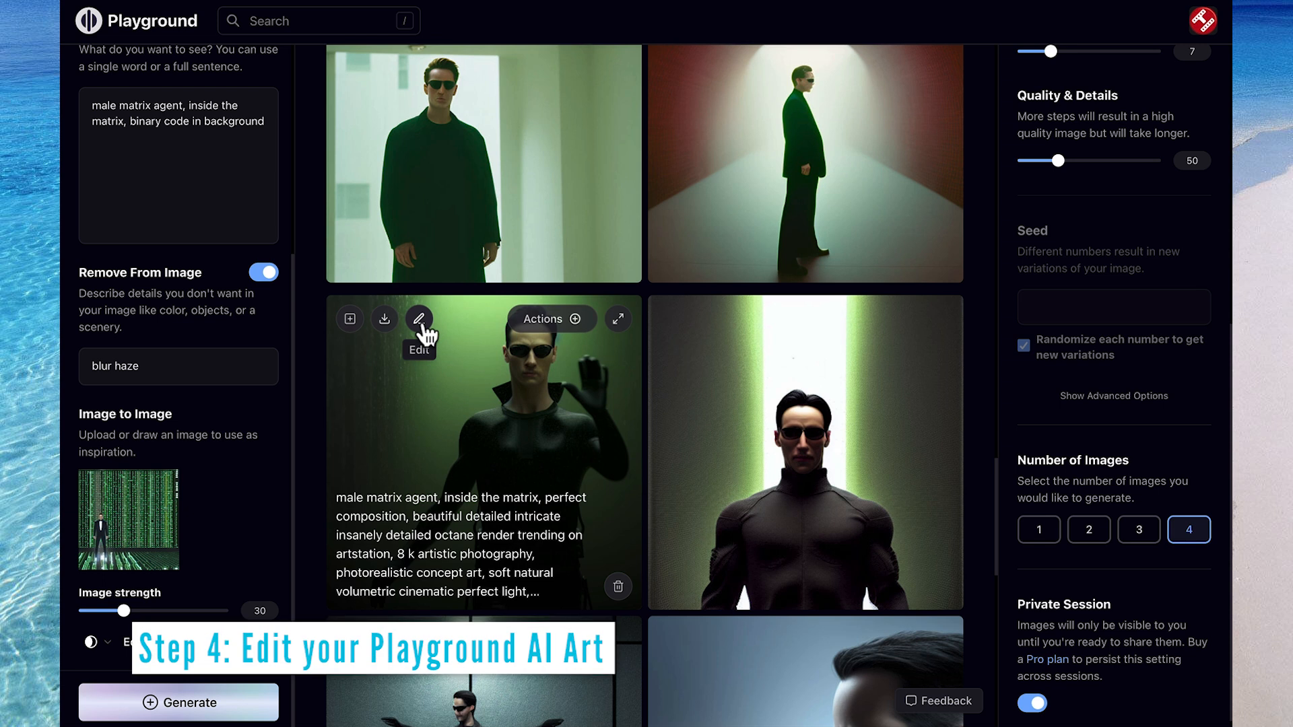
Edit the green-lit agent image with Remove From Image off, generating the city skyline edit
{"action": "left_click", "coordinate": [419, 319]}
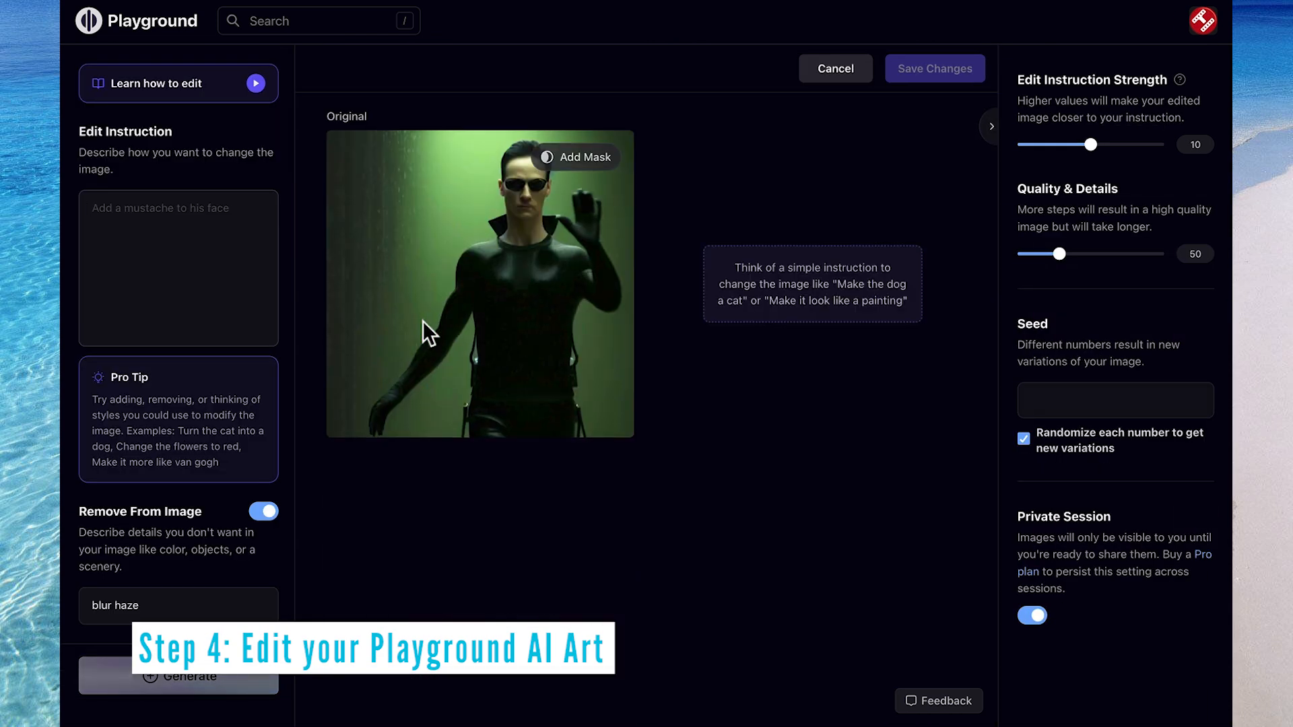
{"action": "left_click", "coordinate": [264, 511]}
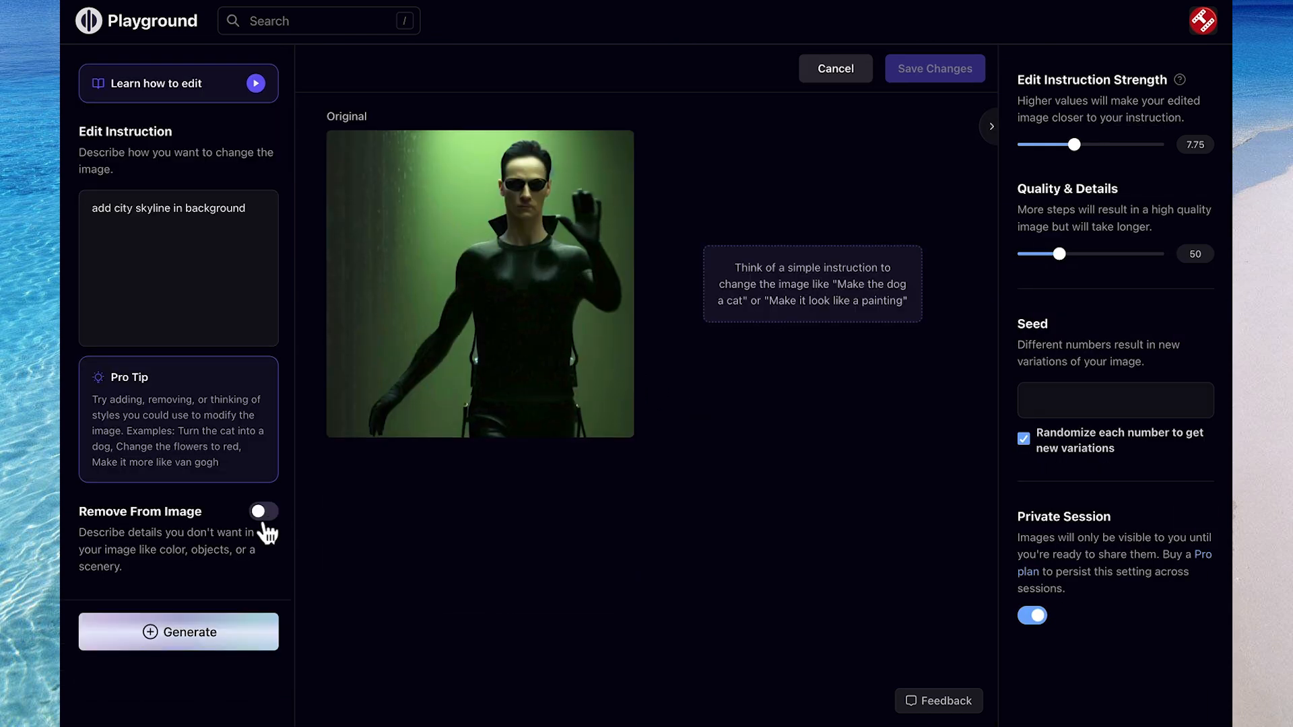
{"action": "left_click", "coordinate": [178, 631]}
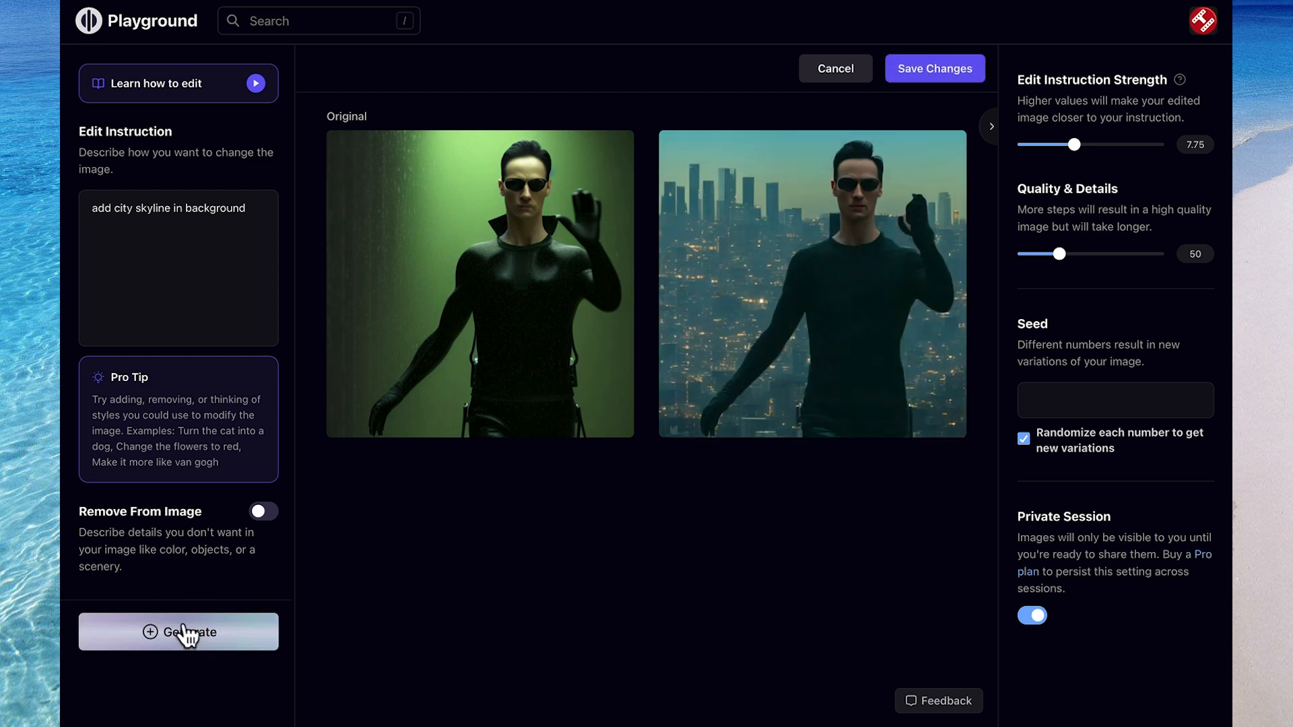
Lower edit instruction strength to 5, regenerate the skyline, and save to the gallery
{"action": "left_click_drag", "start_coordinate": [1076, 144], "coordinate": [1062, 144]}
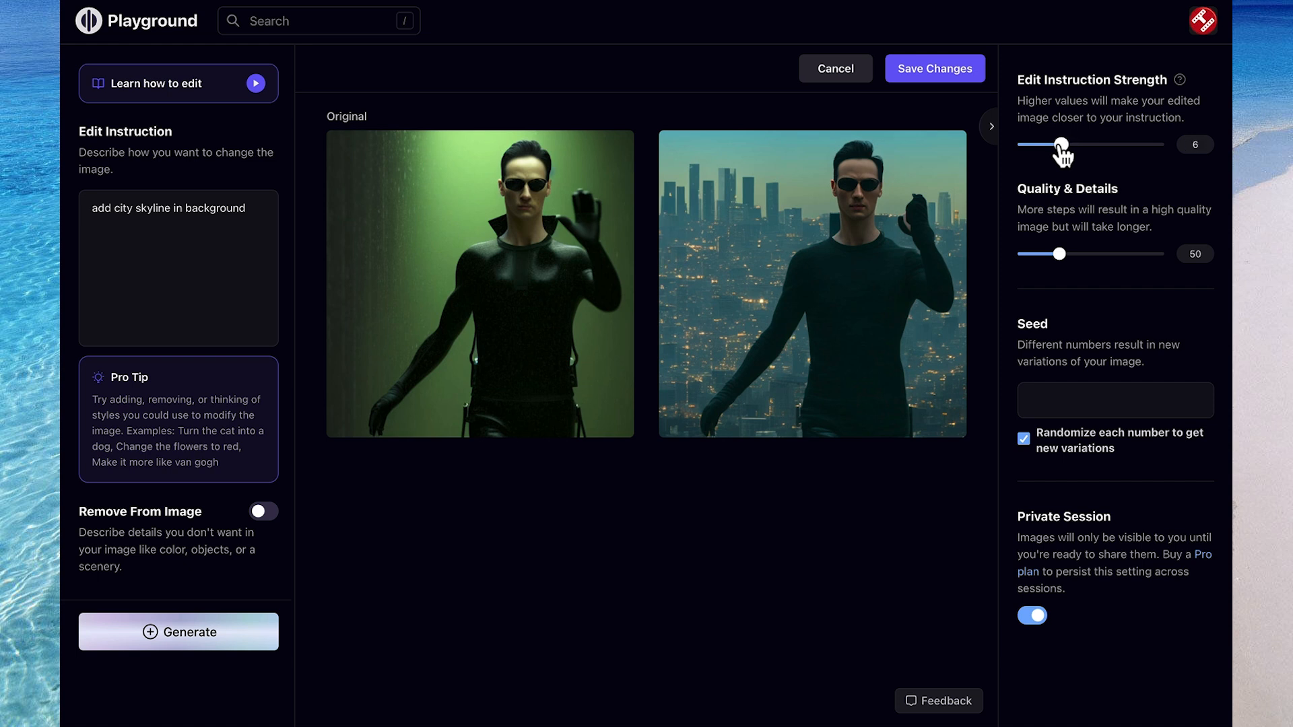
{"action": "left_click_drag", "start_coordinate": [1061, 144], "coordinate": [1055, 144]}
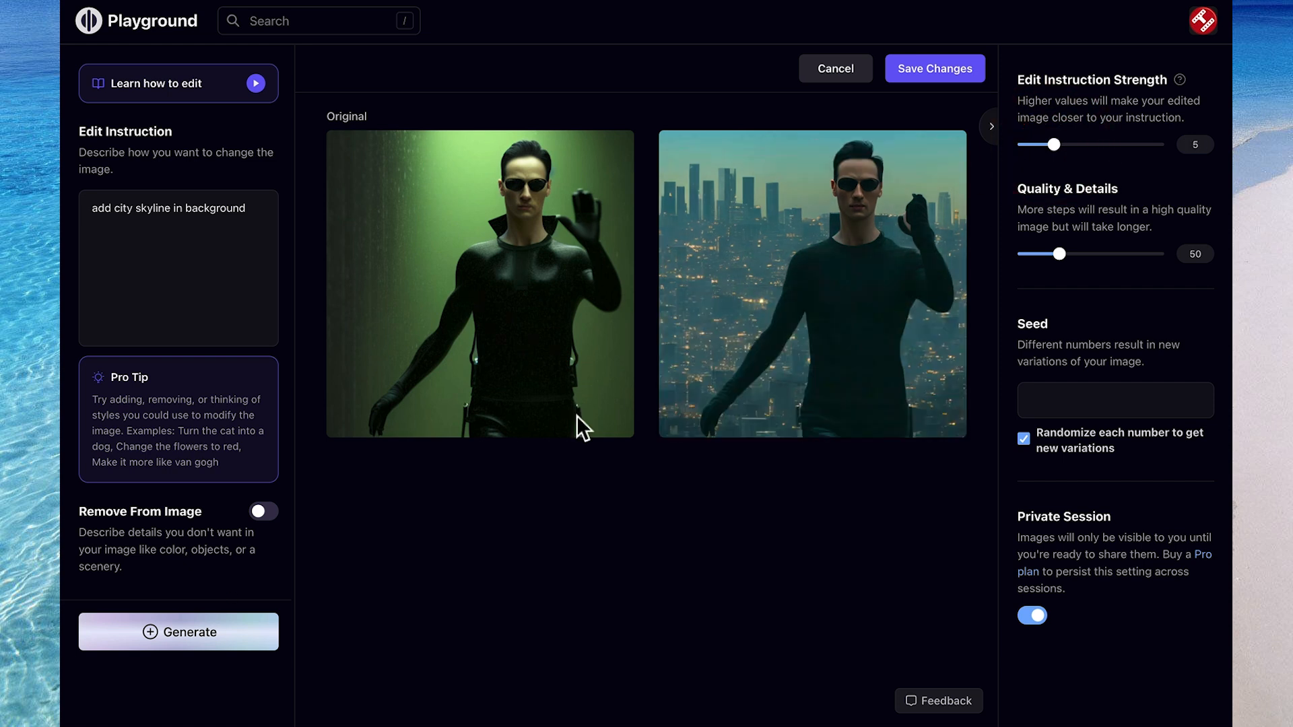
{"action": "left_click", "coordinate": [177, 632]}
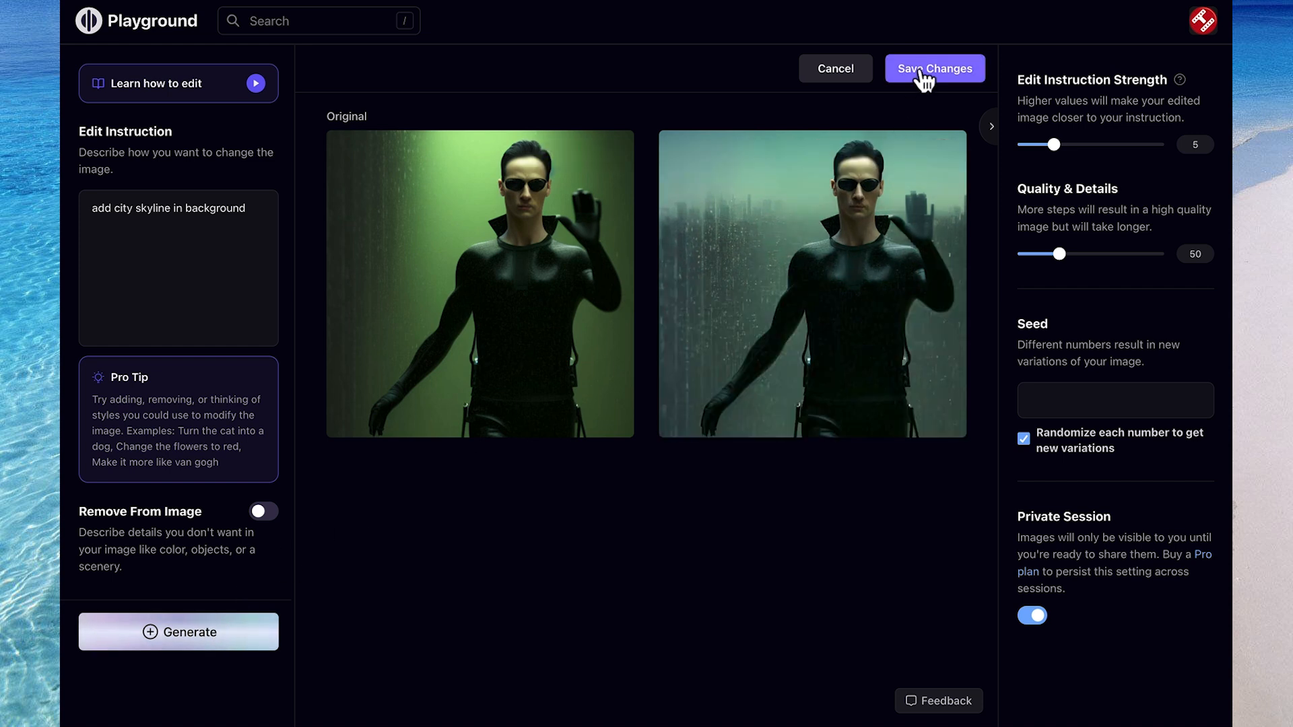
{"action": "left_click", "coordinate": [934, 69]}
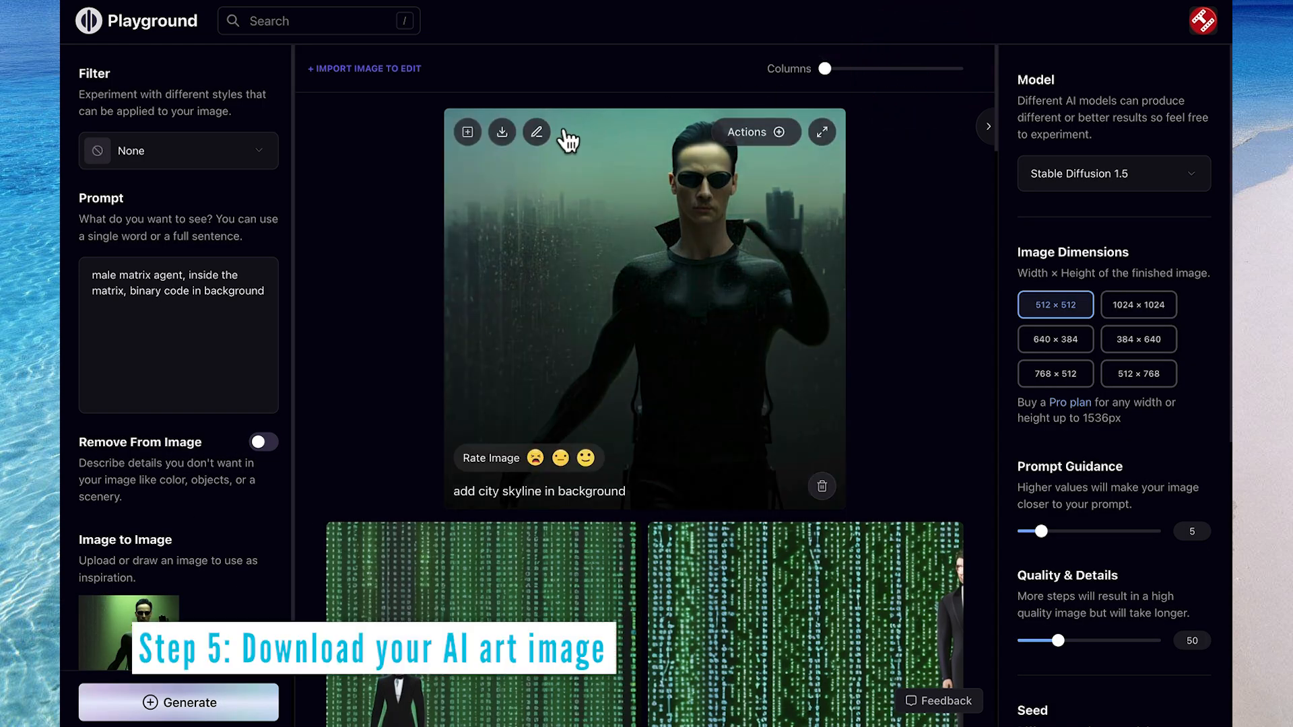
Edit the skyline image with the prompt 'green binary code in background'
{"action": "left_click", "coordinate": [536, 132]}
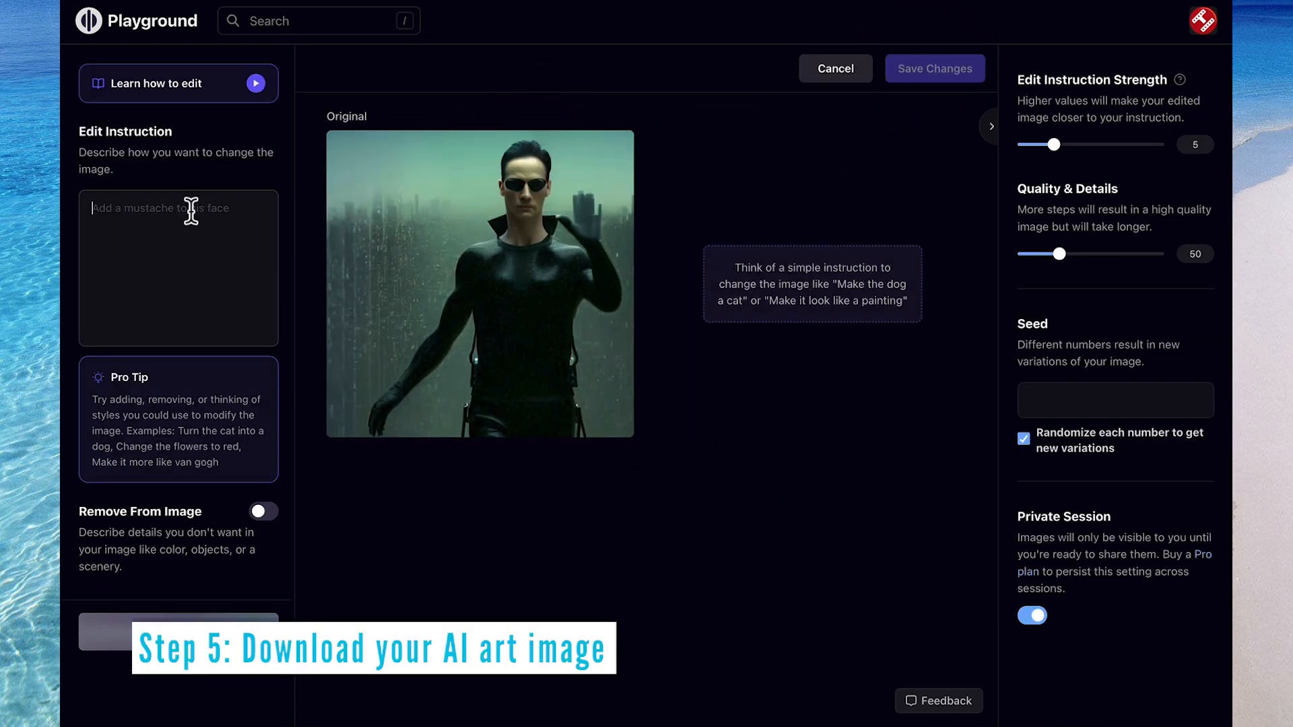
{"action": "type", "text": "green binary code in background"}
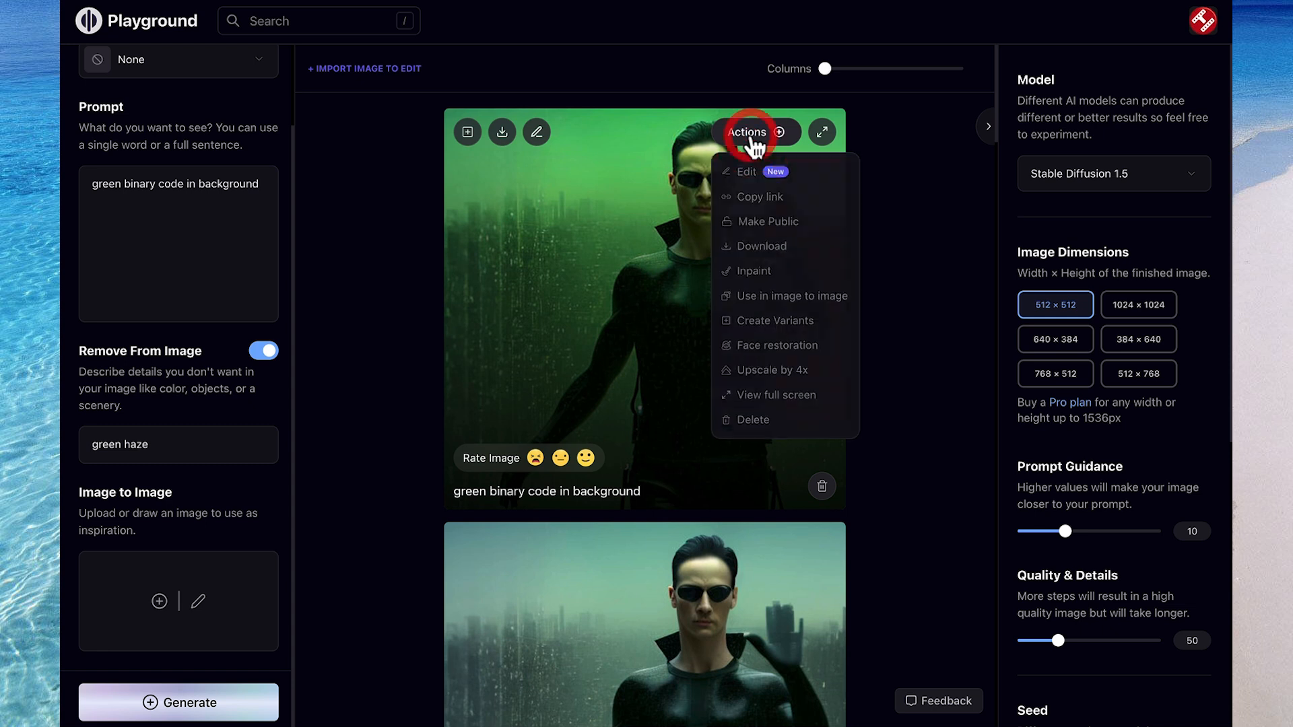
{"action": "left_click", "coordinate": [772, 369]}
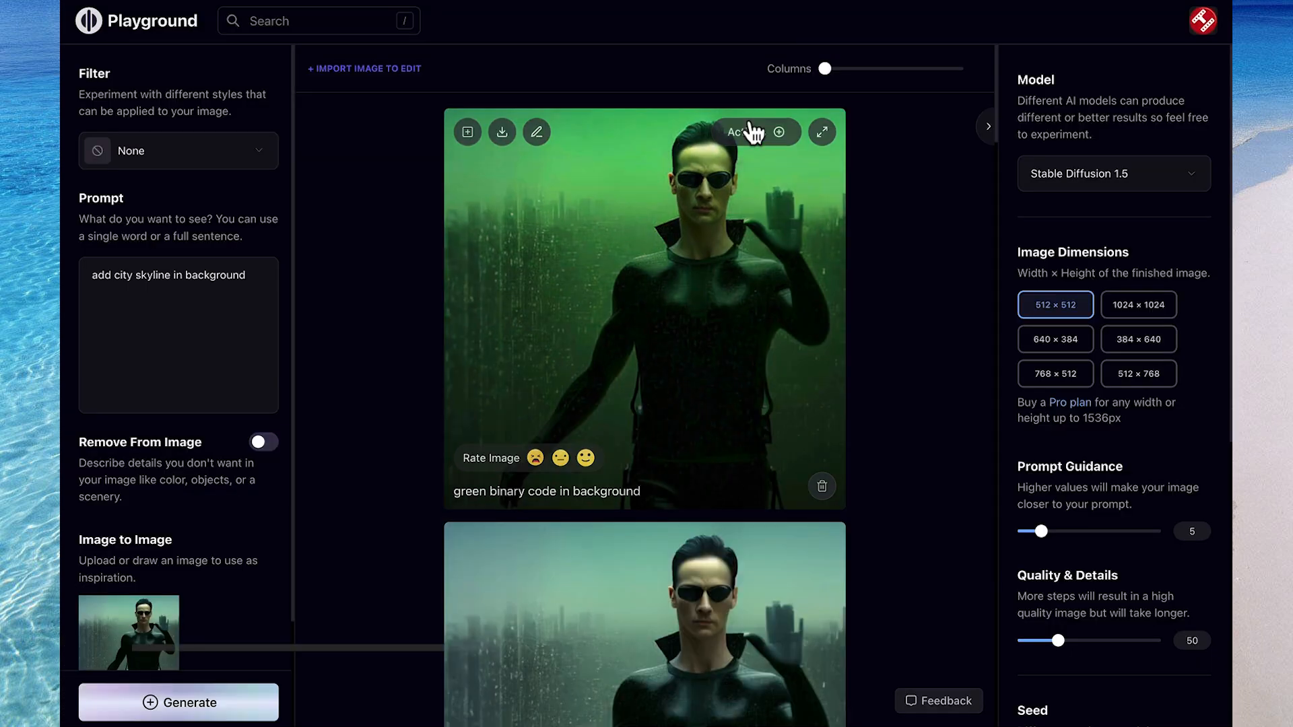
Edit the green agent image with the instruction 'add a mustache to his face'
{"action": "left_click", "coordinate": [536, 131]}
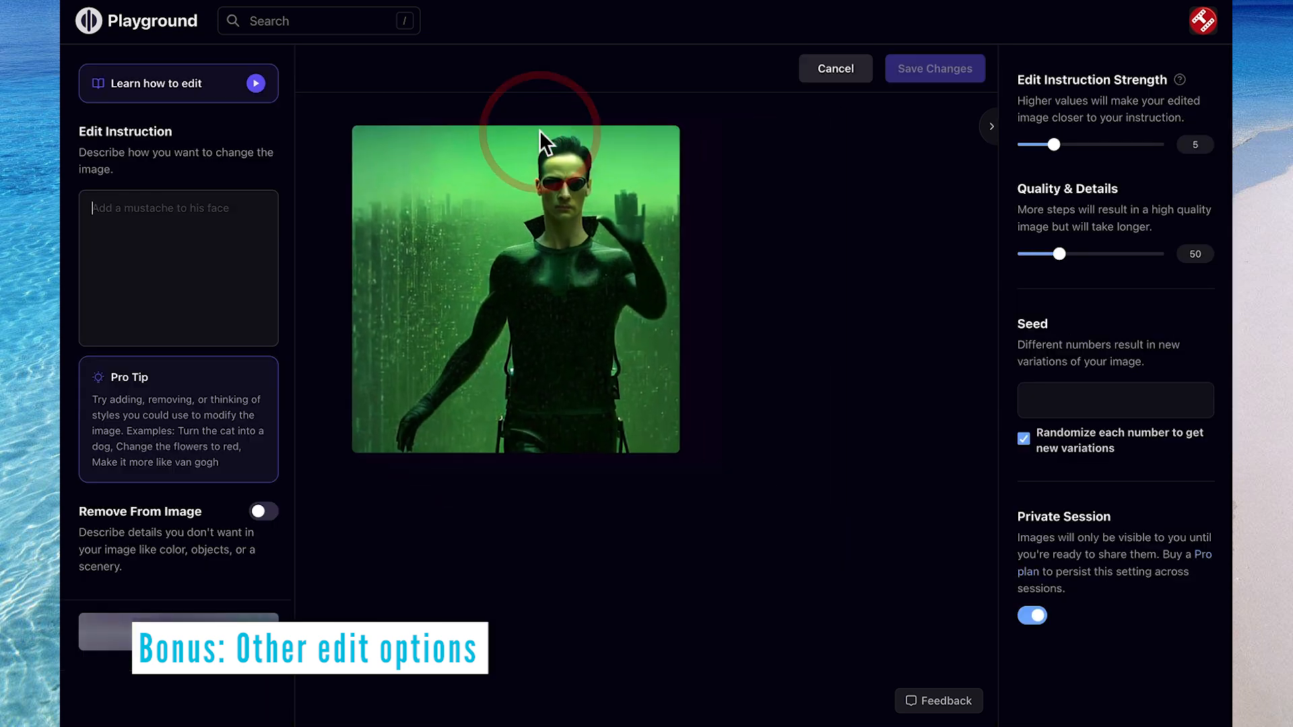
{"action": "type", "text": "add a"}
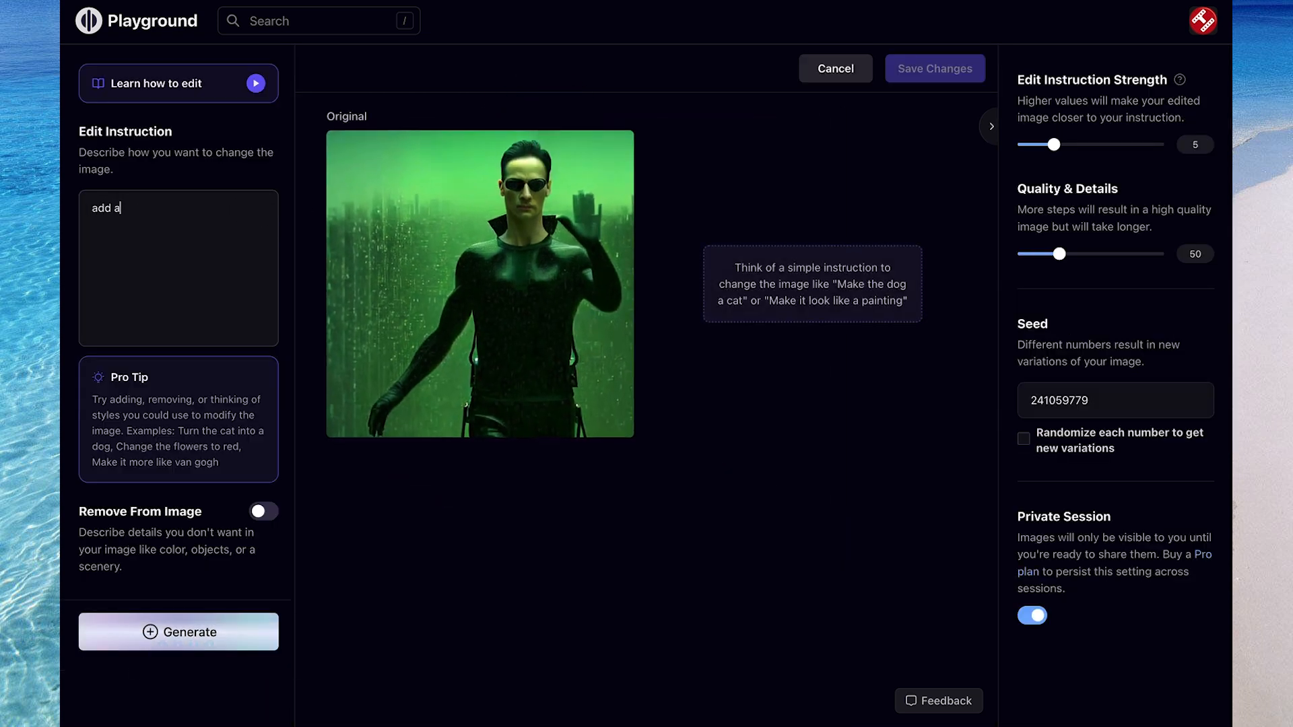
{"action": "type", "text": "mustache to his face"}
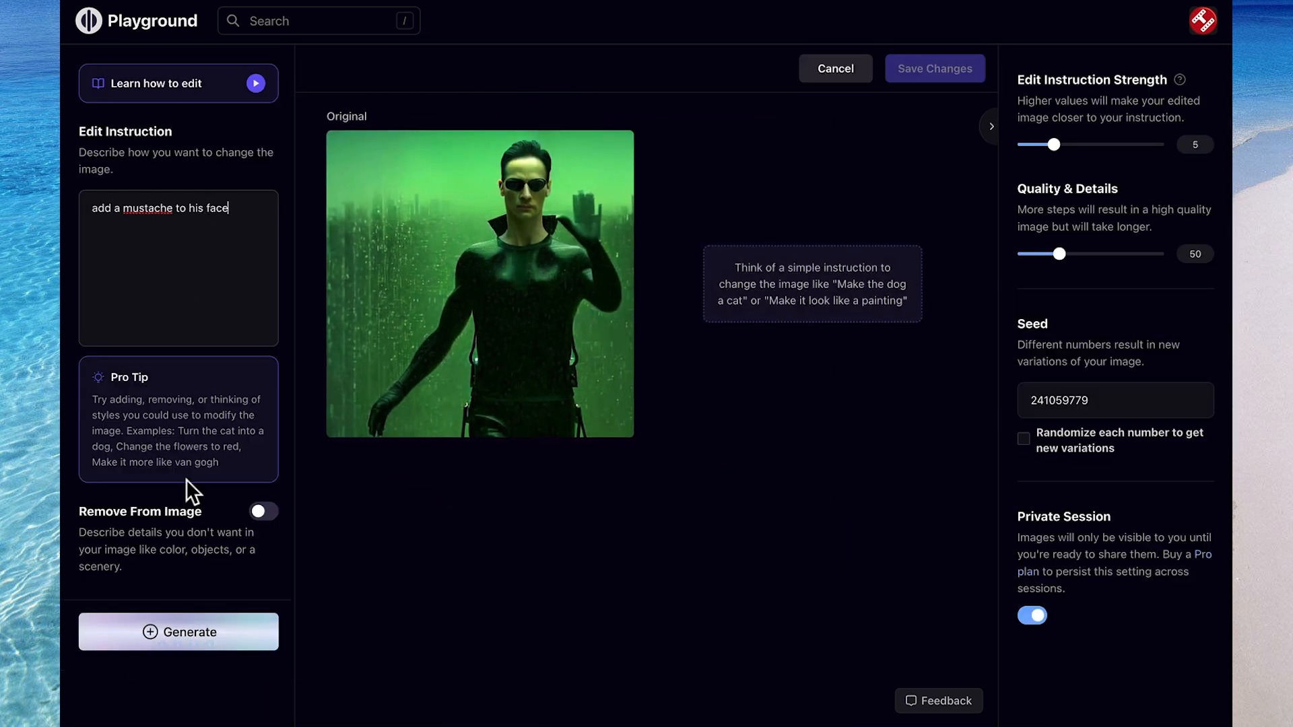
Load the meadow image and generate a 'make sky blue' edit
{"action": "left_click", "coordinate": [178, 632]}
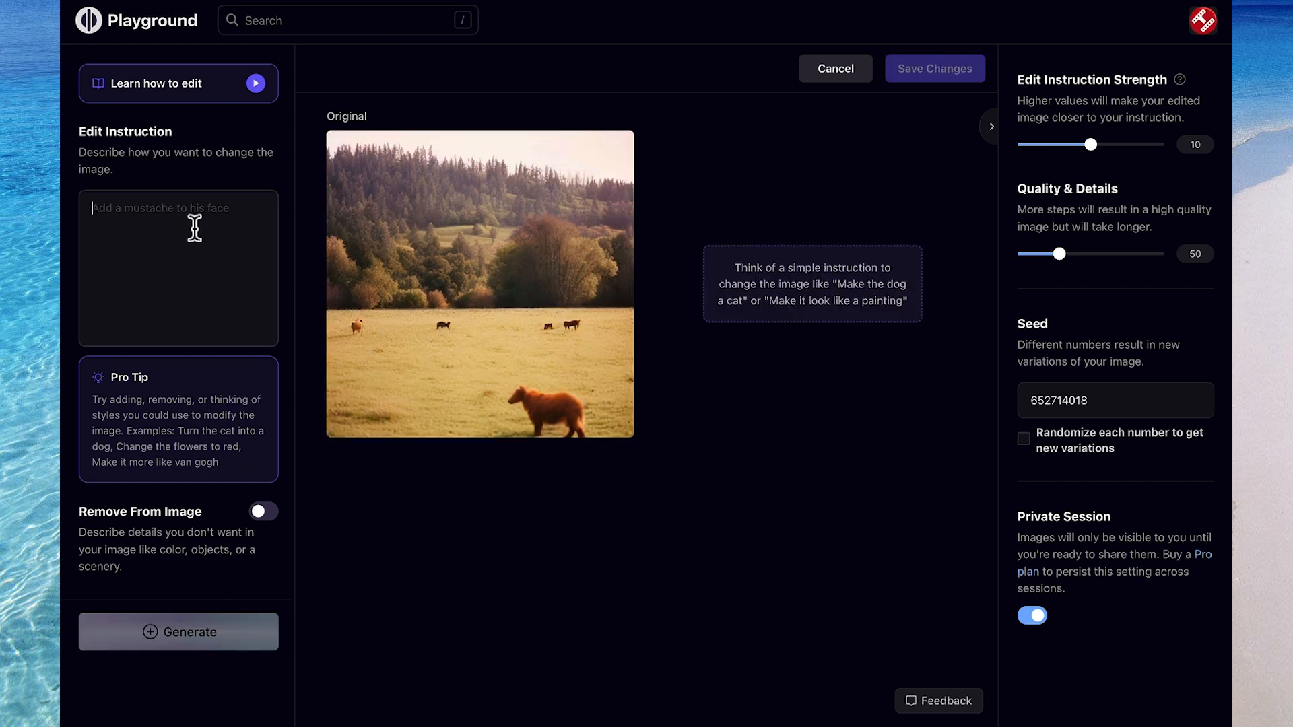
{"action": "type", "text": "make sky blue"}
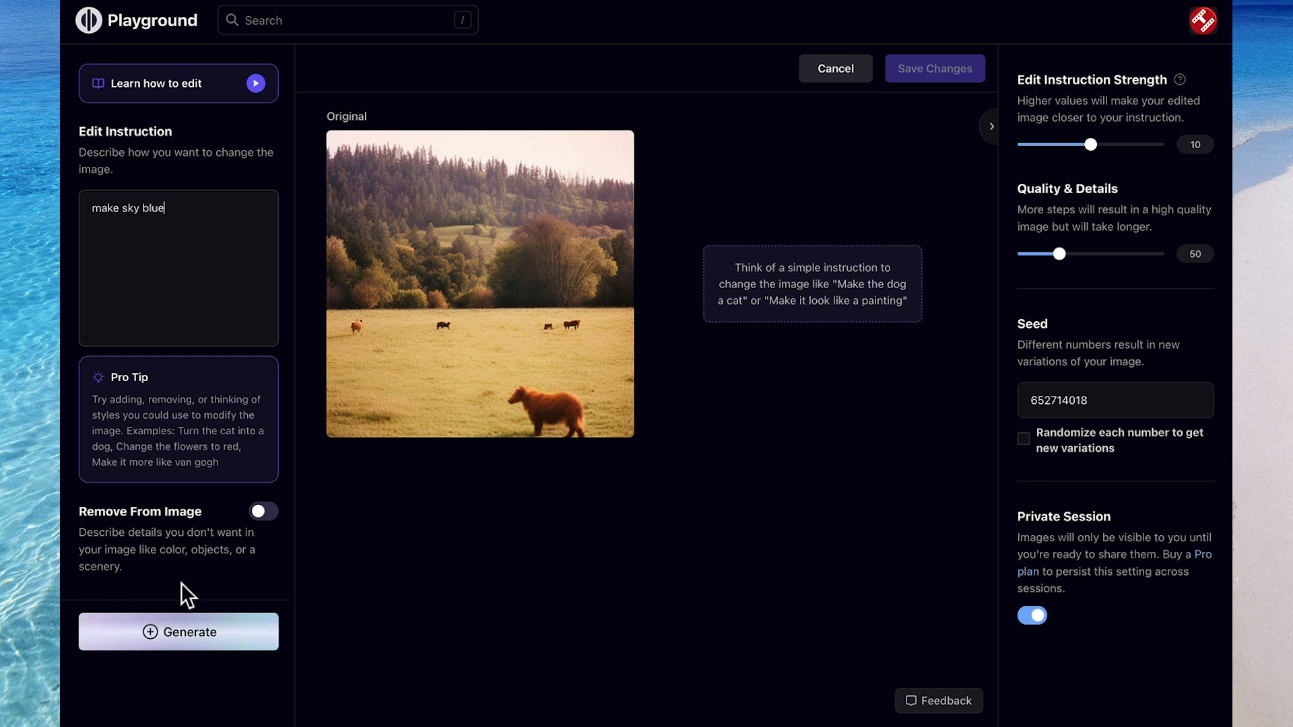
{"action": "left_click", "coordinate": [178, 632]}
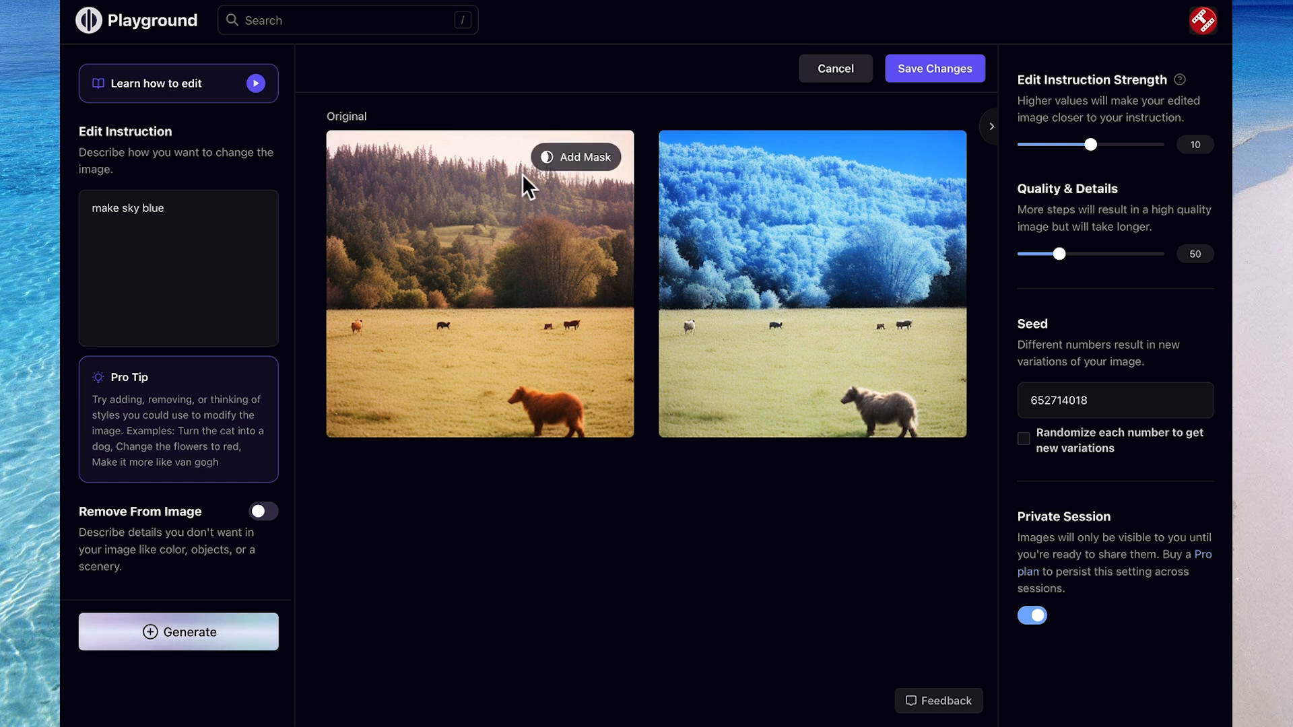
Mask only the sky, generate 'make sky blue with clouds', and return to the feed
{"action": "left_click", "coordinate": [577, 157]}
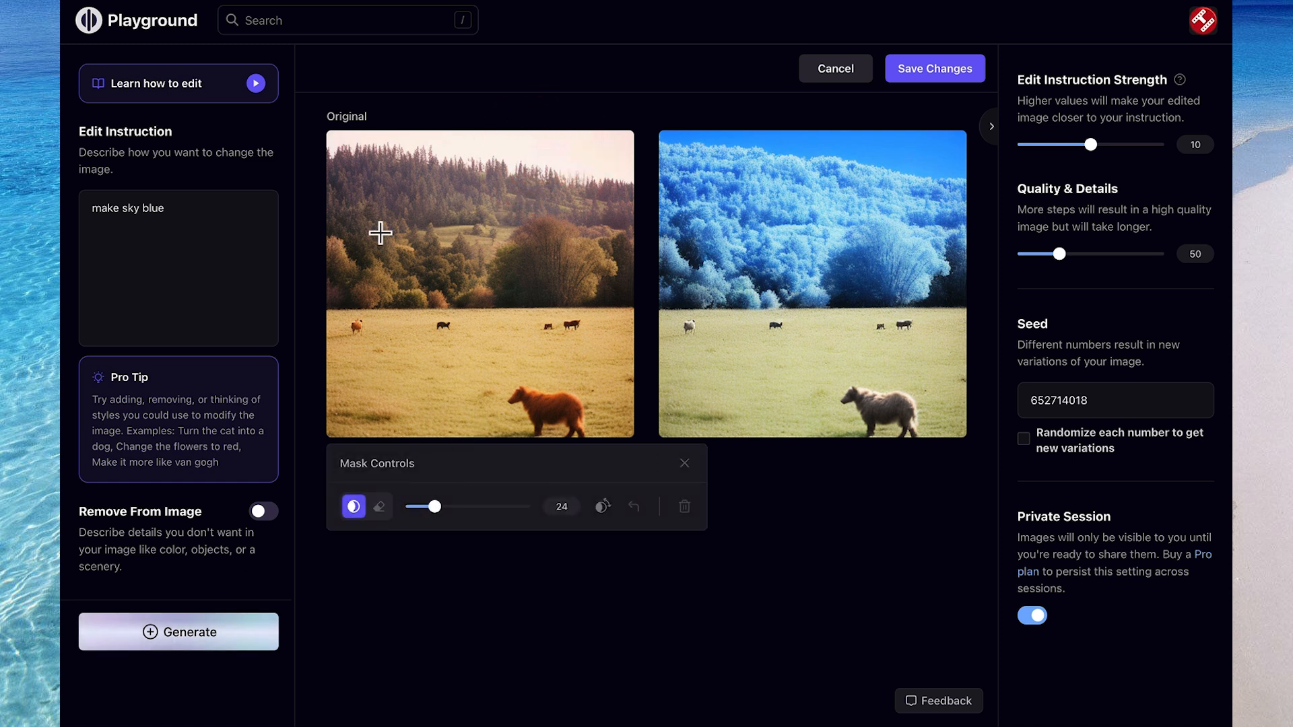
{"action": "left_click_drag", "start_coordinate": [334, 138], "coordinate": [565, 161]}
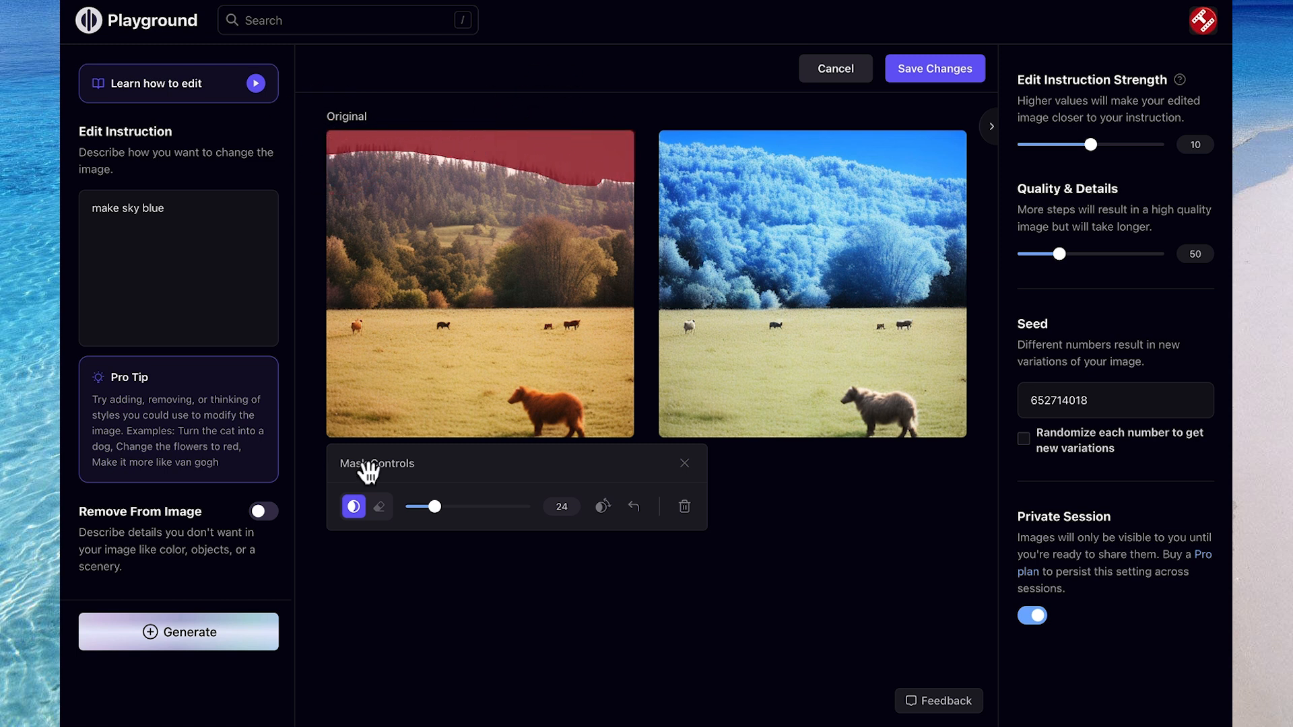
{"action": "left_click", "coordinate": [178, 631]}
{"action": "type", "text": " with clou"}
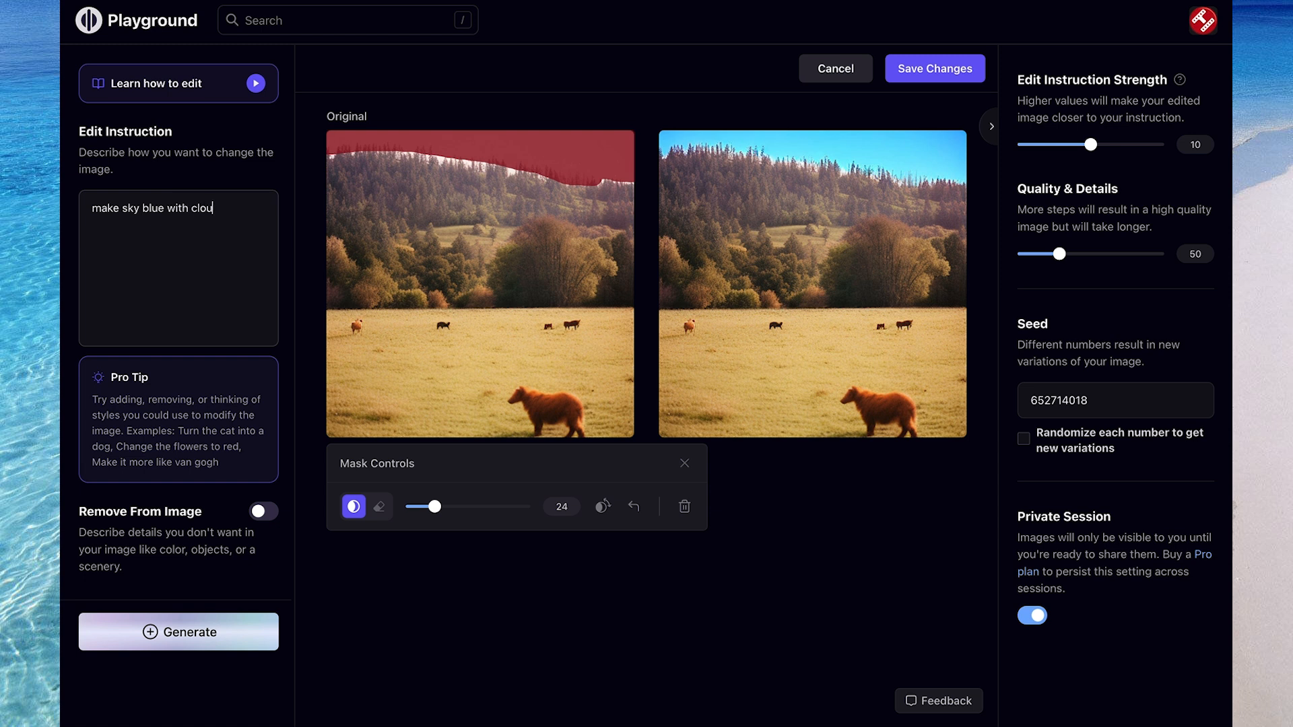
{"action": "left_click", "coordinate": [178, 632]}
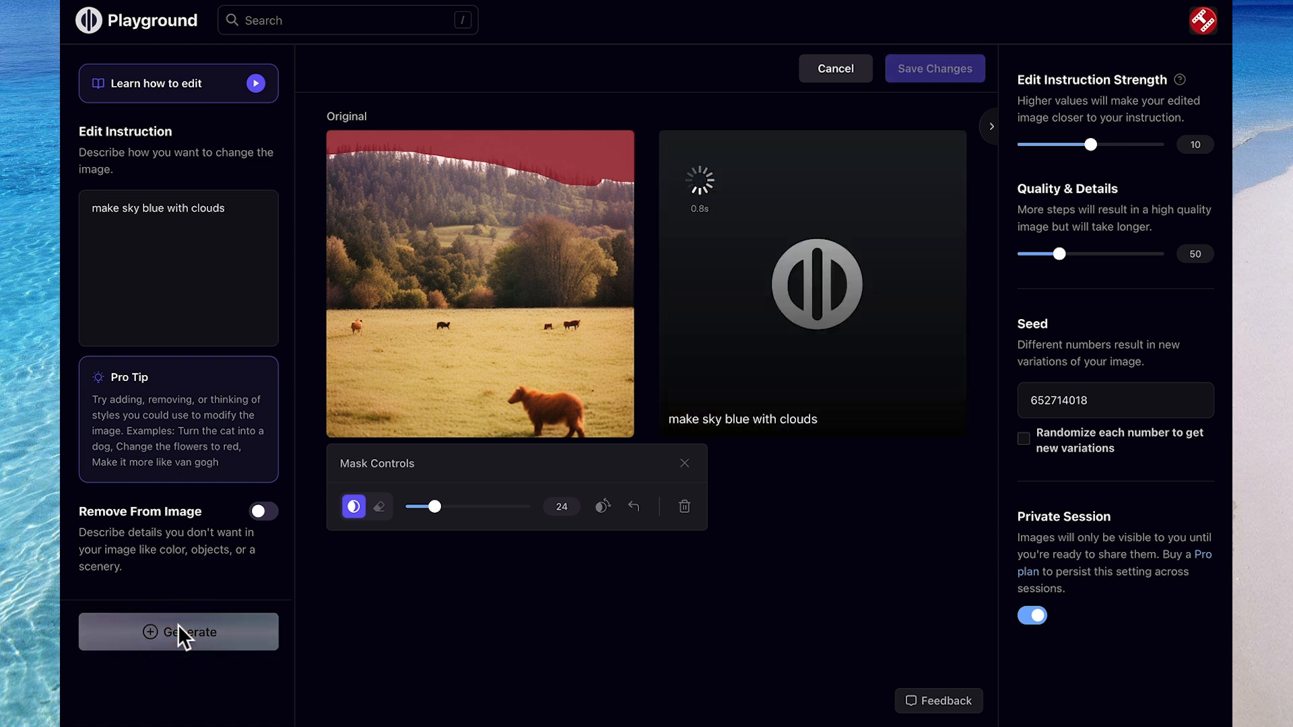
{"action": "left_click", "coordinate": [178, 632]}
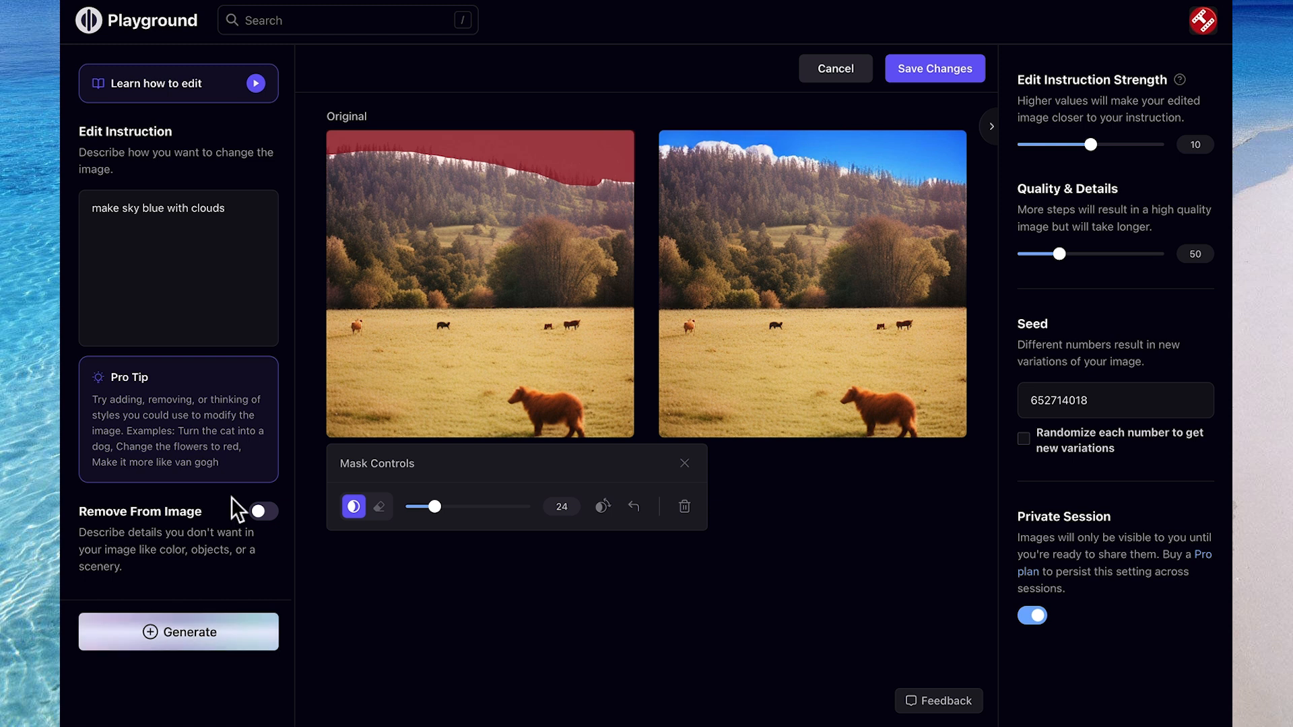
{"action": "left_click", "coordinate": [264, 510]}
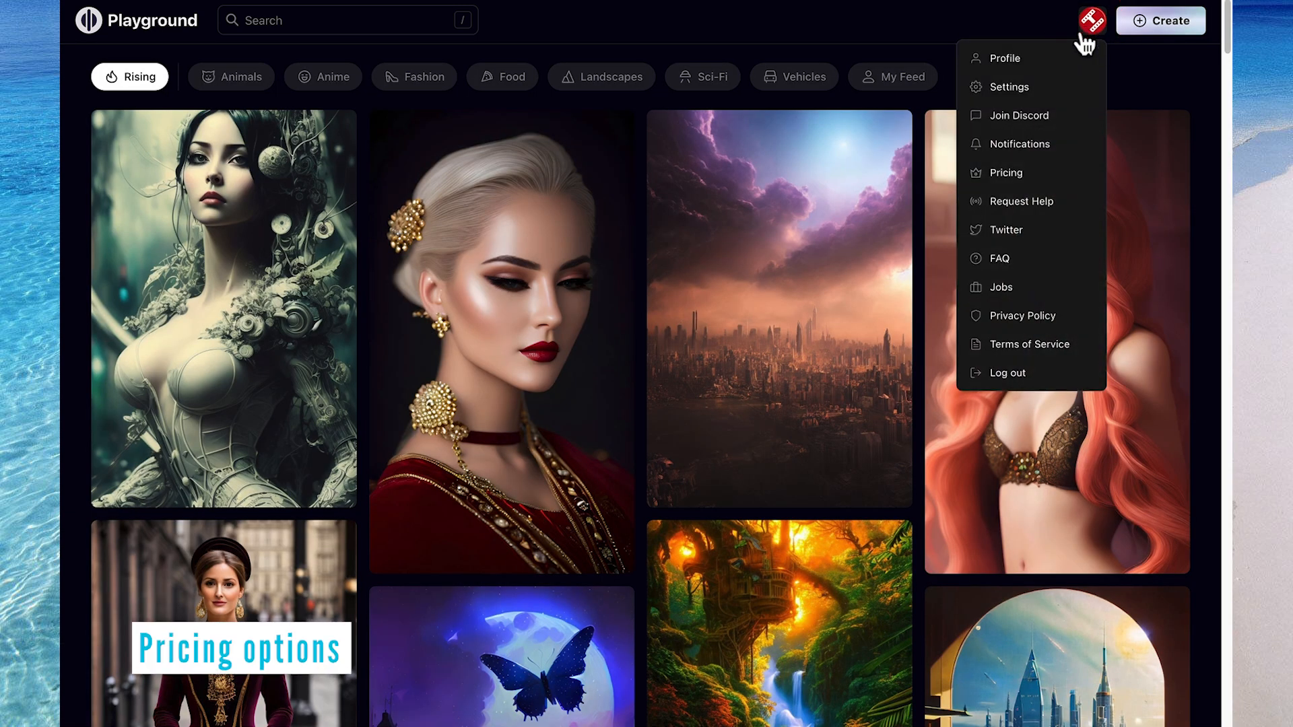
Review the pricing plans: Free, Pro at $15/mo, and the DALL·E 2 add-on at $10/mo
{"action": "left_click", "coordinate": [1005, 172]}
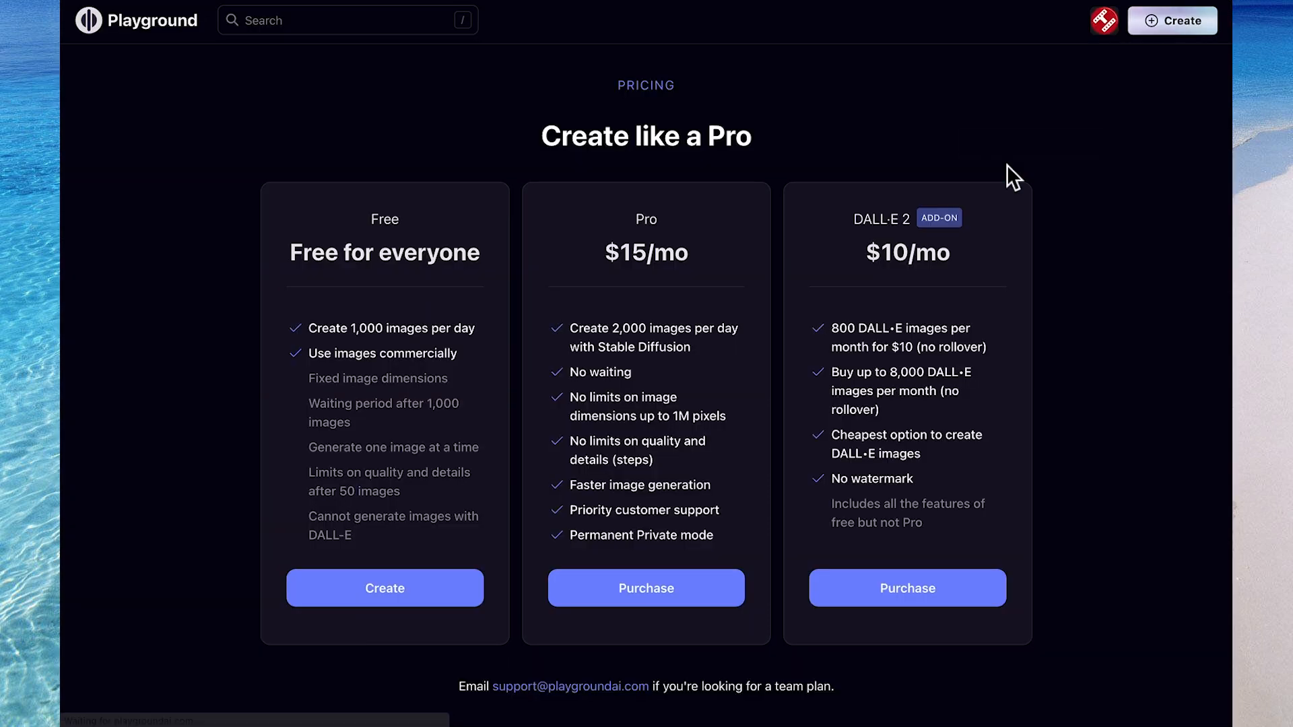
{"action": "mouse_move", "coordinate": [699, 293]}
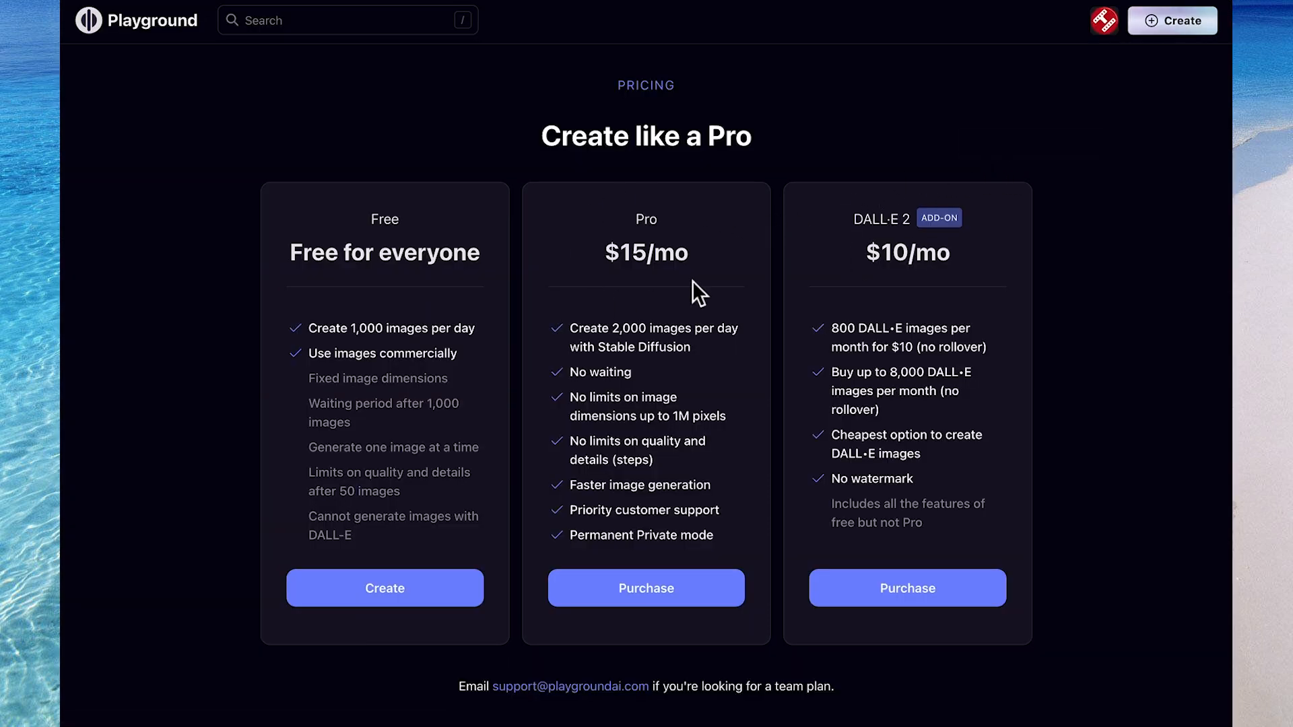
{"action": "mouse_move", "coordinate": [315, 337]}
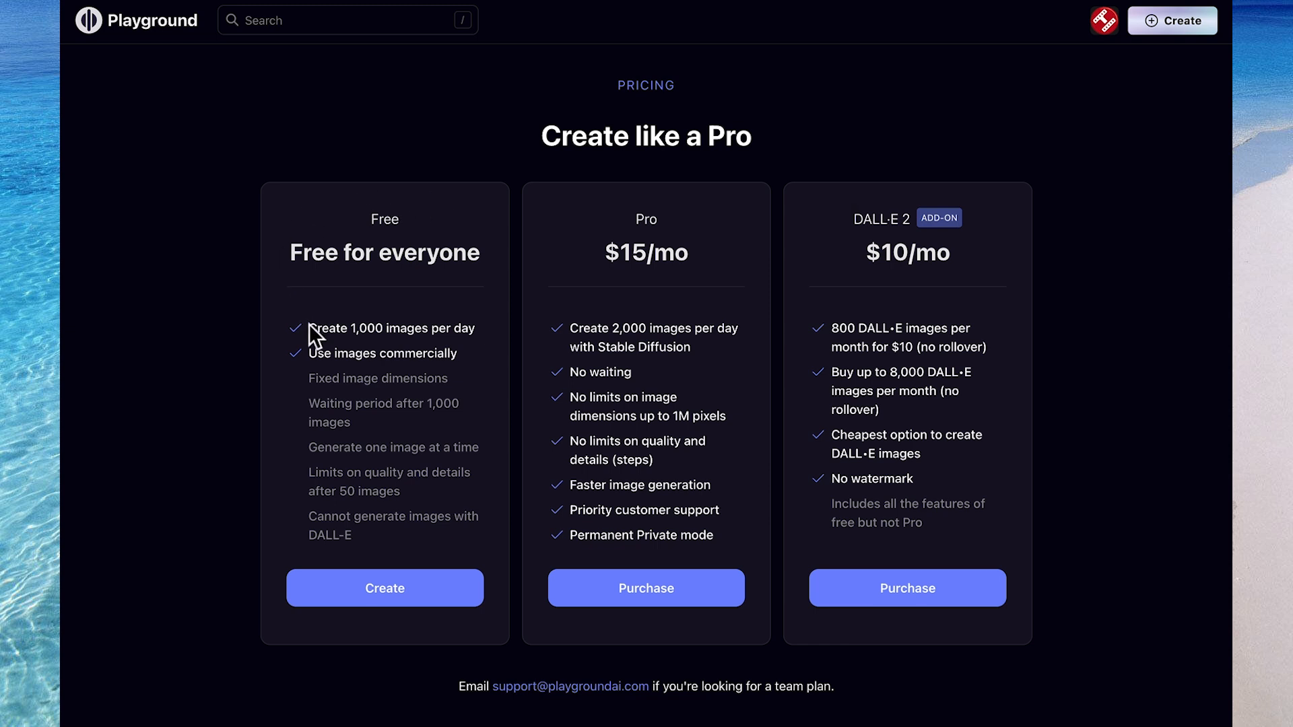
{"action": "double_click", "coordinate": [392, 328]}
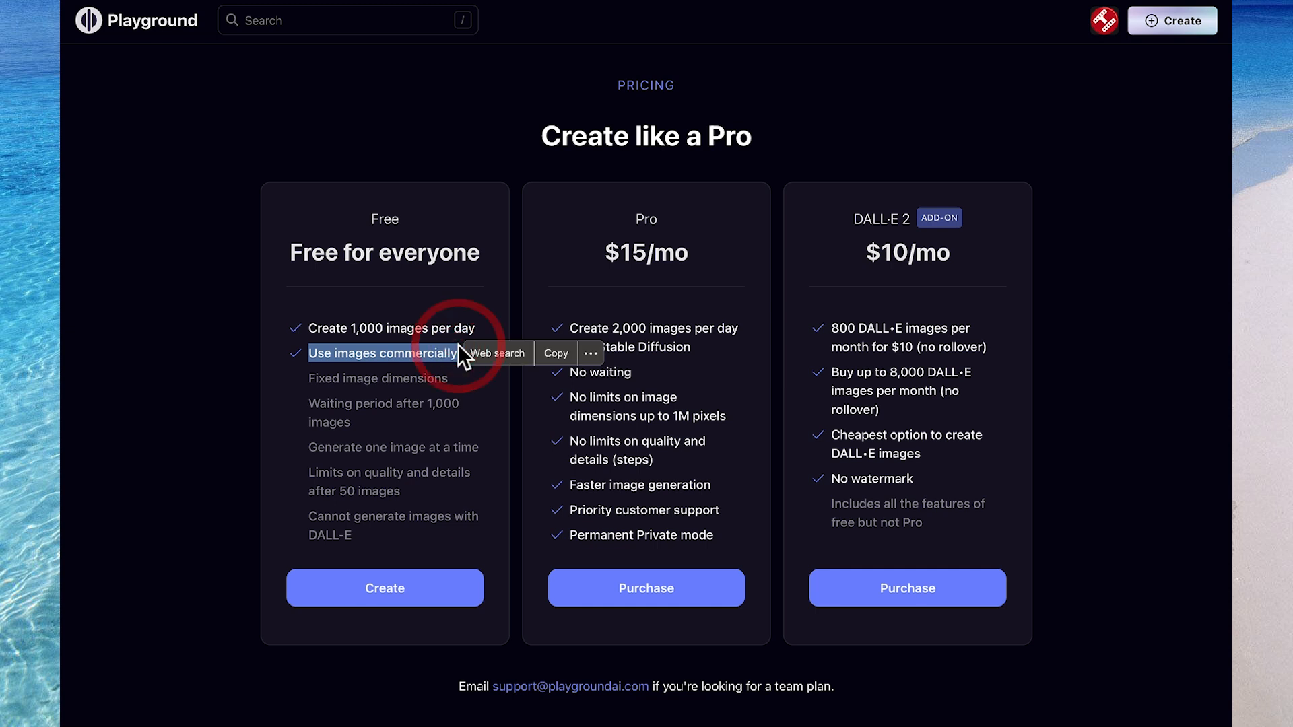
{"action": "left_click", "coordinate": [486, 380]}
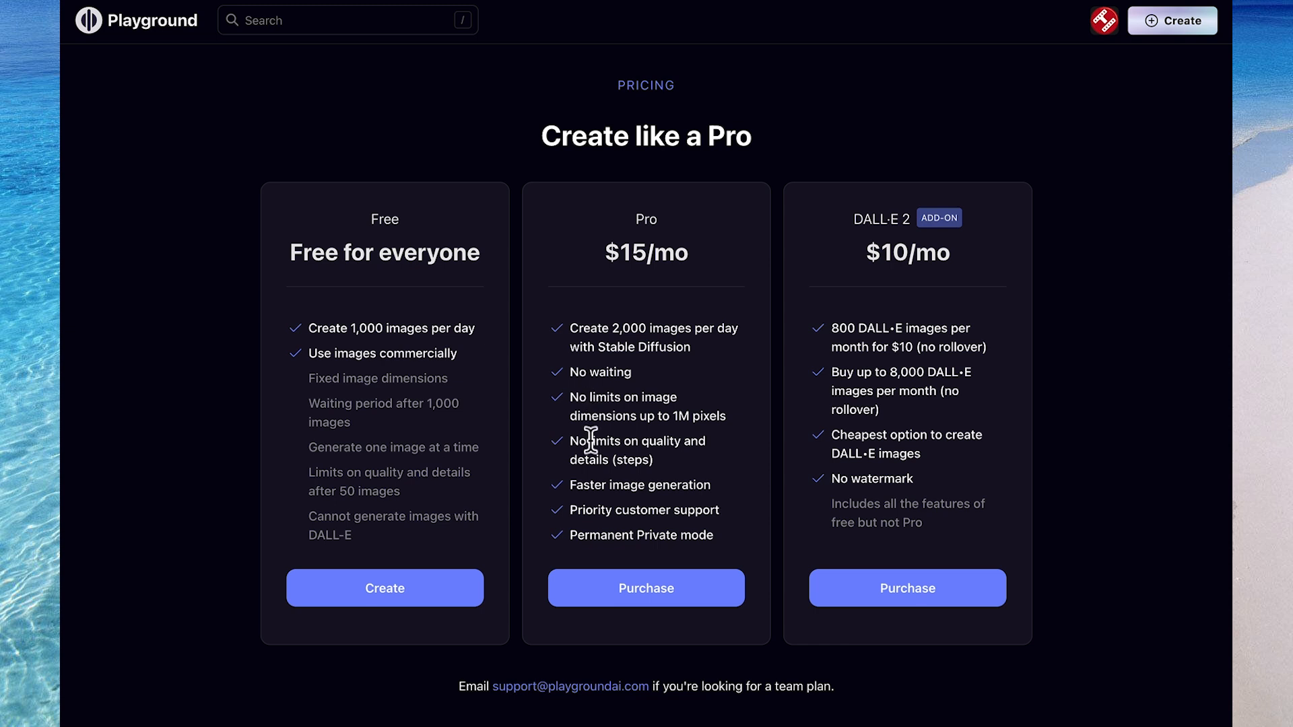
{"action": "mouse_move", "coordinate": [598, 477]}
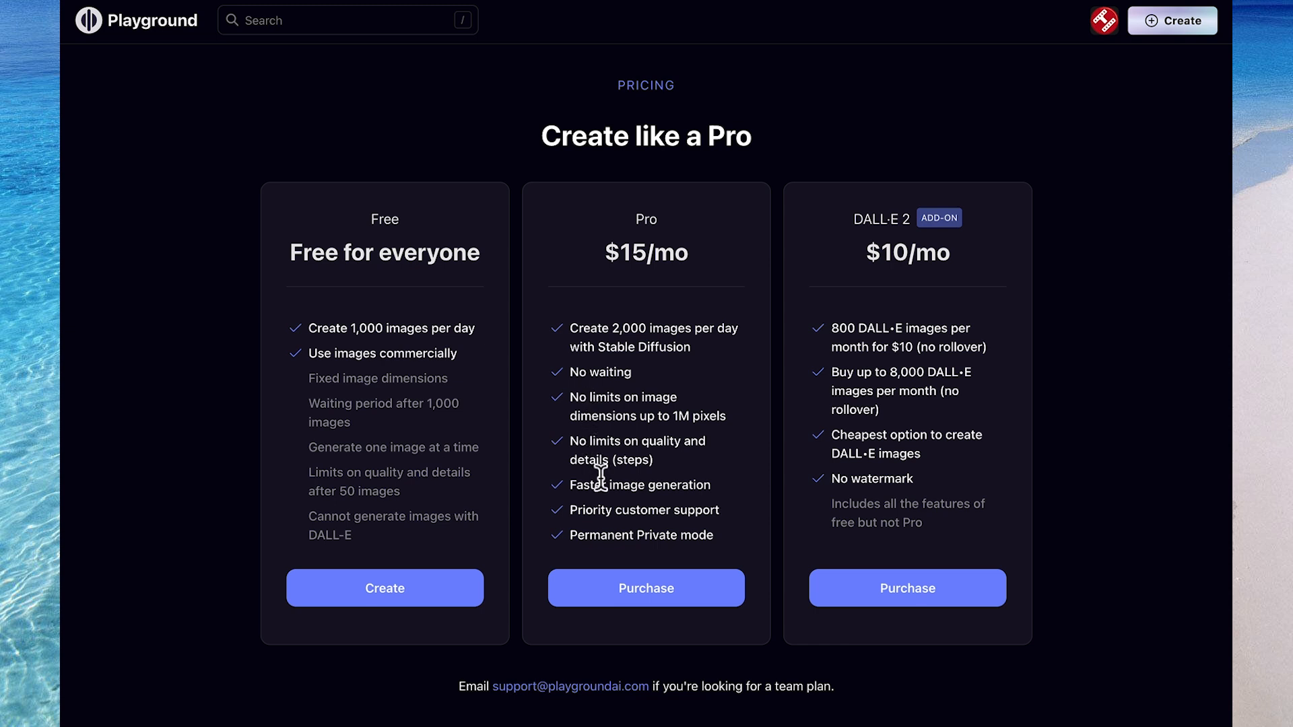
{"action": "mouse_move", "coordinate": [201, 378]}
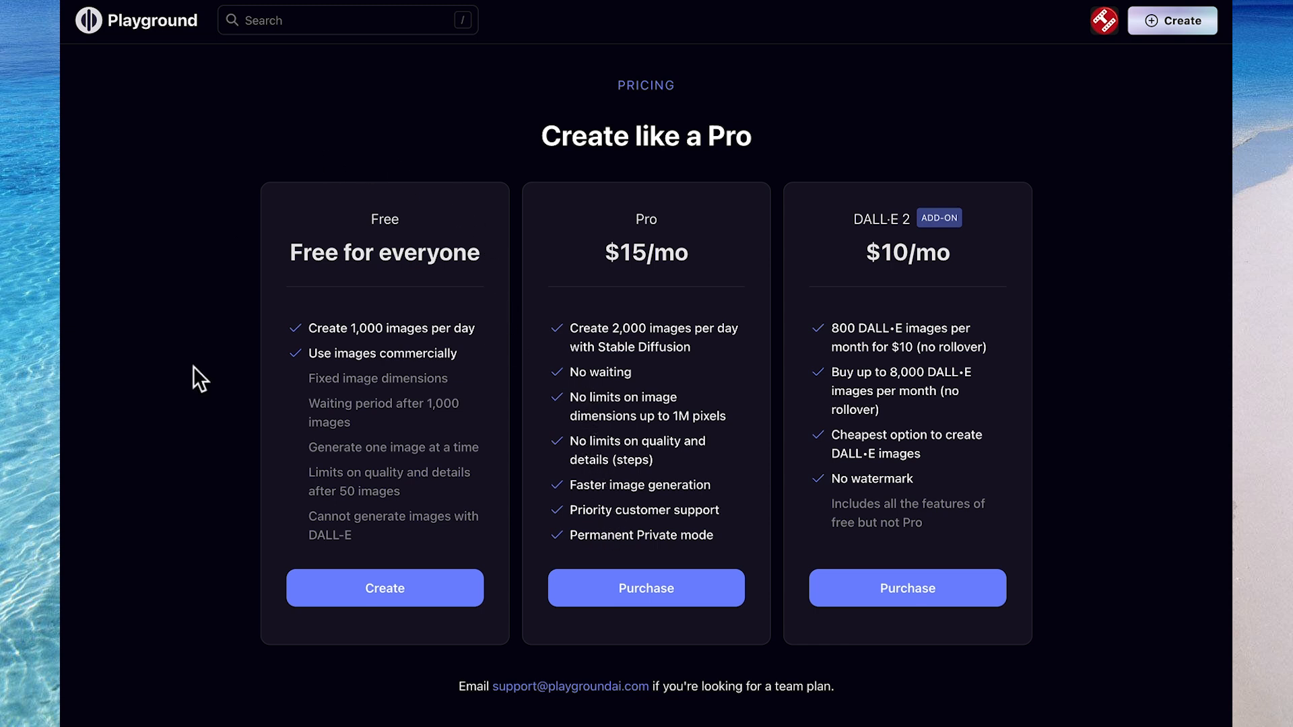